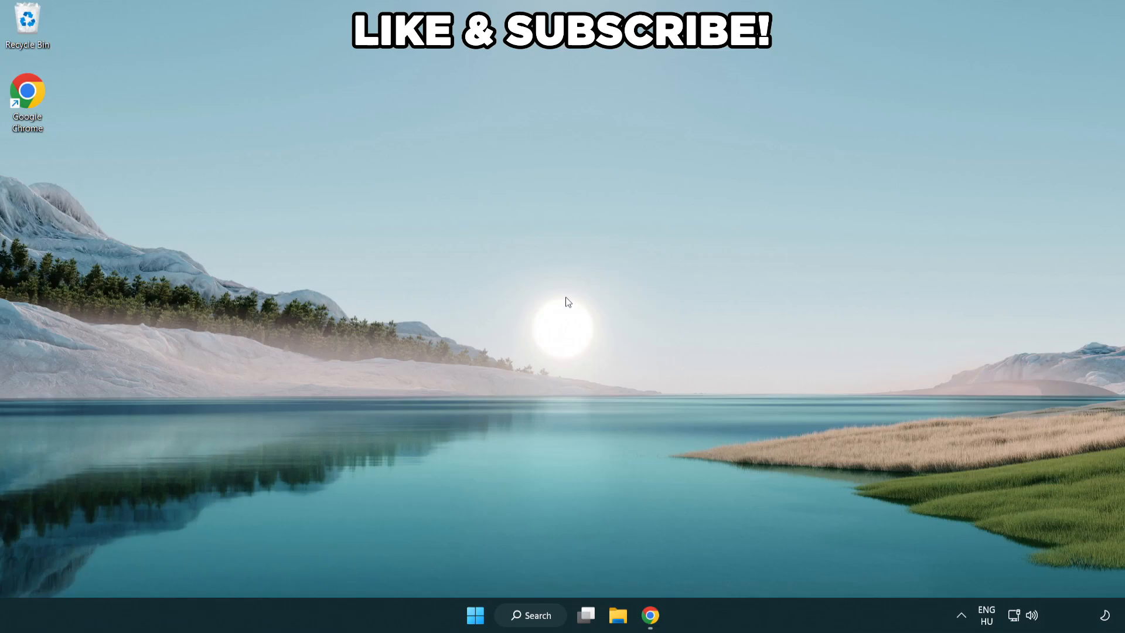
mouse_move(543, 620)
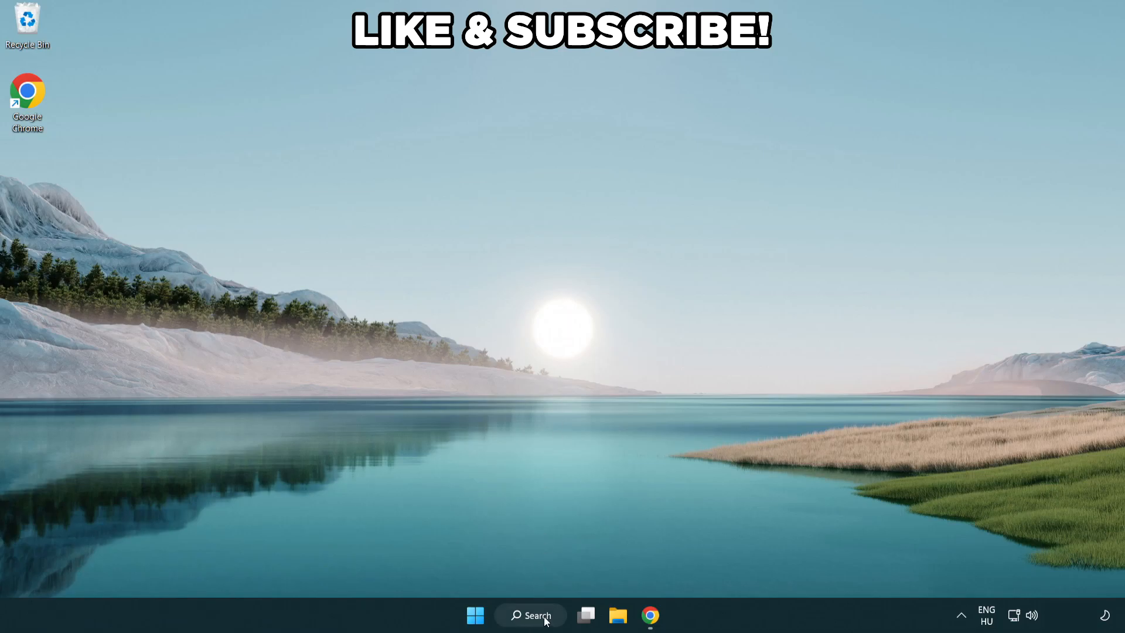
Search Windows for "edit power plan" so the Control Panel item is the best match
click(531, 615)
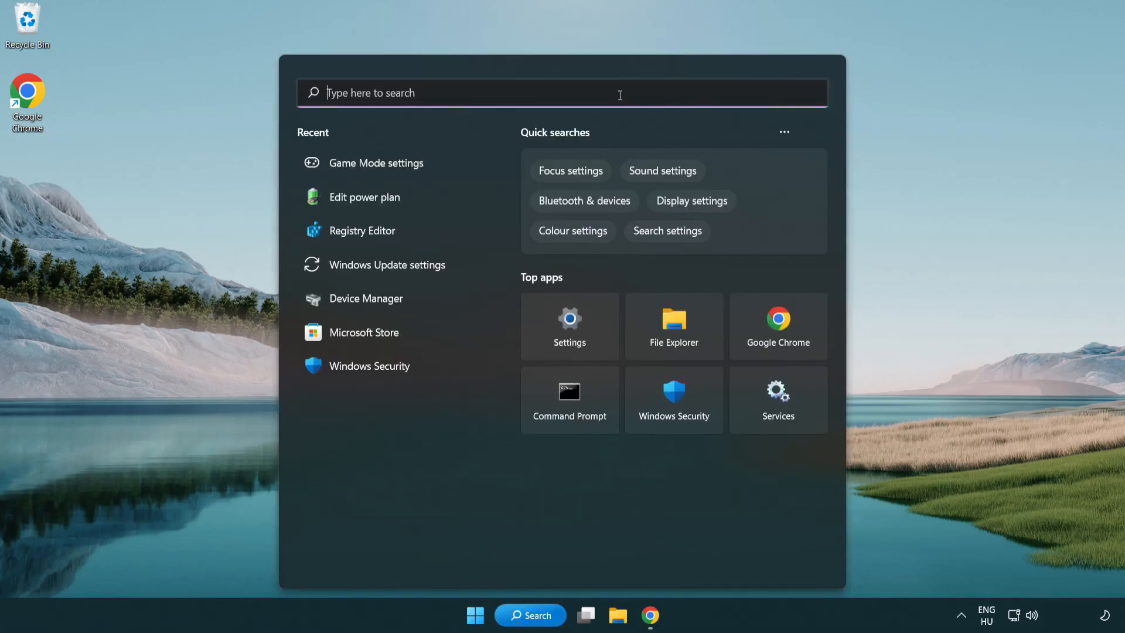
text(edit power)
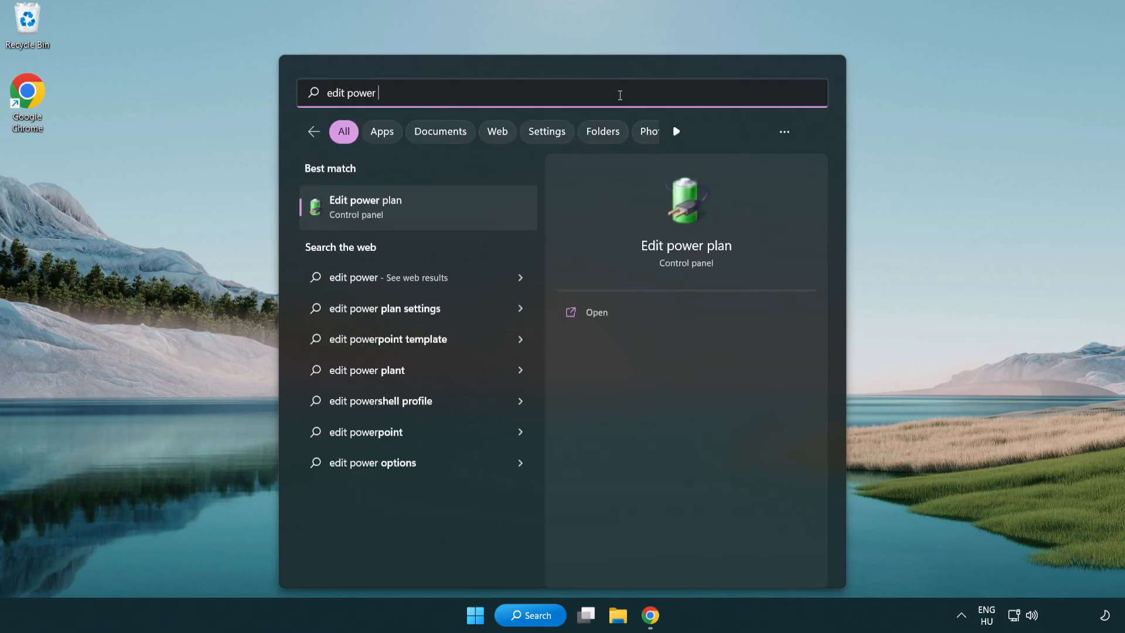
text(plan)
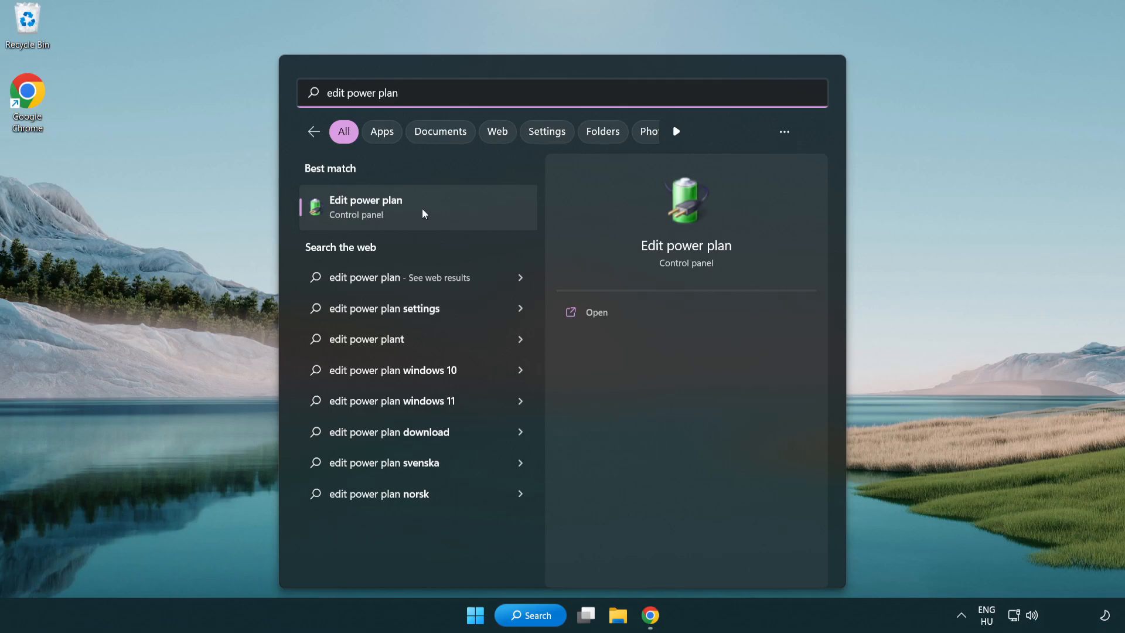
Make High performance the active power plan in Power Options, then close the window
click(365, 206)
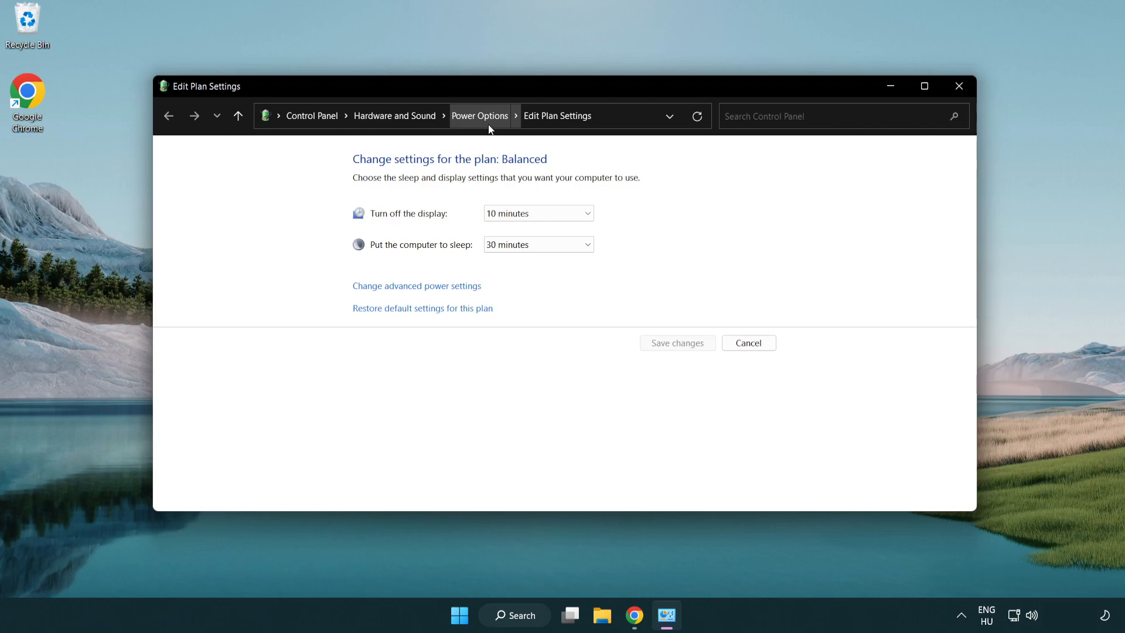
click(479, 115)
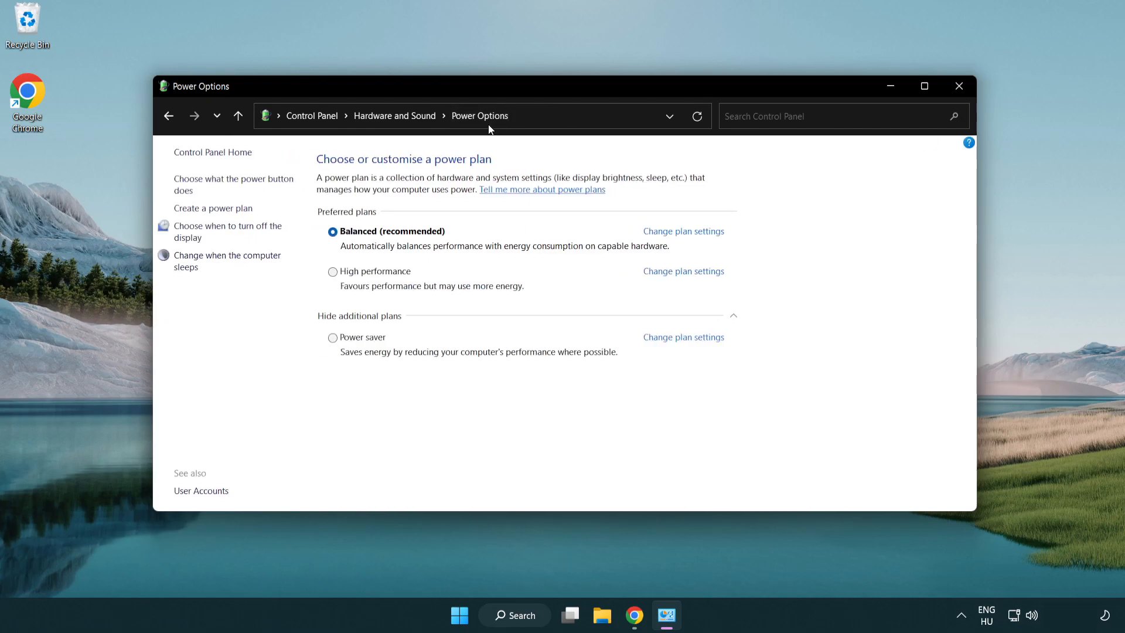
mouse_move(383, 277)
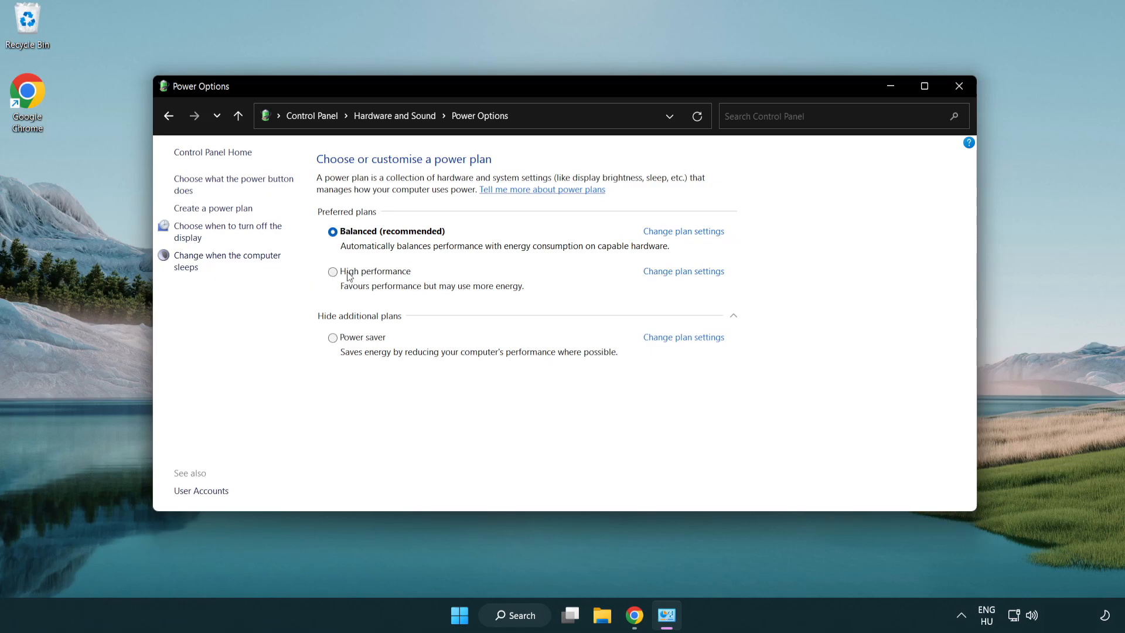
click(333, 272)
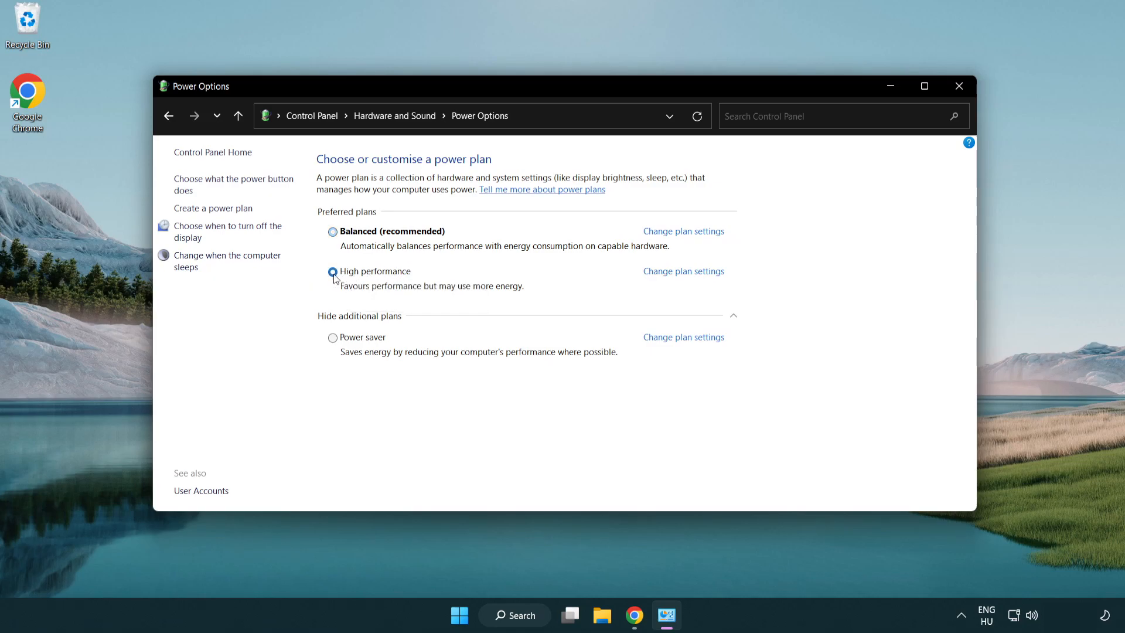
click(333, 272)
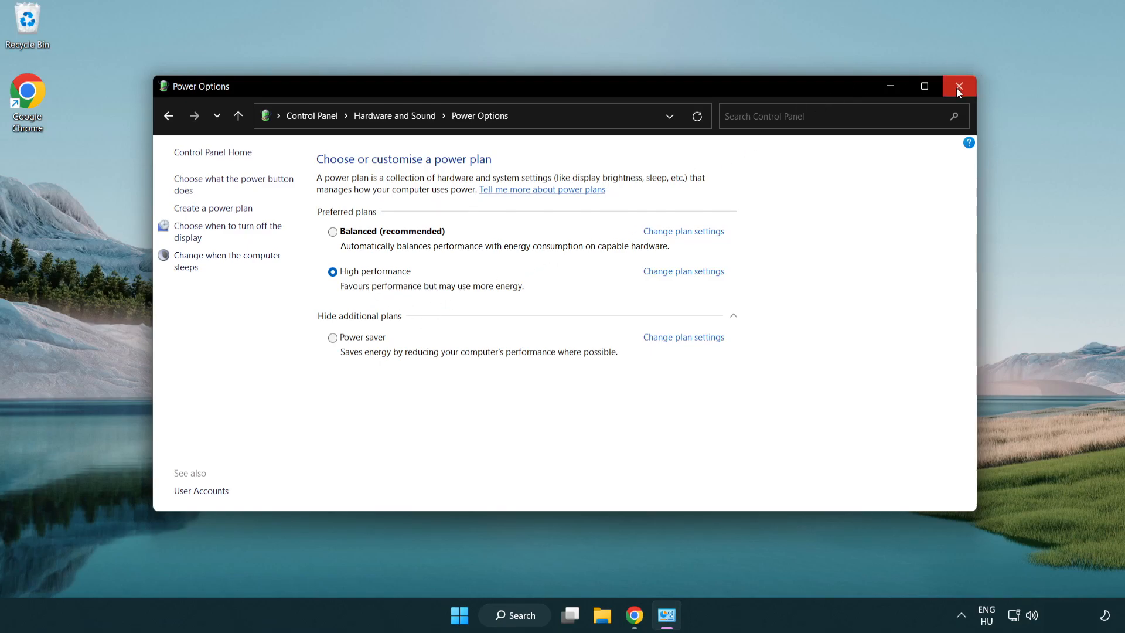
click(959, 86)
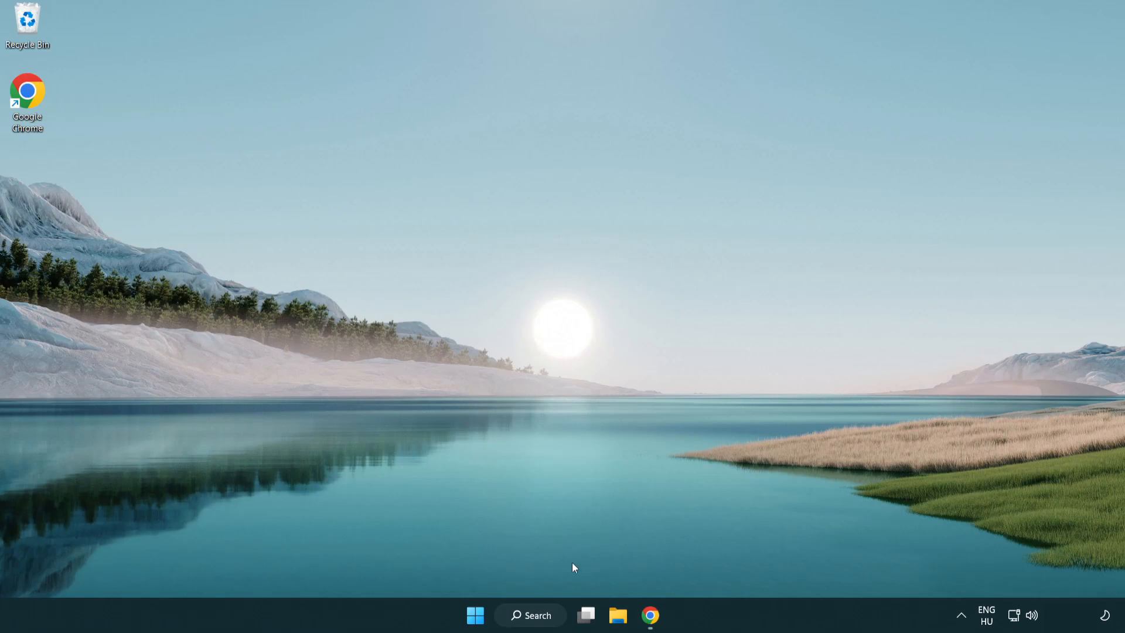
Launch Device Manager from Windows Search and centre its window
click(530, 615)
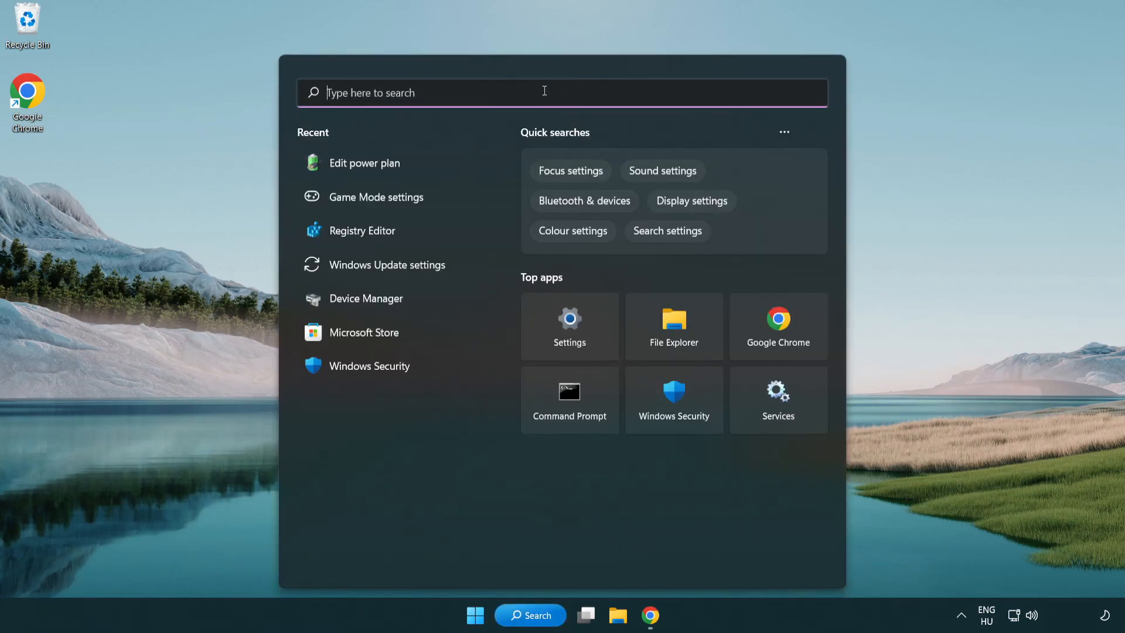
text(device manager)
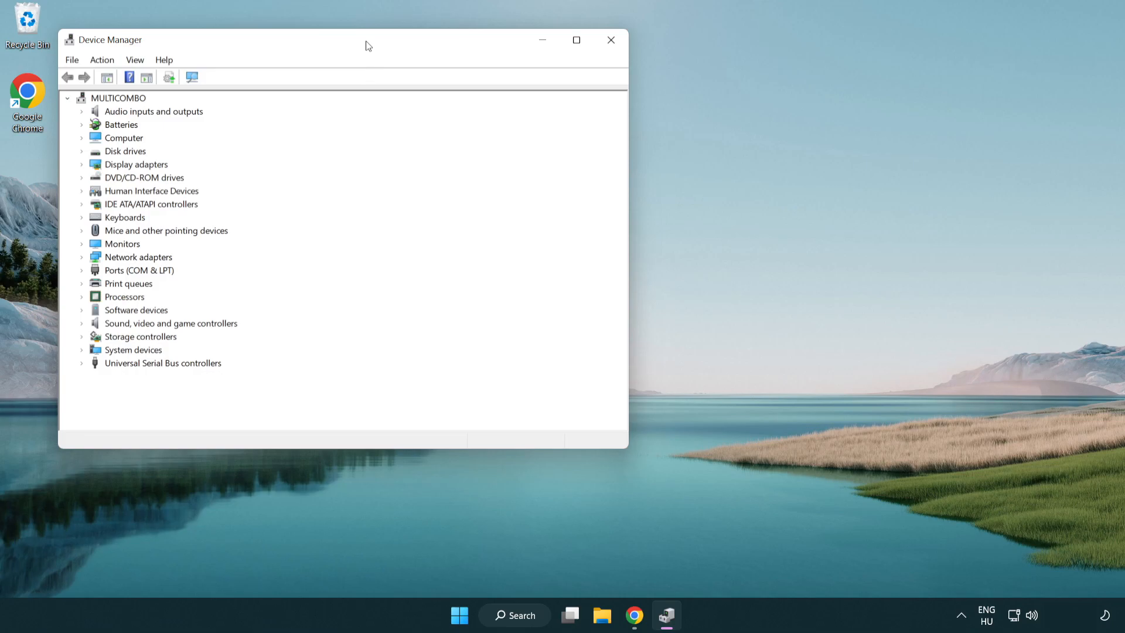
drag(365, 45, 542, 107)
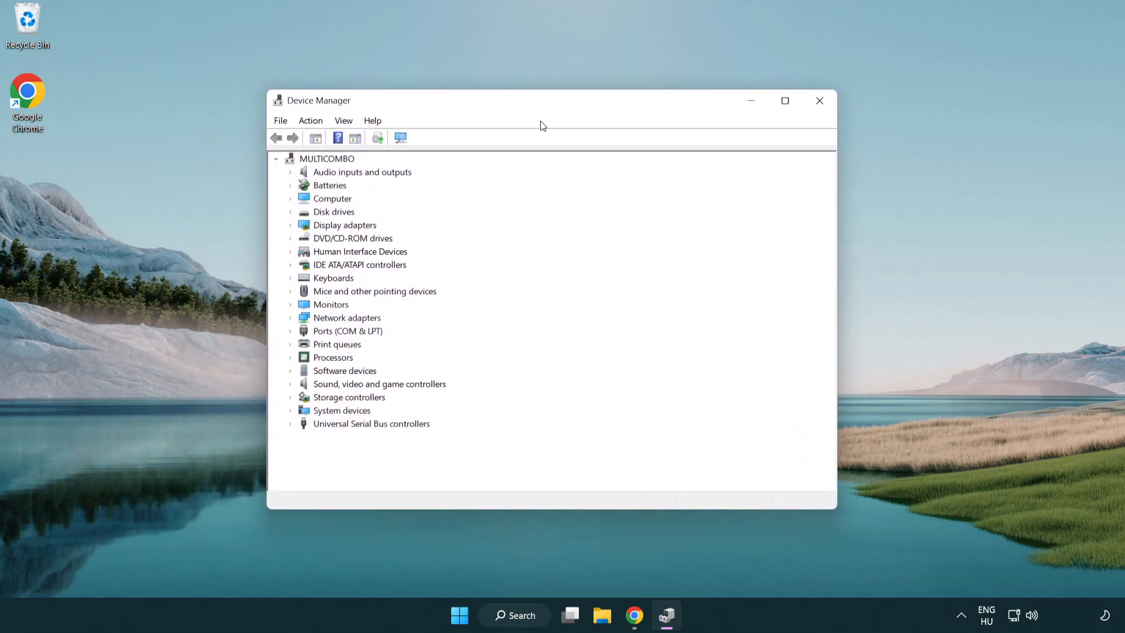
click(344, 225)
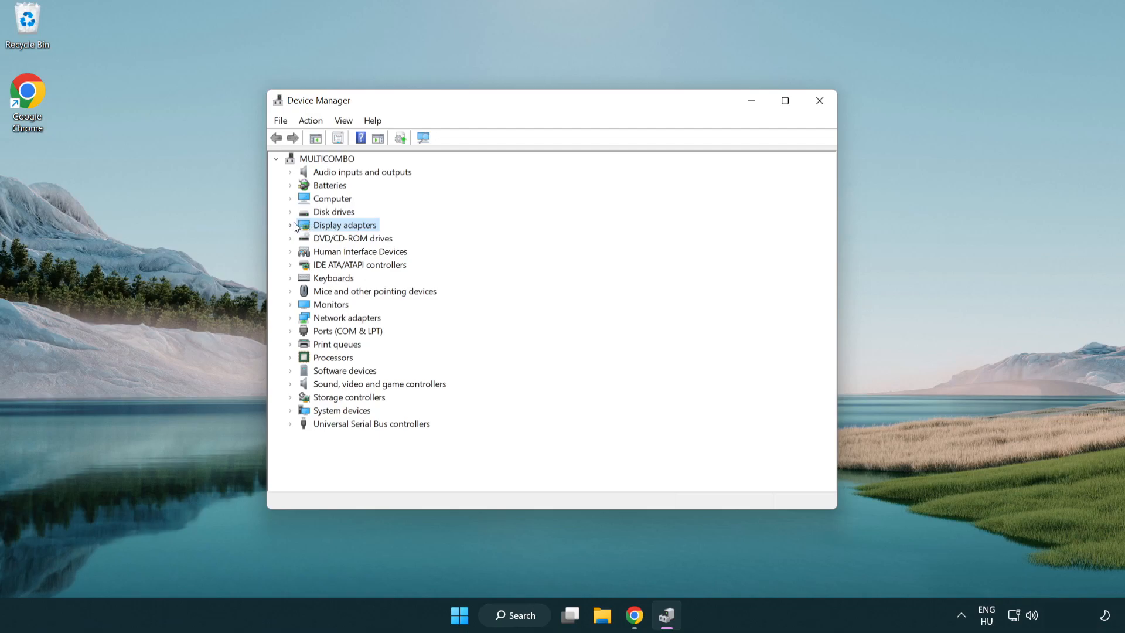
Under Display adapters, choose Update driver for the VMware SVGA 3D adapter
click(290, 225)
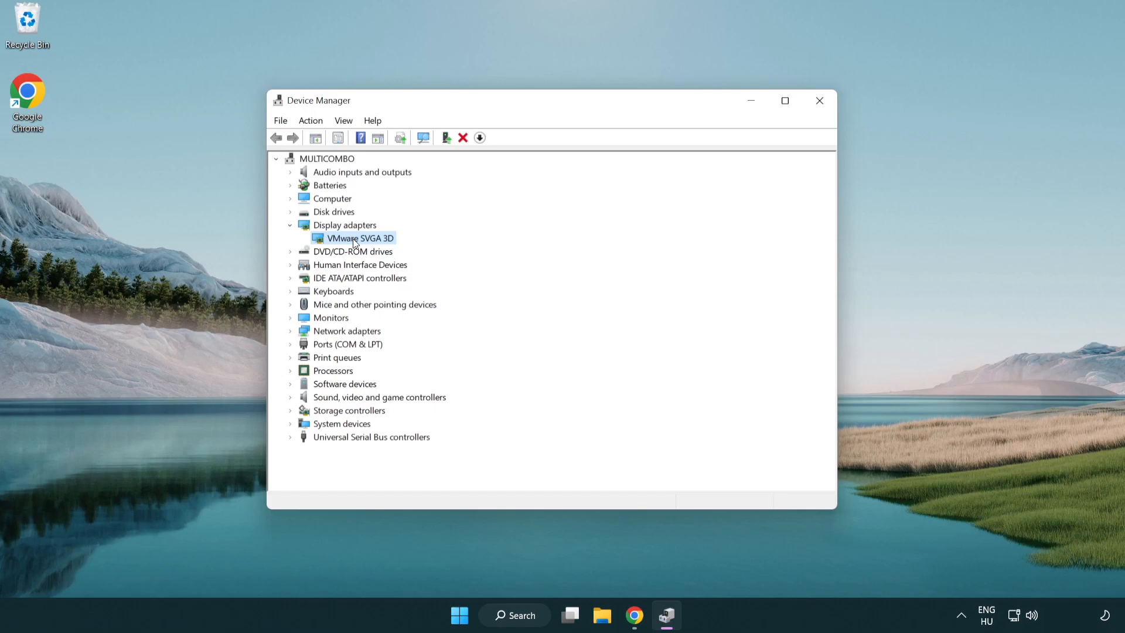
right_click(356, 238)
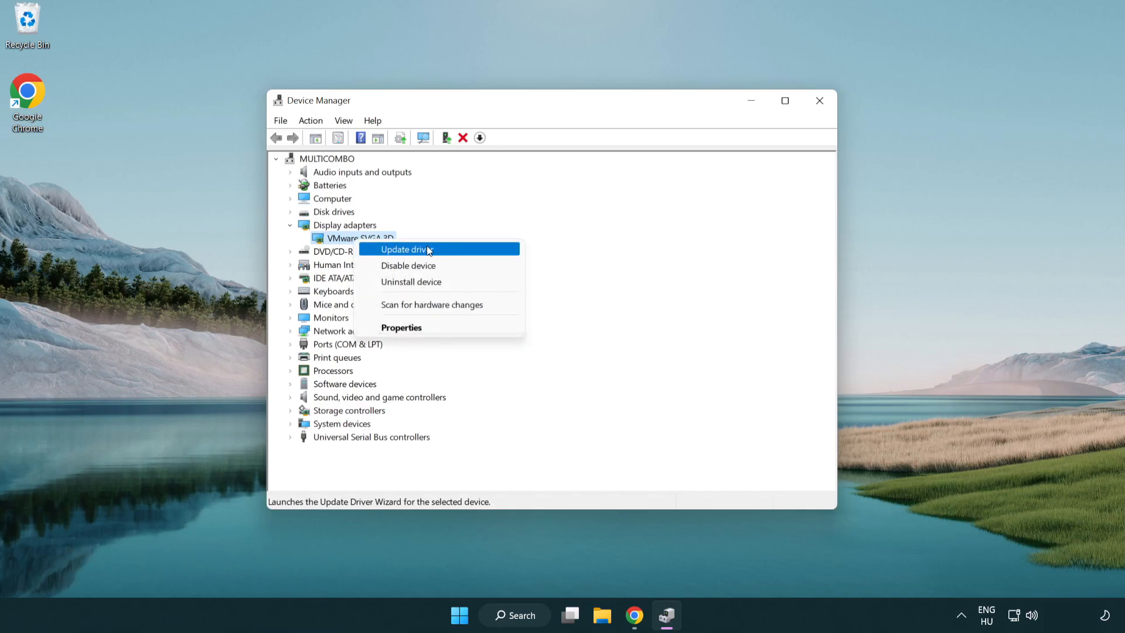
click(407, 248)
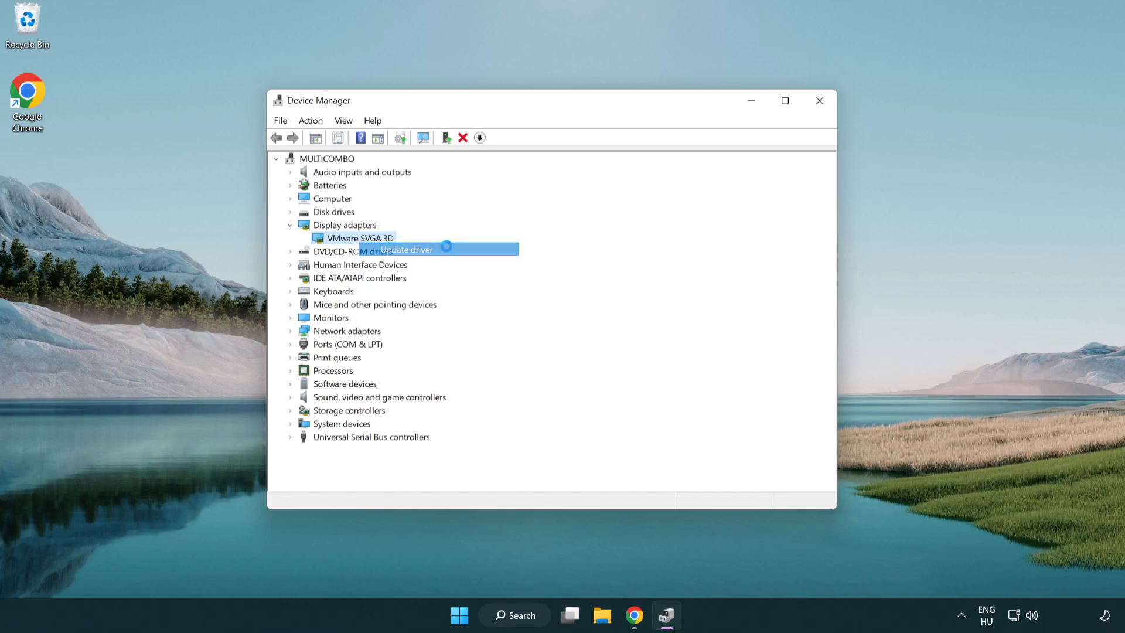
Search automatically for a VMware SVGA 3D driver, confirm the best is installed, and close the wizard
click(405, 250)
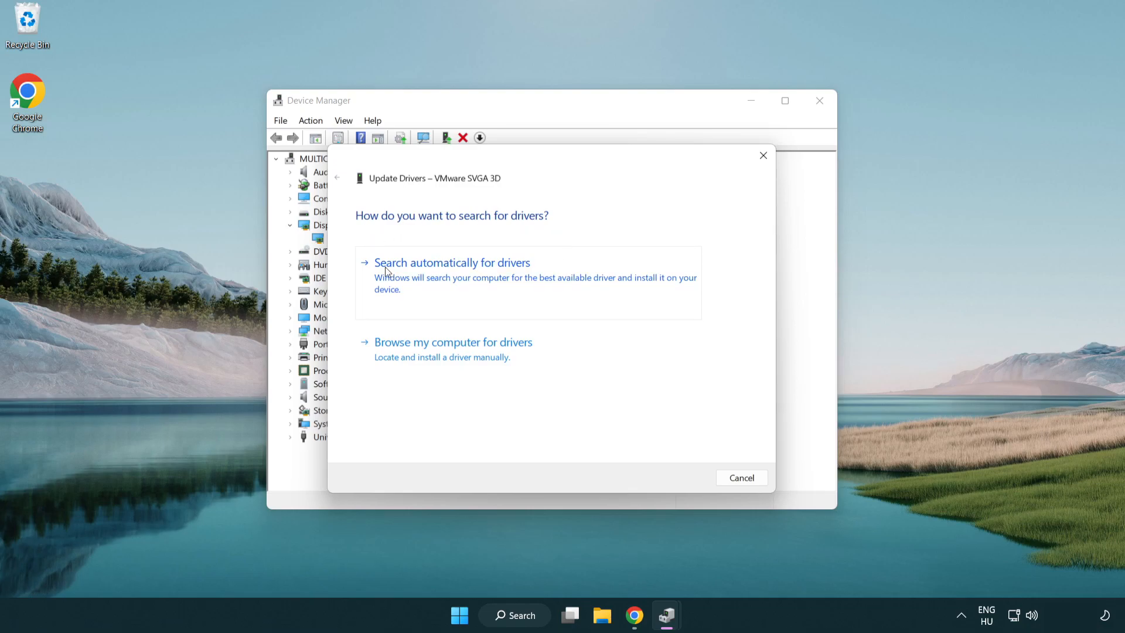
mouse_move(463, 276)
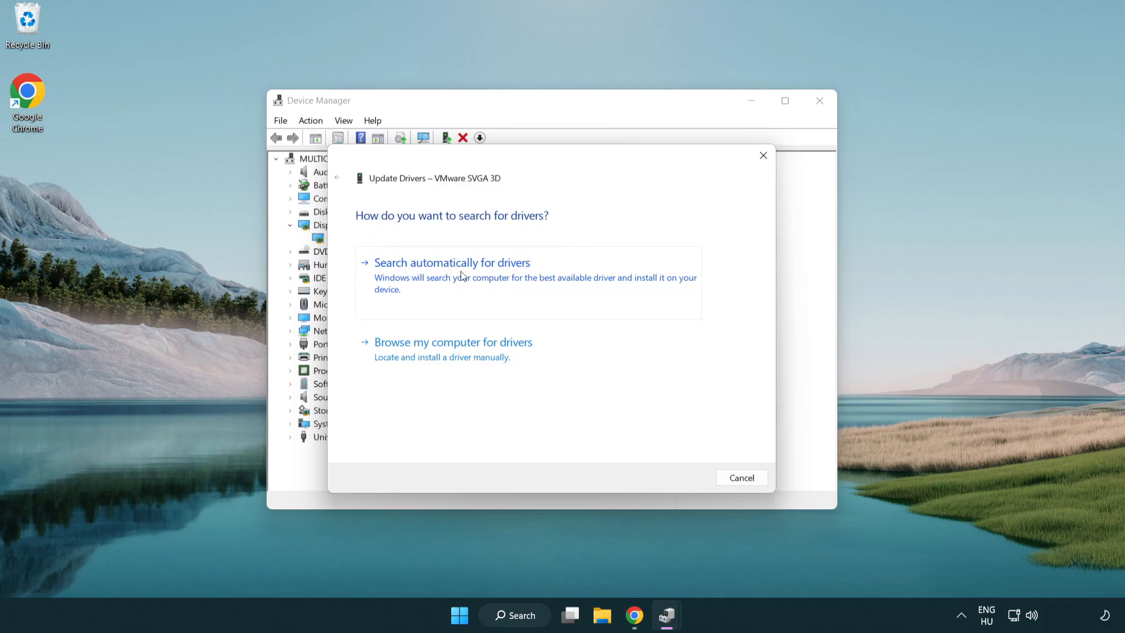
click(452, 262)
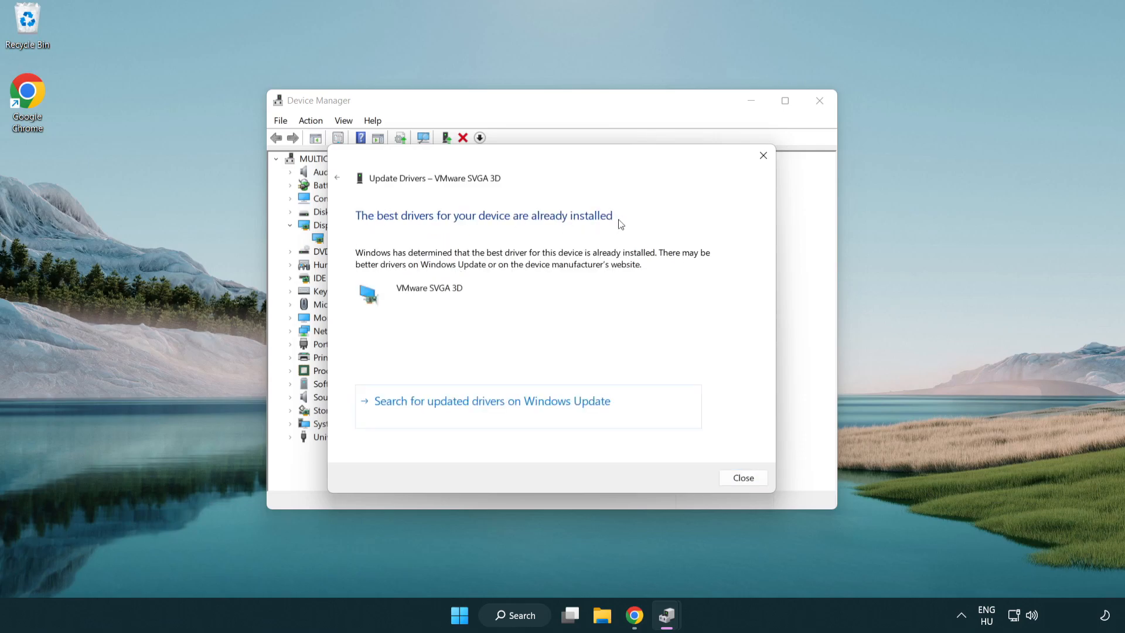
mouse_move(733, 478)
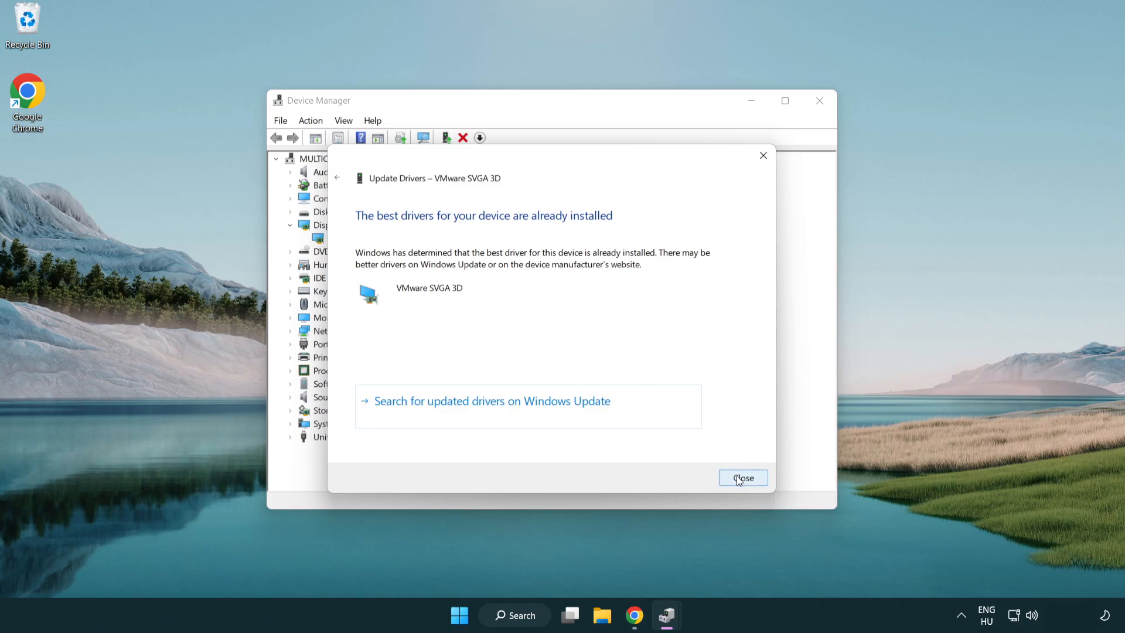
click(743, 478)
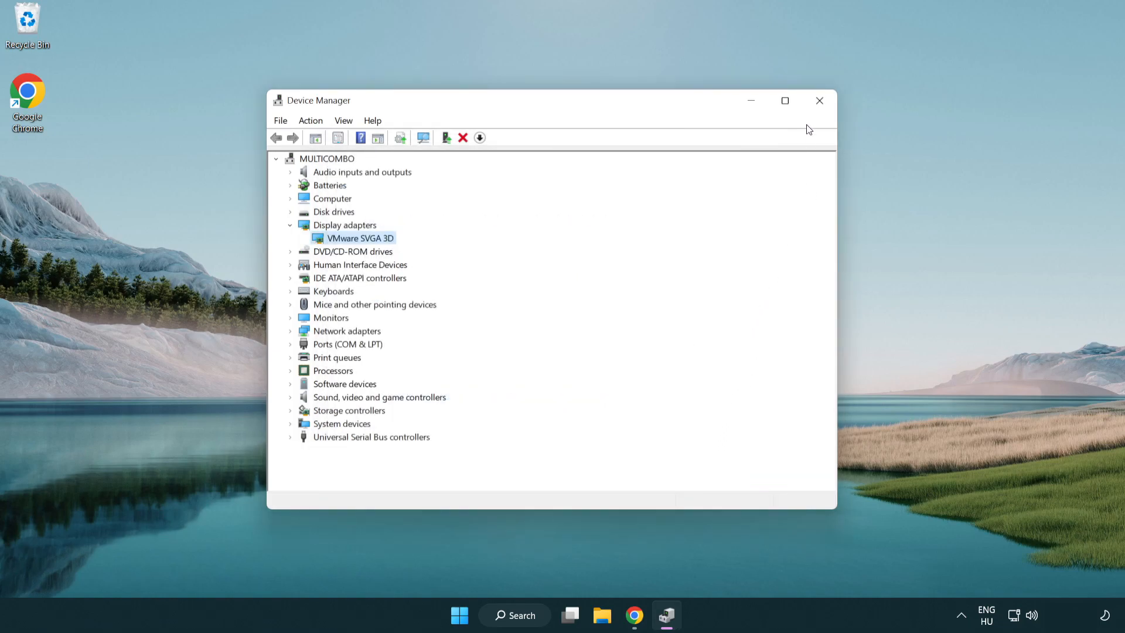
mouse_move(820, 101)
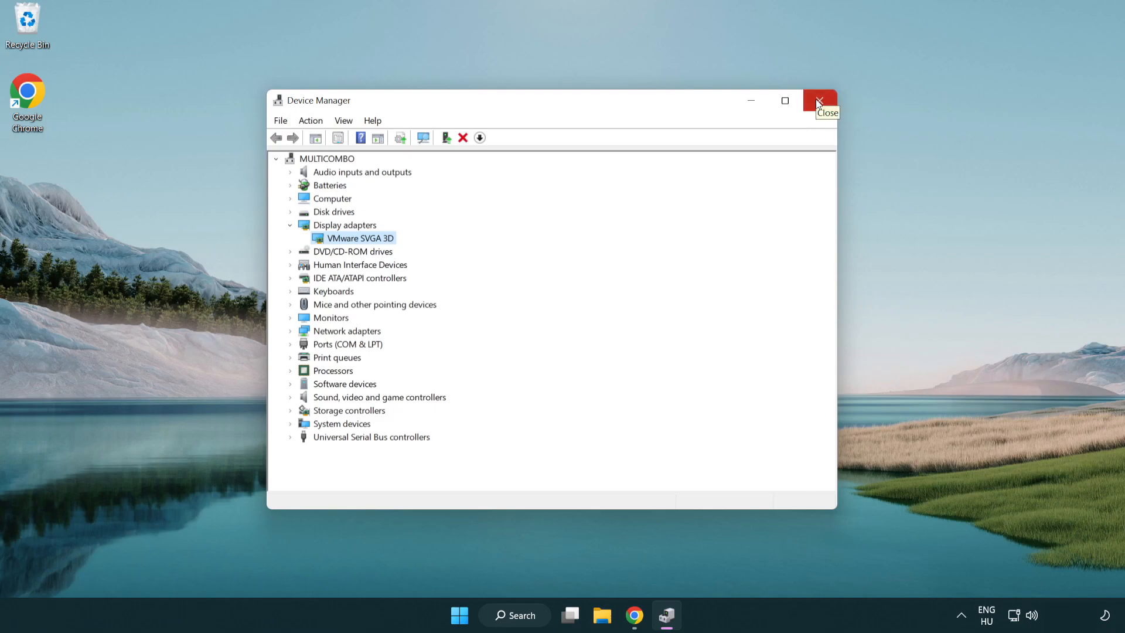
Close Device Manager and switch Game Mode on in Settings > Gaming
click(820, 101)
text(game mode)
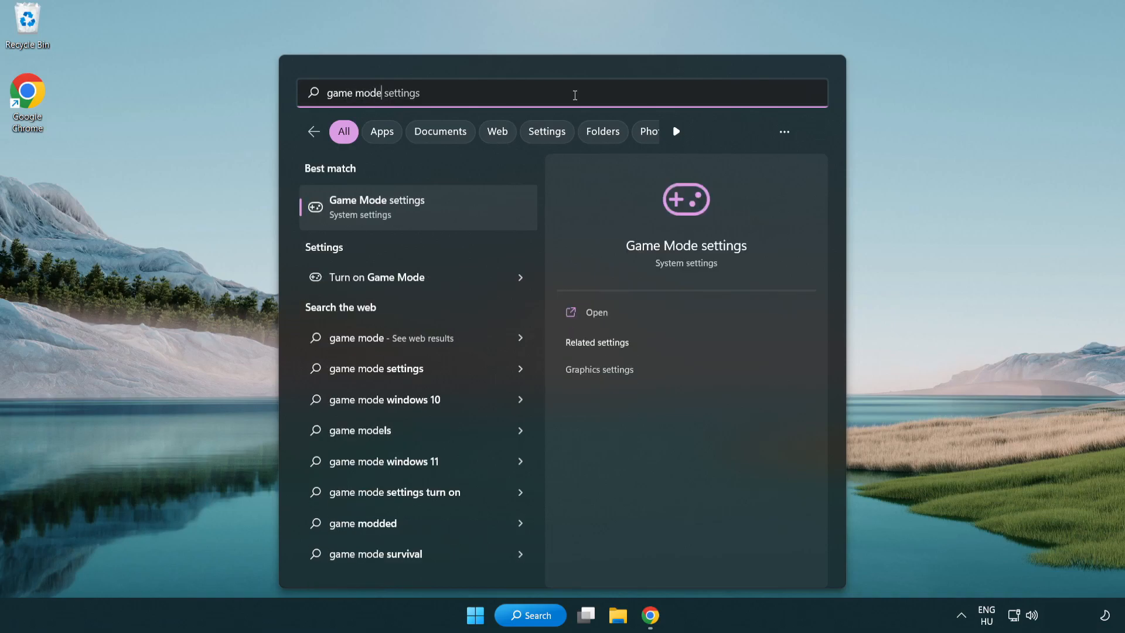
mouse_move(429, 221)
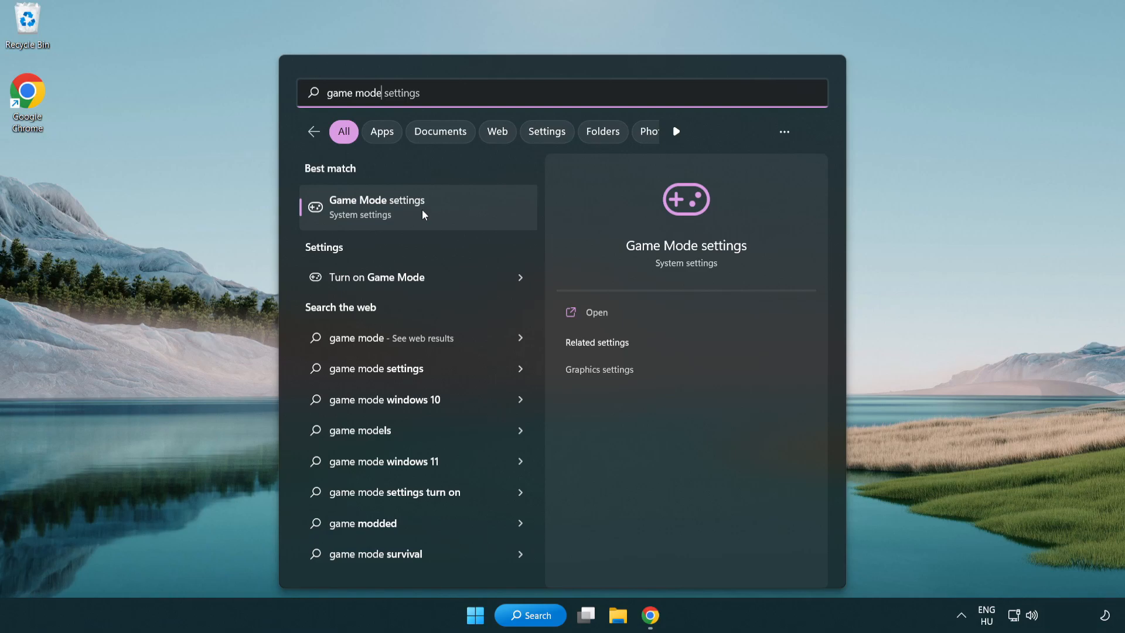
click(419, 208)
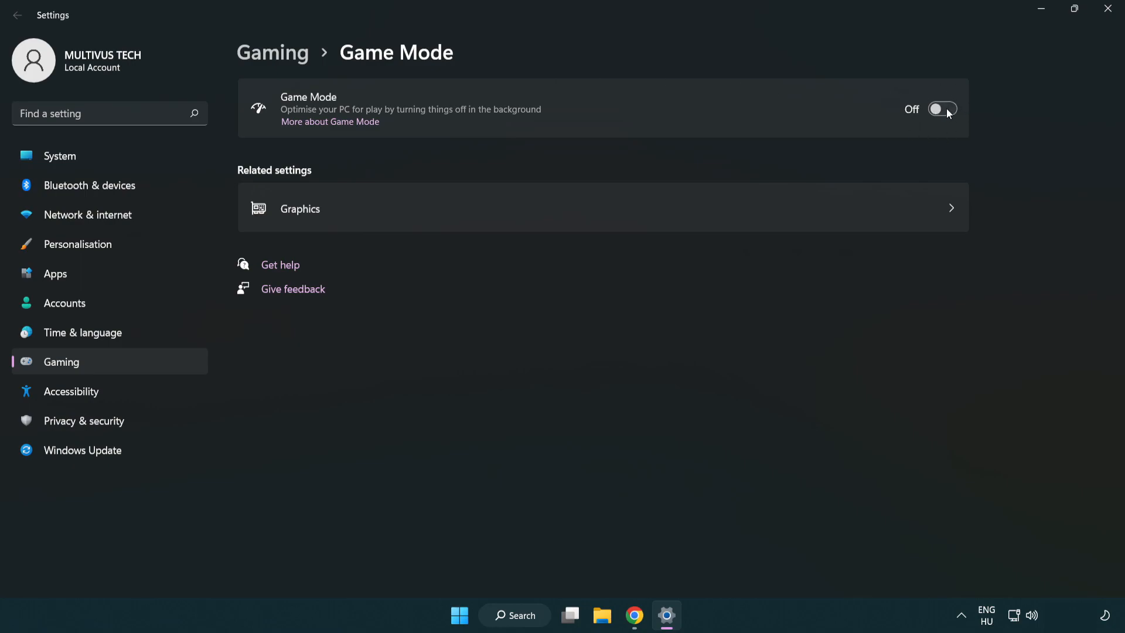
click(942, 108)
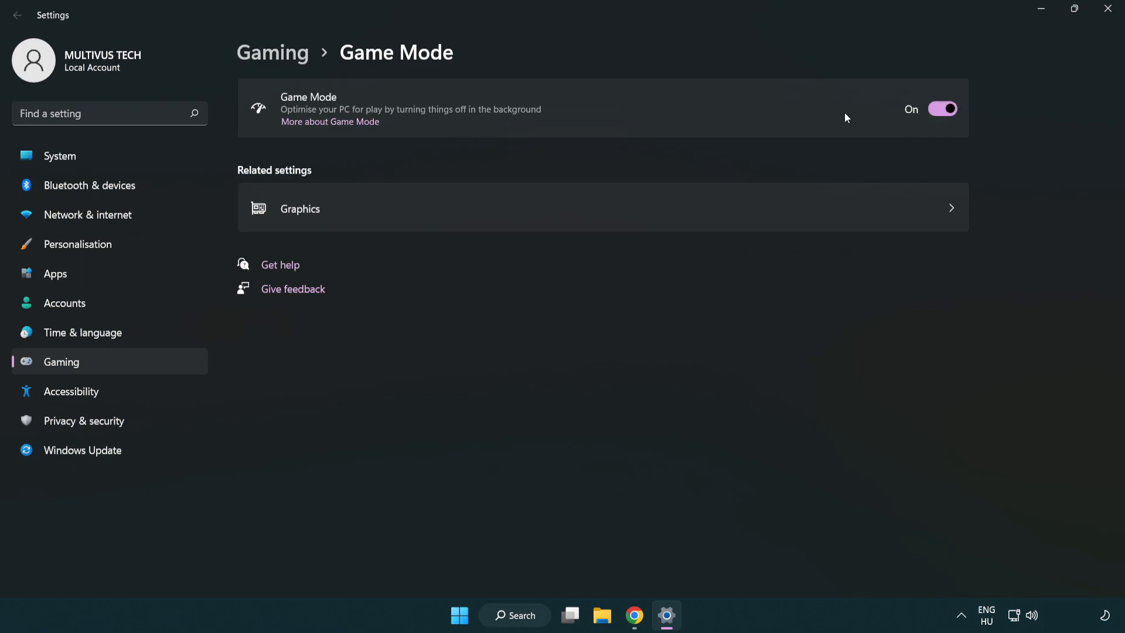
mouse_move(434, 113)
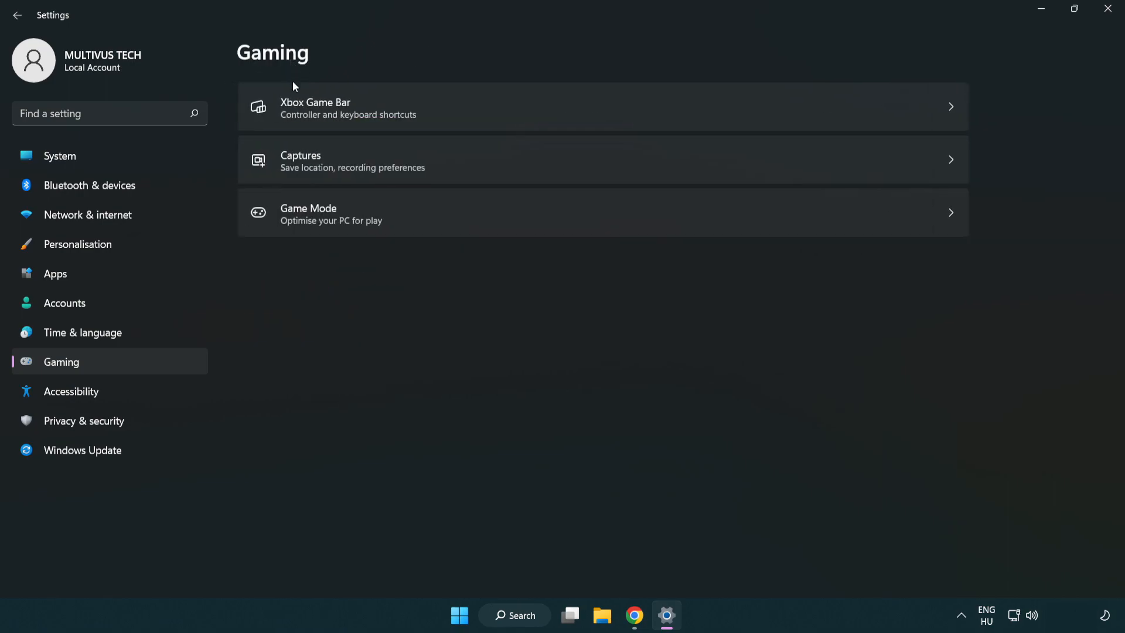
mouse_move(499, 110)
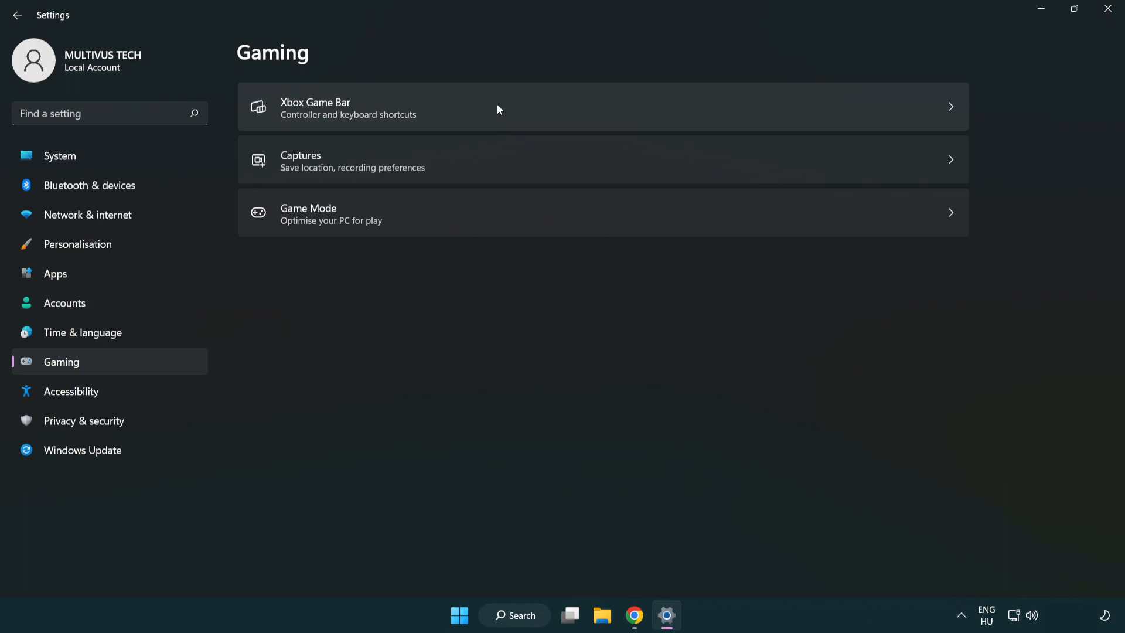
Turn off the controller button opening Xbox Game Bar, then close Settings
click(339, 107)
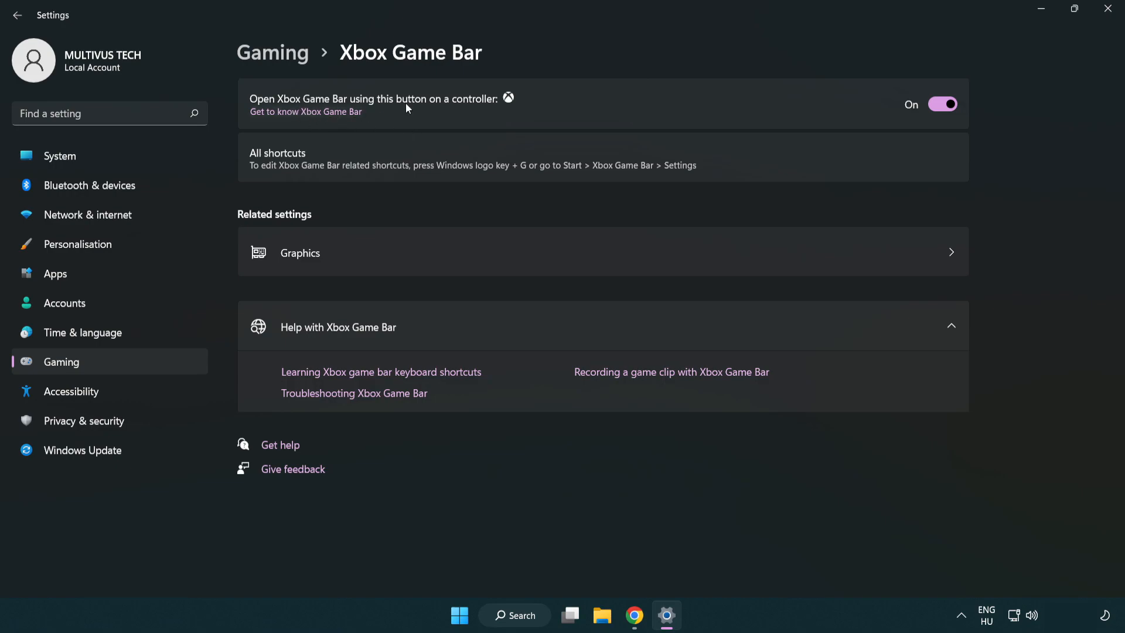
mouse_move(944, 104)
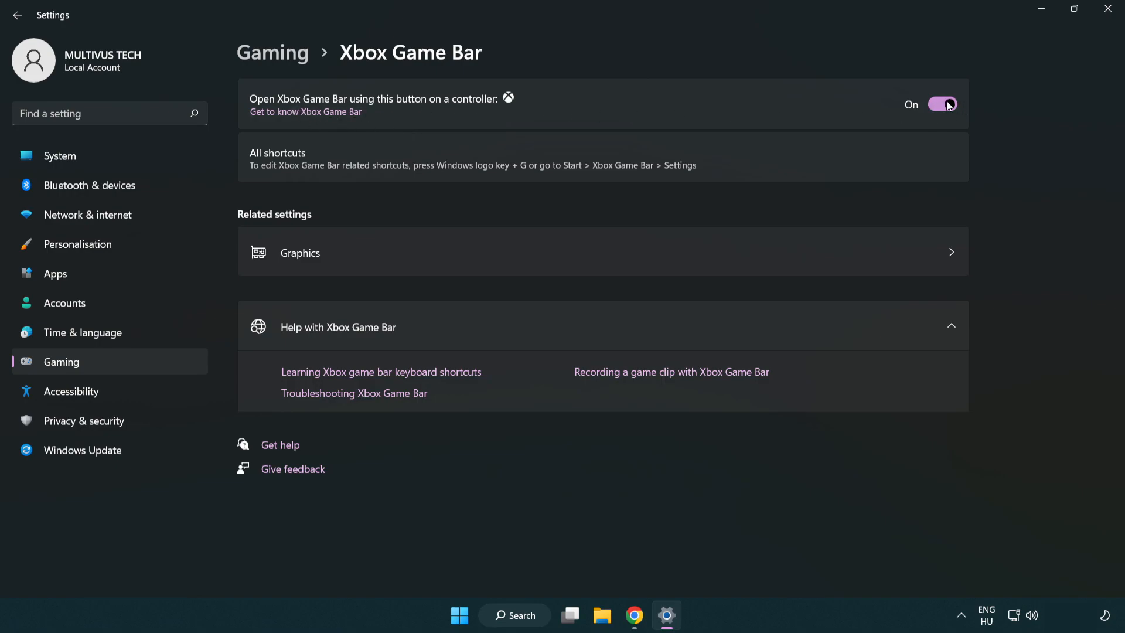
click(942, 103)
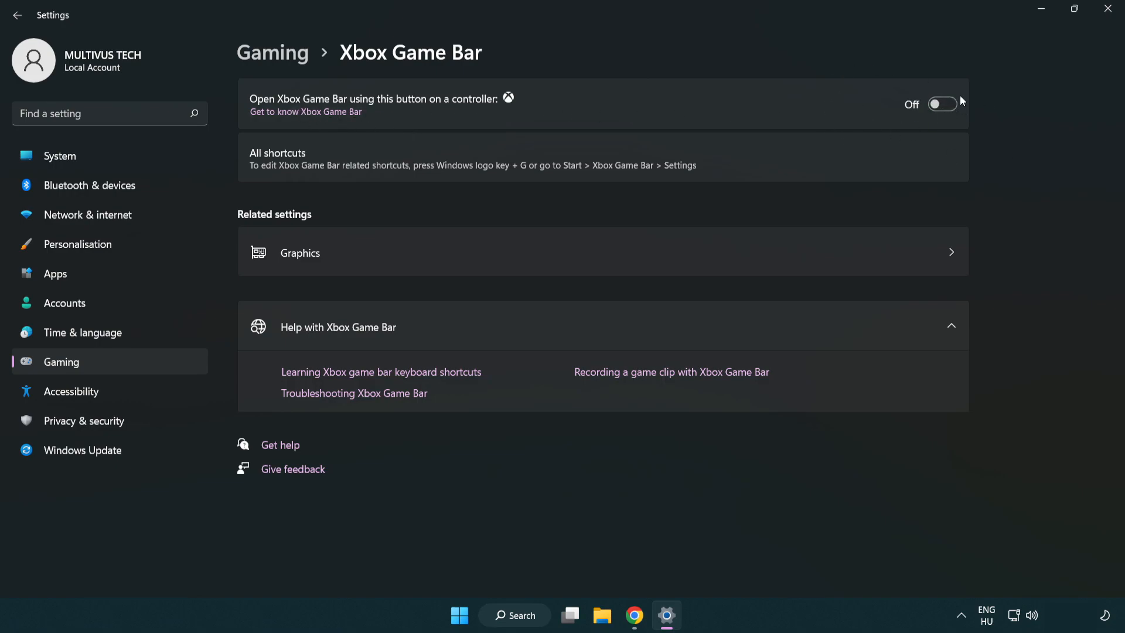
mouse_move(1094, 29)
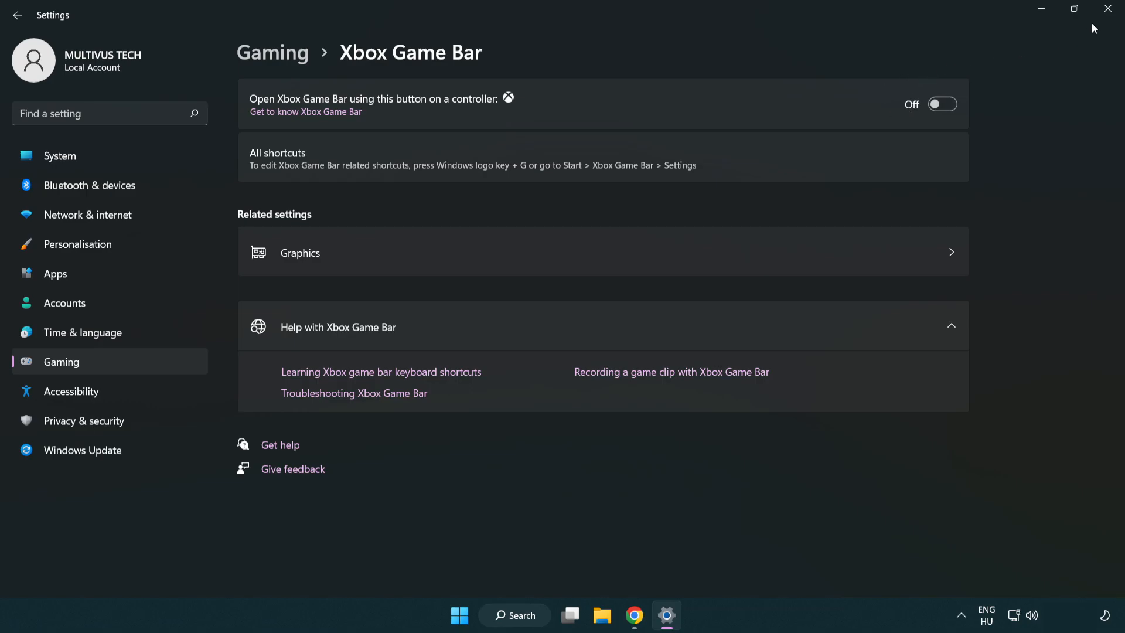
mouse_move(1106, 8)
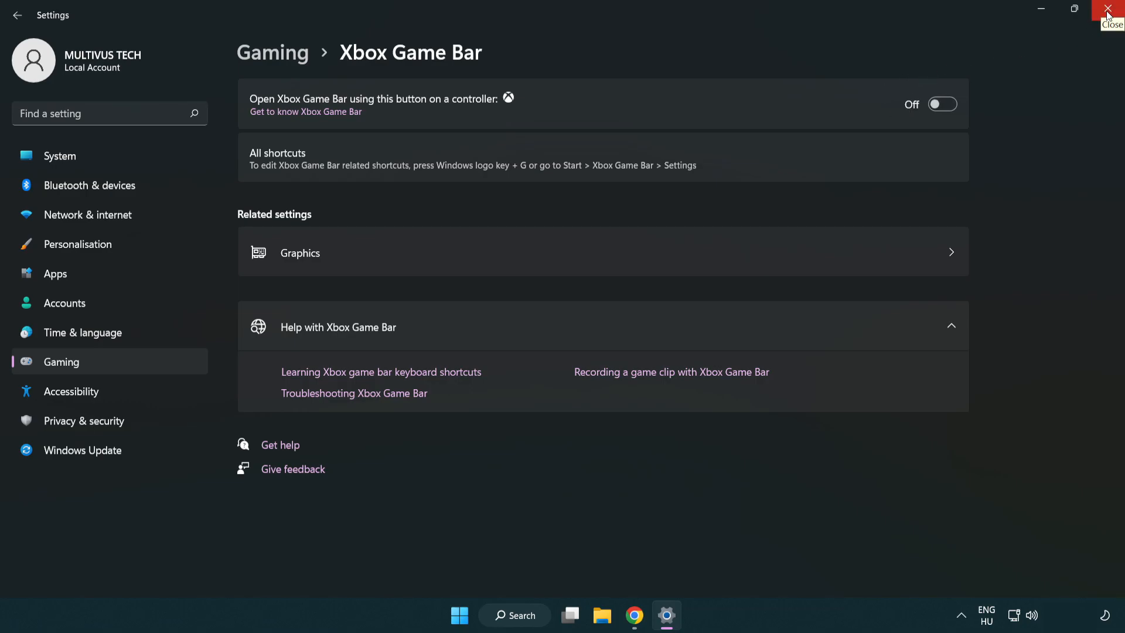
click(1103, 10)
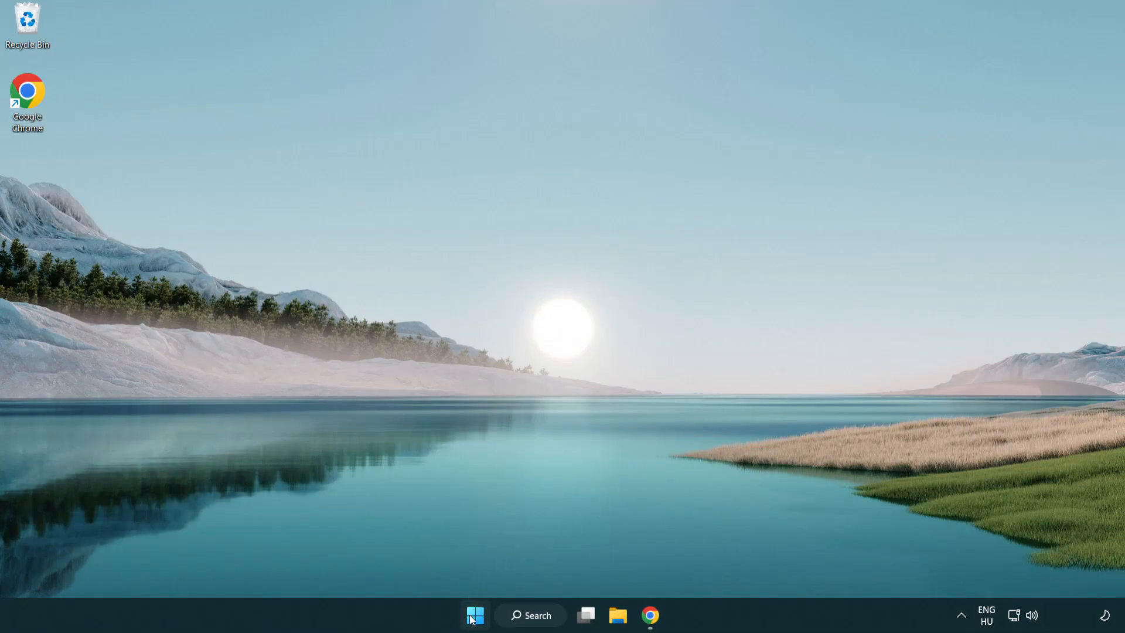
Launch Task Manager from the Start button menu and look through the Processes list
right_click(471, 615)
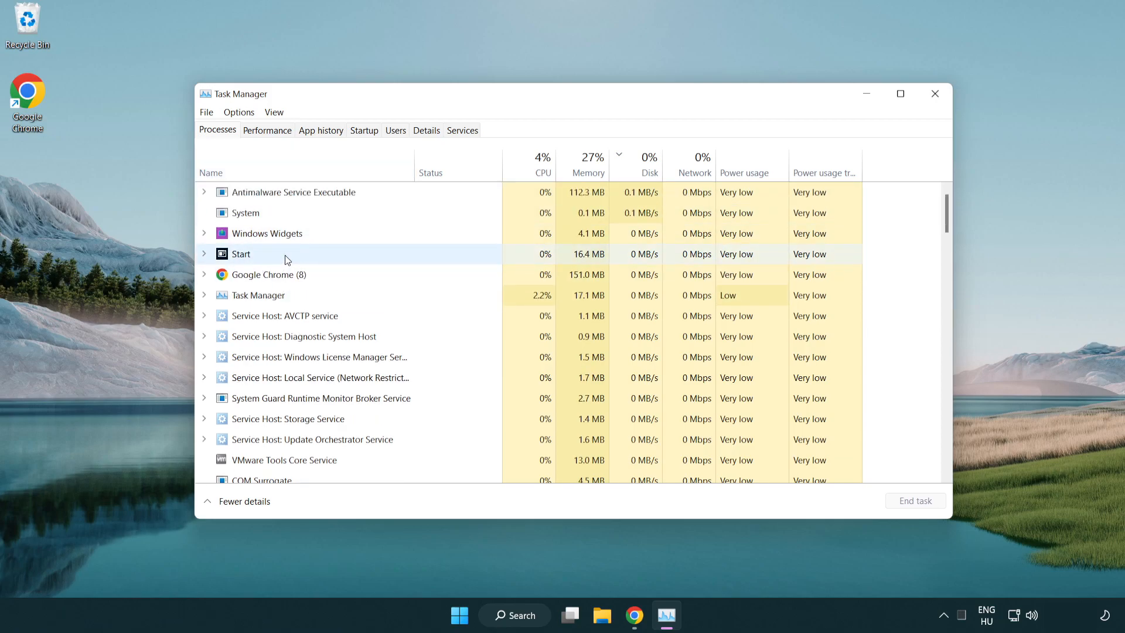
click(268, 274)
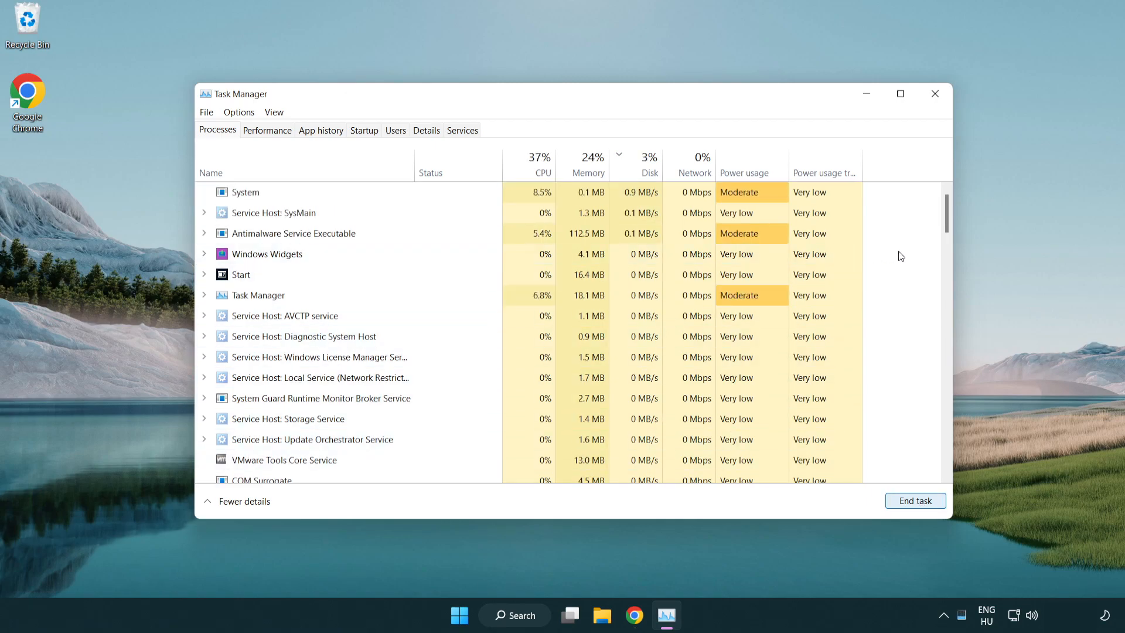
scroll(down, 3)
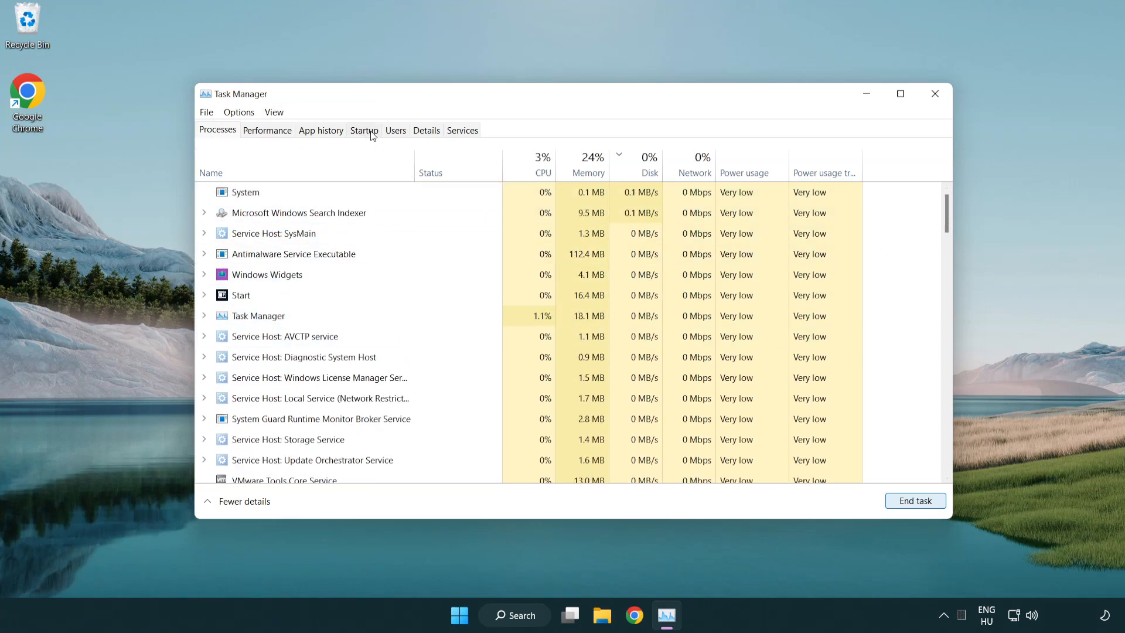
Disable Cortana, Phone Link and Terminal as startup apps, then close Task Manager
click(364, 130)
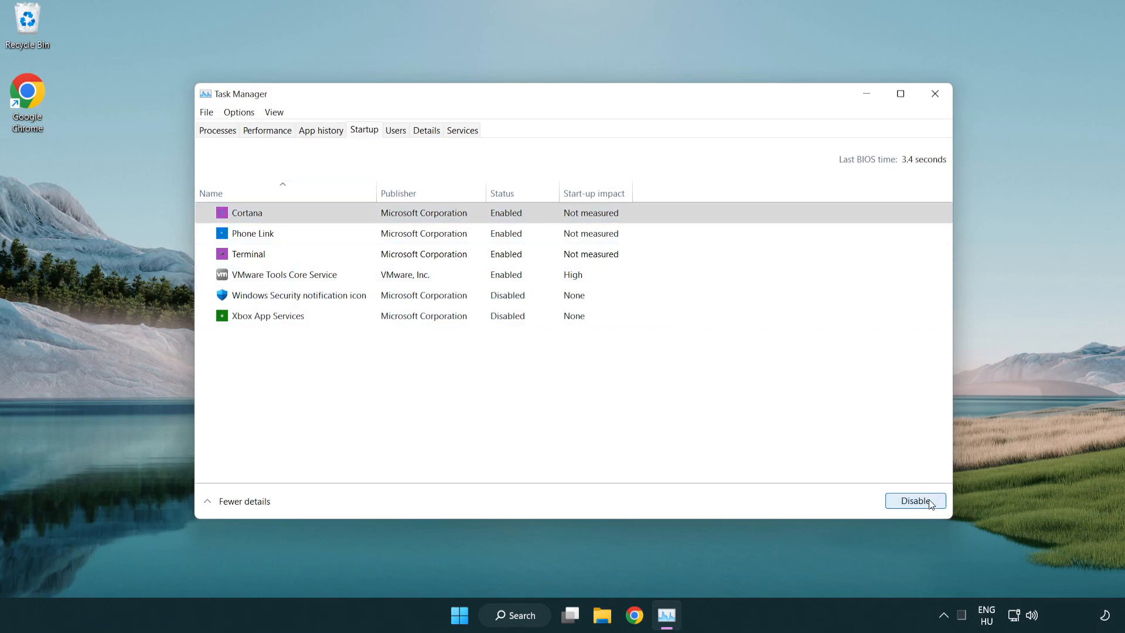
click(915, 500)
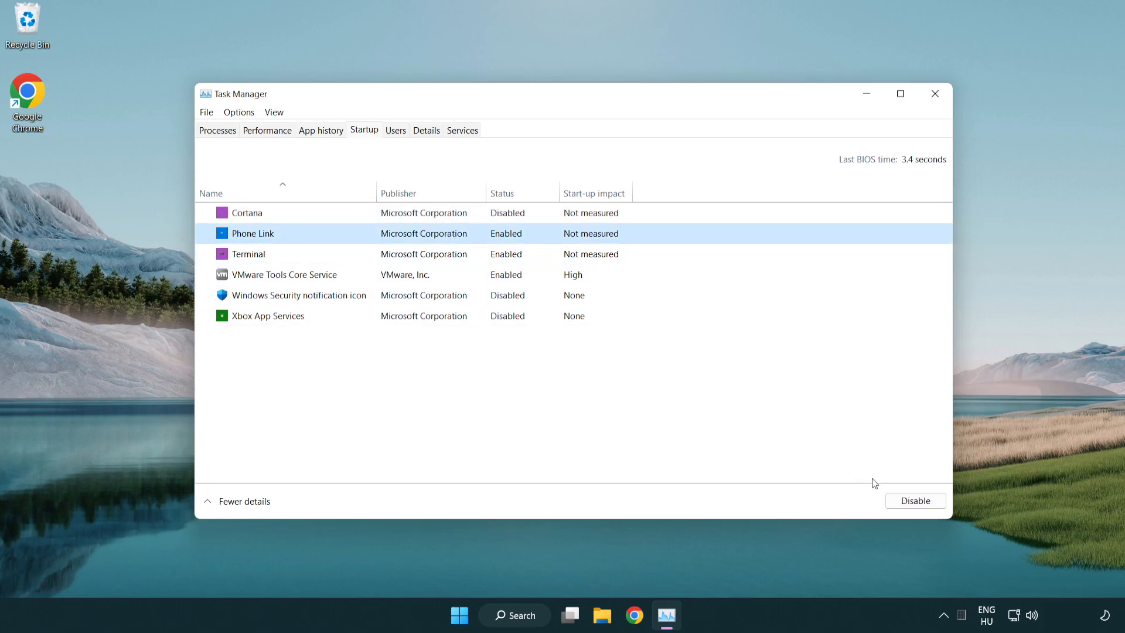
click(916, 500)
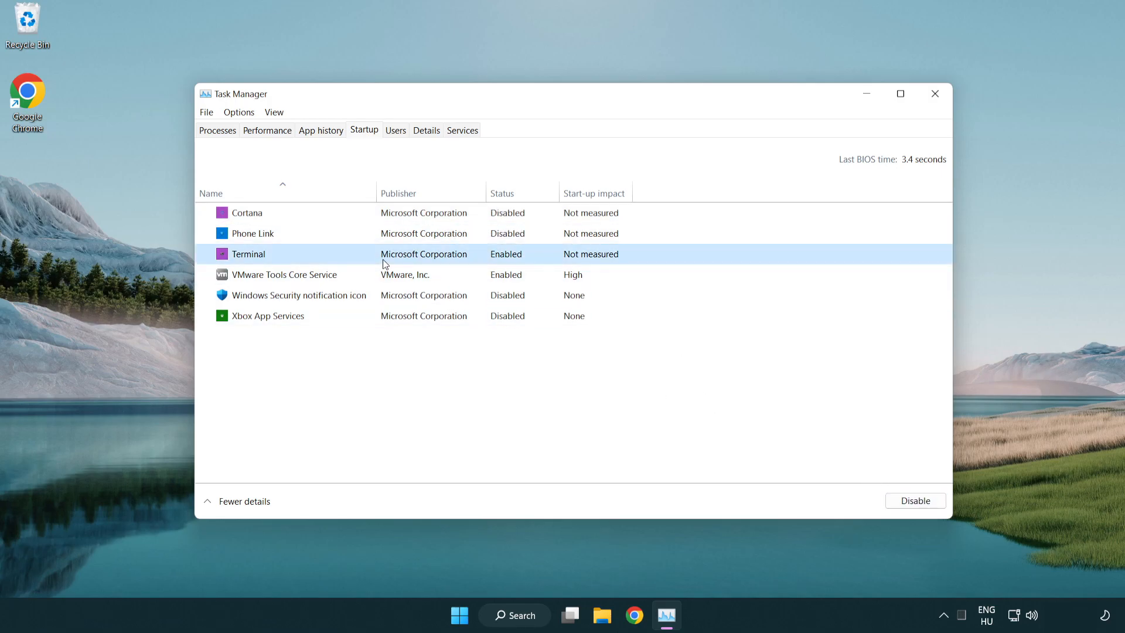
click(915, 500)
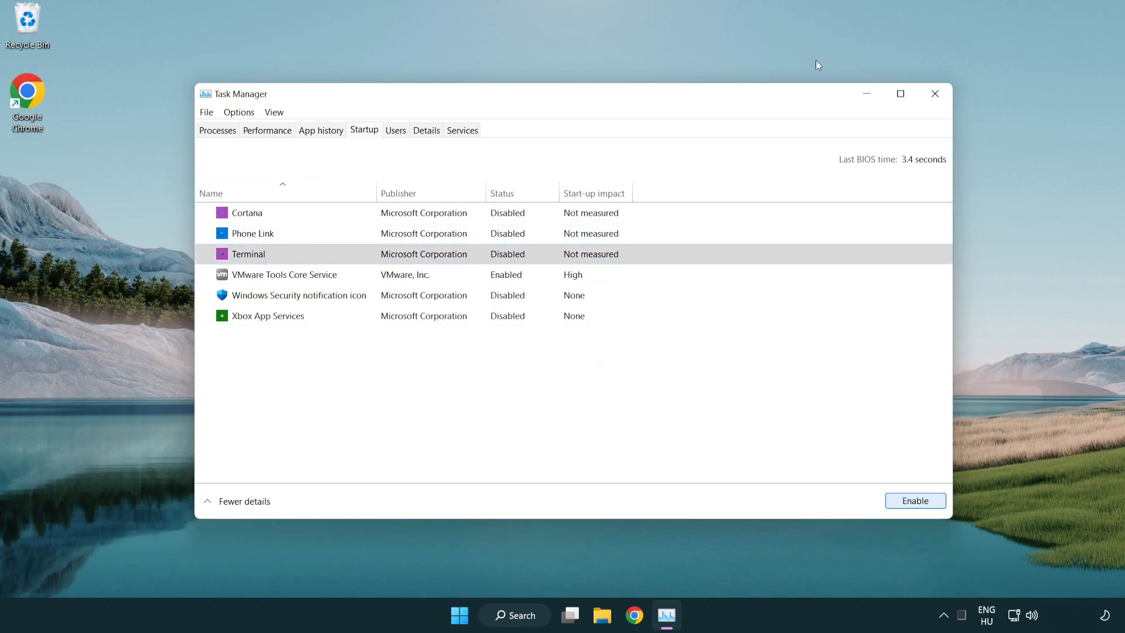
mouse_move(935, 94)
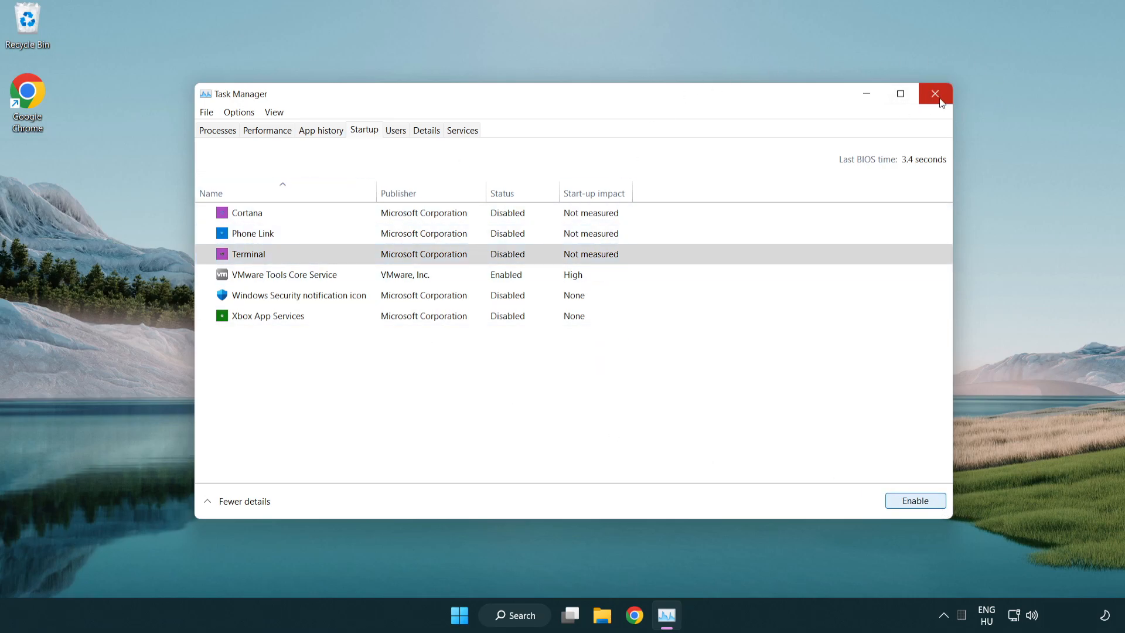
click(935, 94)
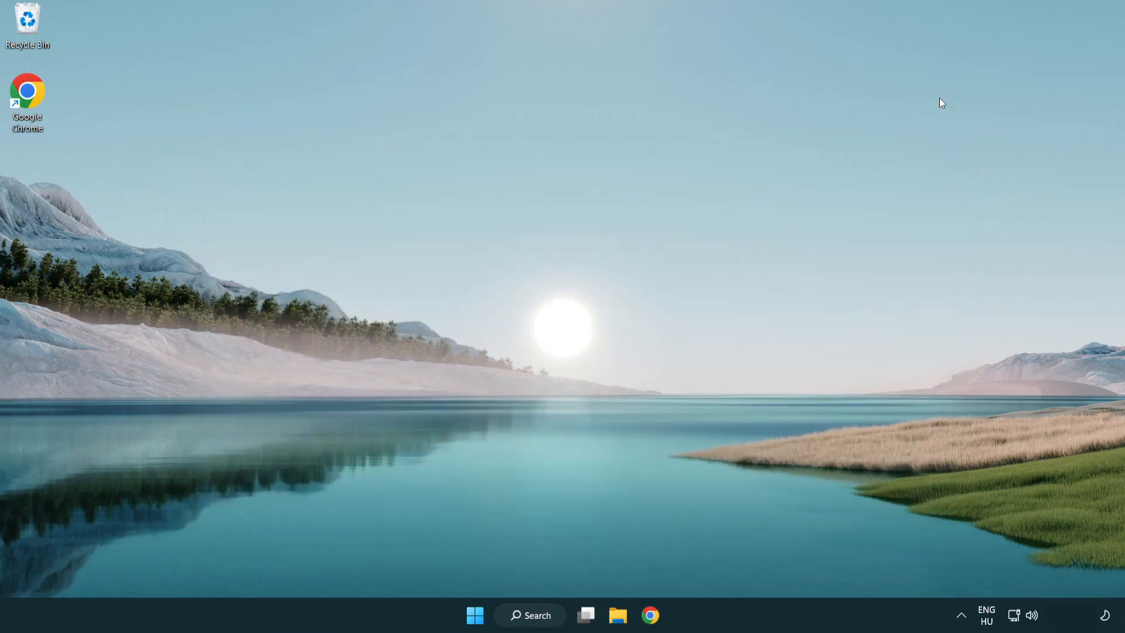
mouse_move(521, 632)
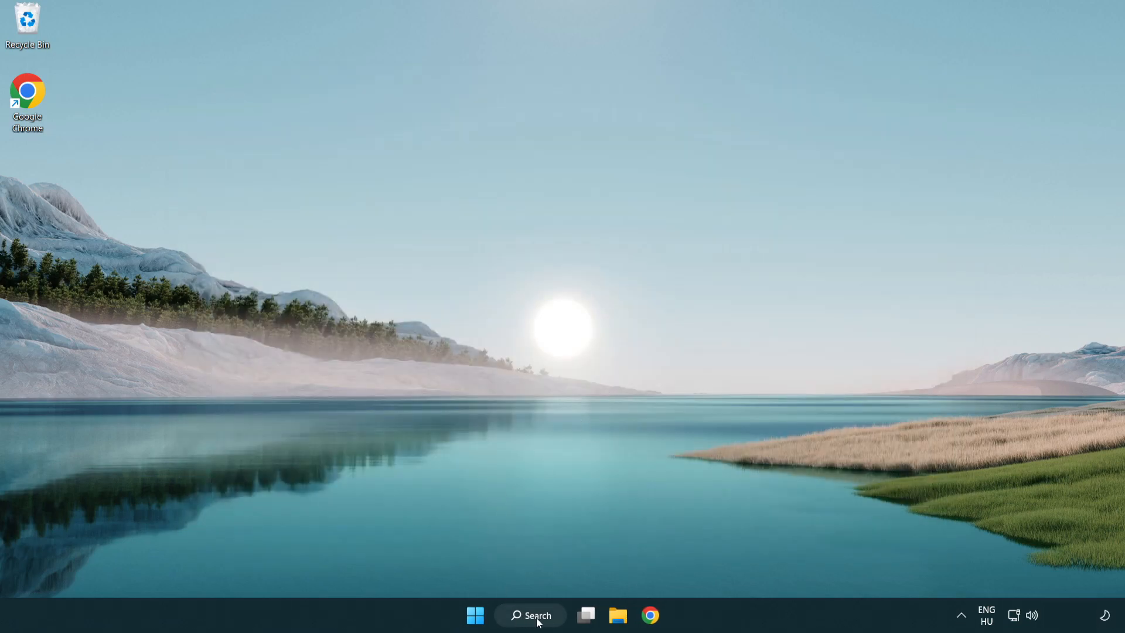
Check for Windows updates in Settings, confirming the PC is up to date, then close Settings
click(530, 615)
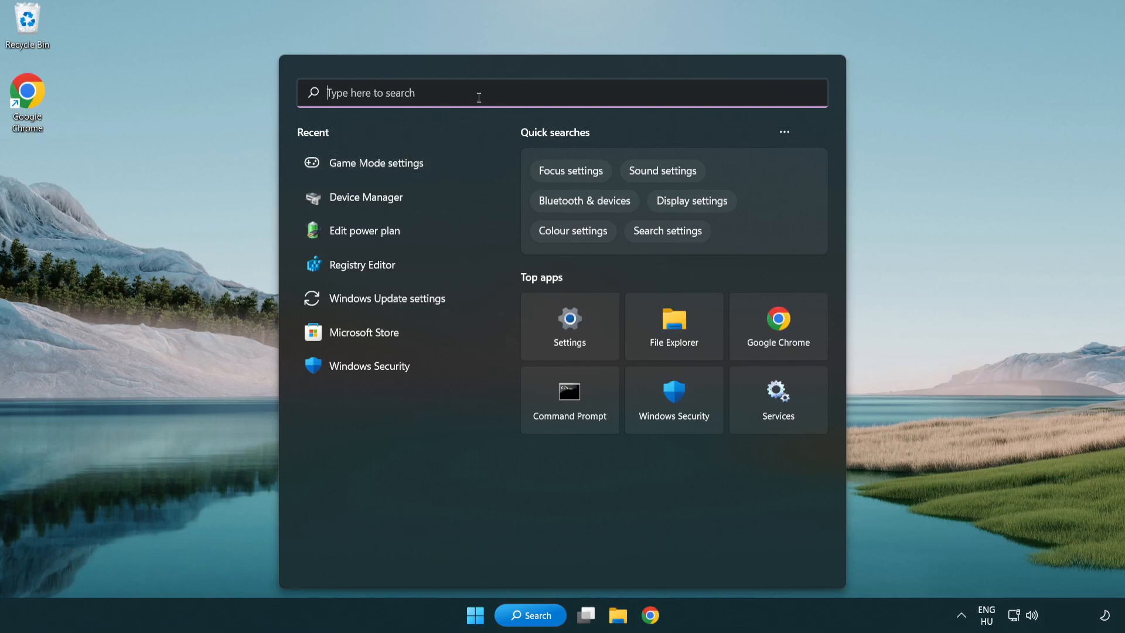
text(update)
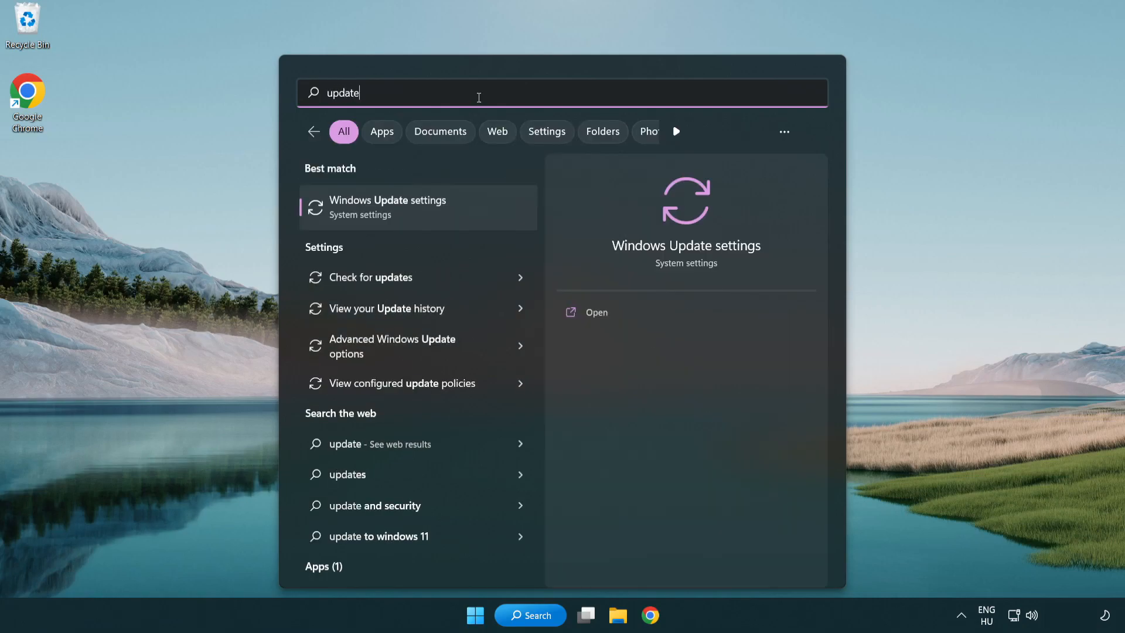
mouse_move(436, 218)
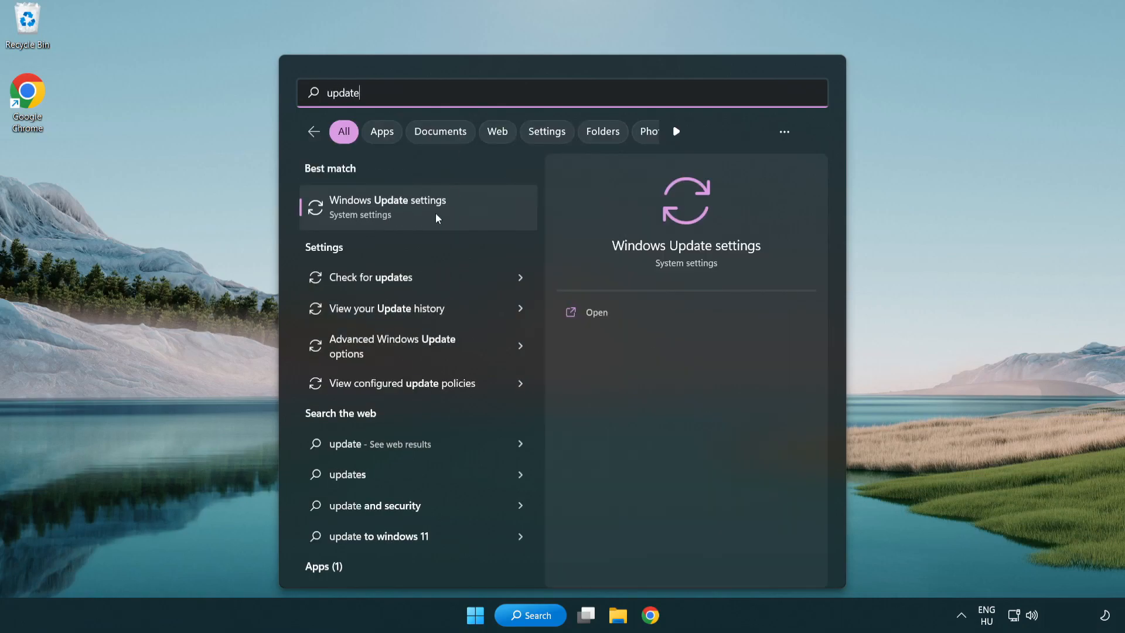
click(387, 208)
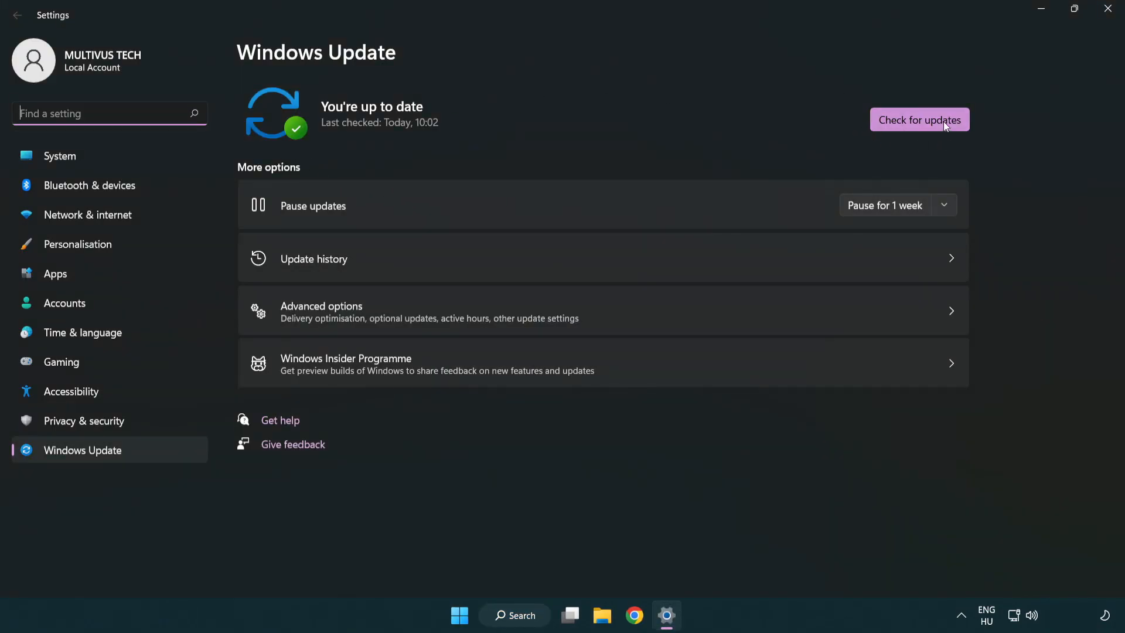
click(919, 119)
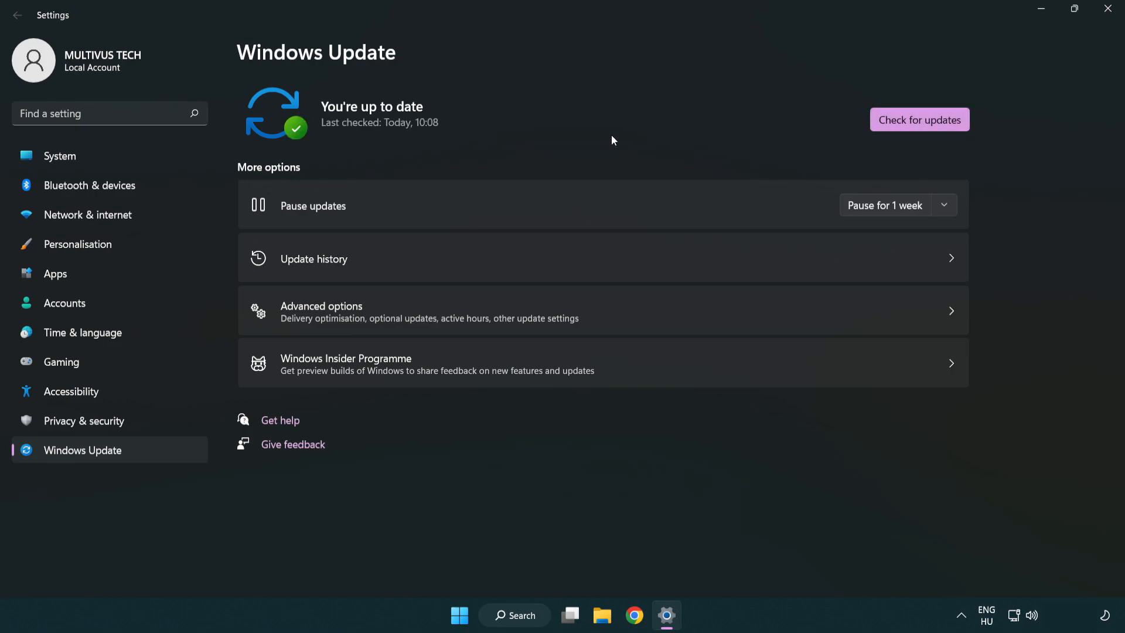
mouse_move(1107, 9)
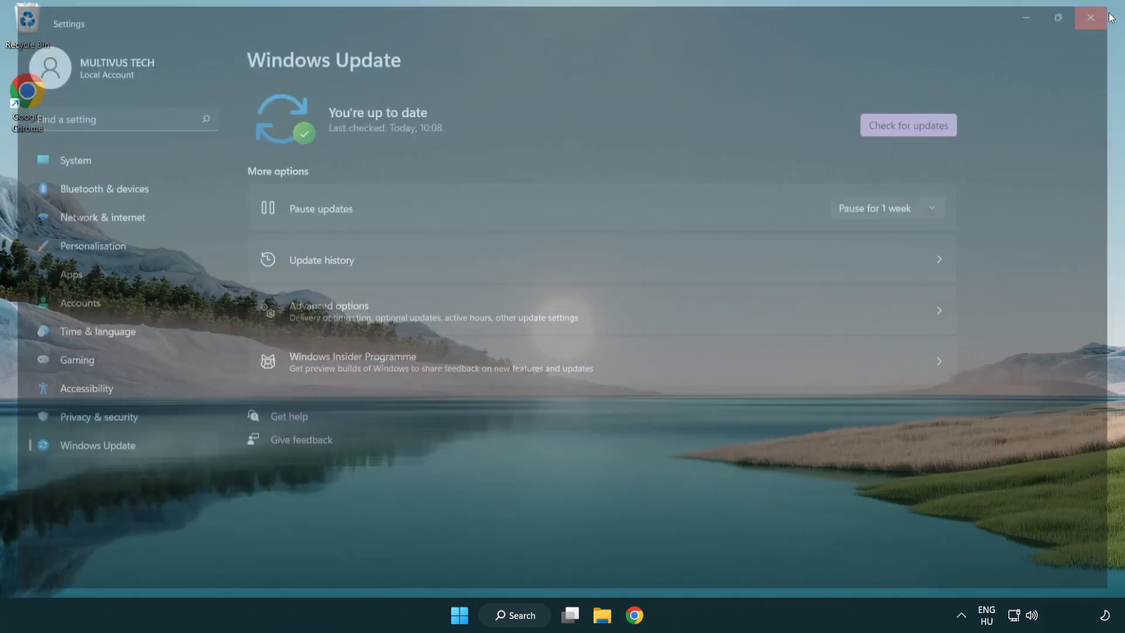
click(1087, 16)
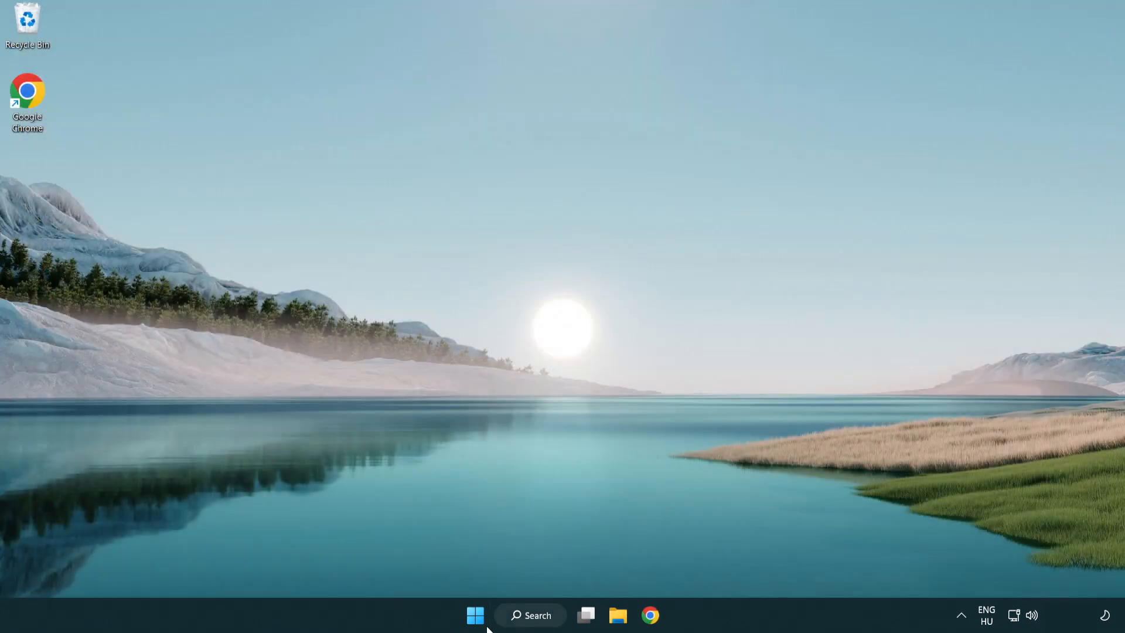
Launch Registry Editor via a Windows search for regedit
click(531, 615)
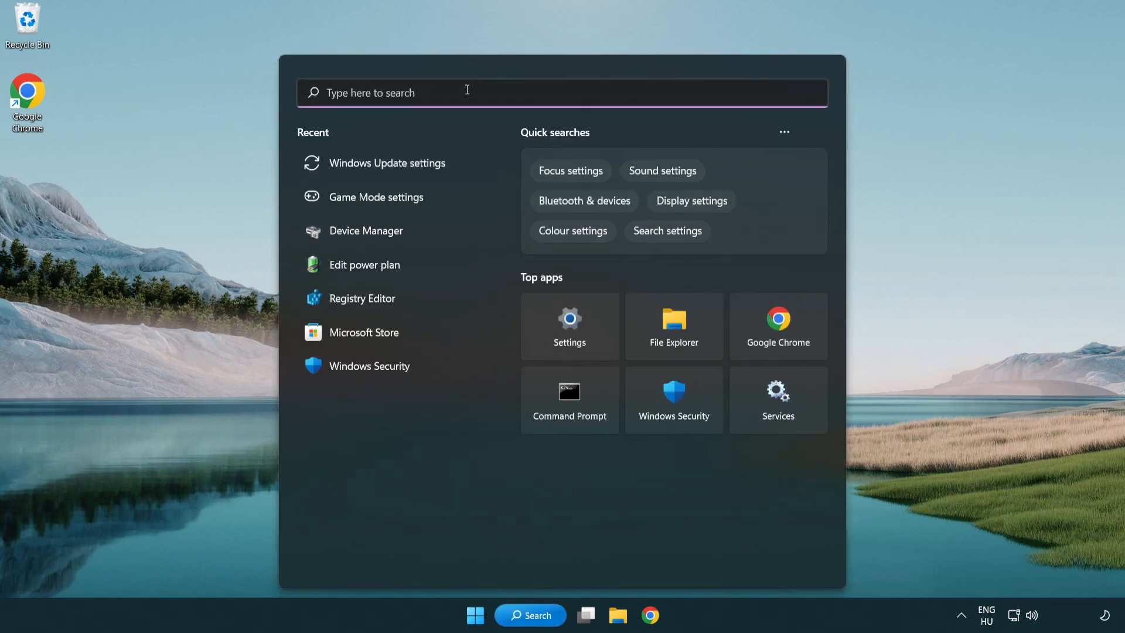
text(regedit)
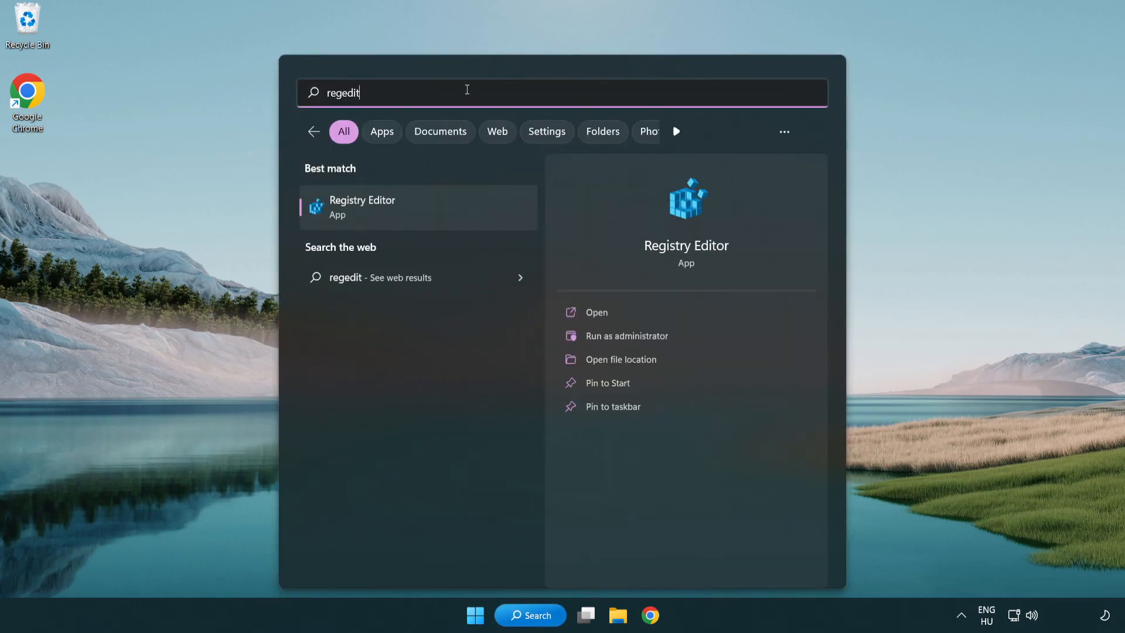
mouse_move(419, 210)
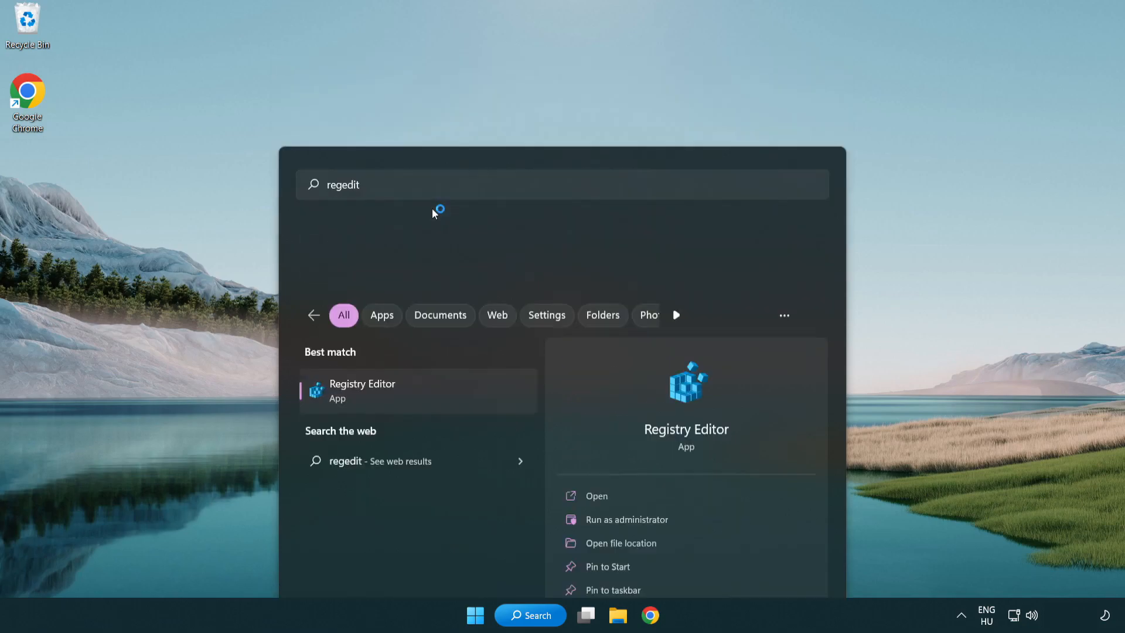
click(361, 392)
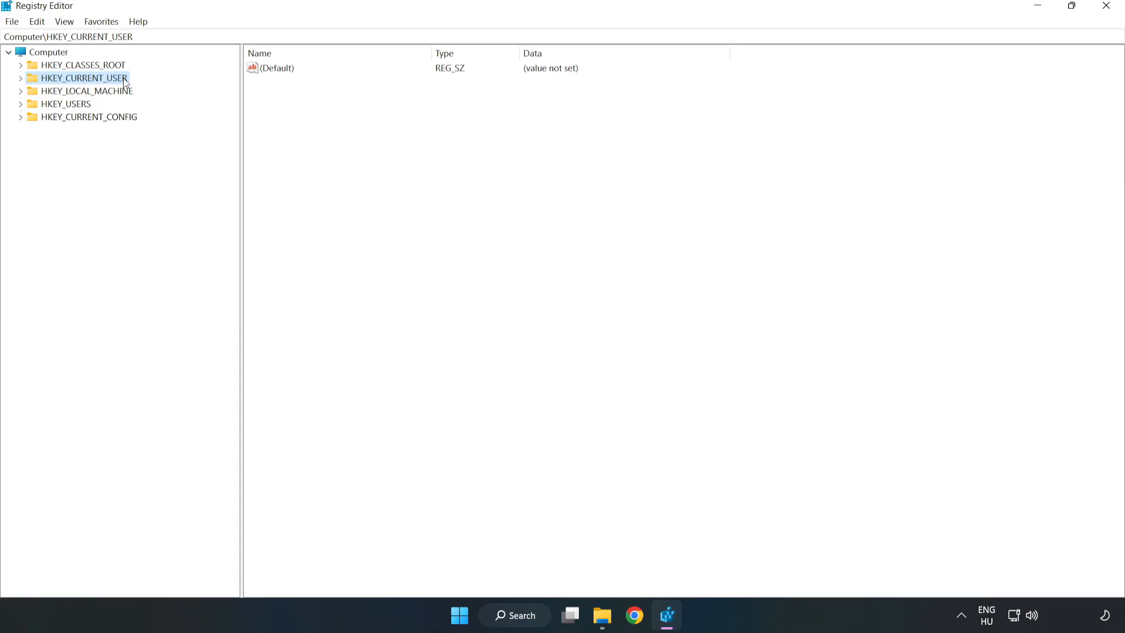
mouse_move(20, 83)
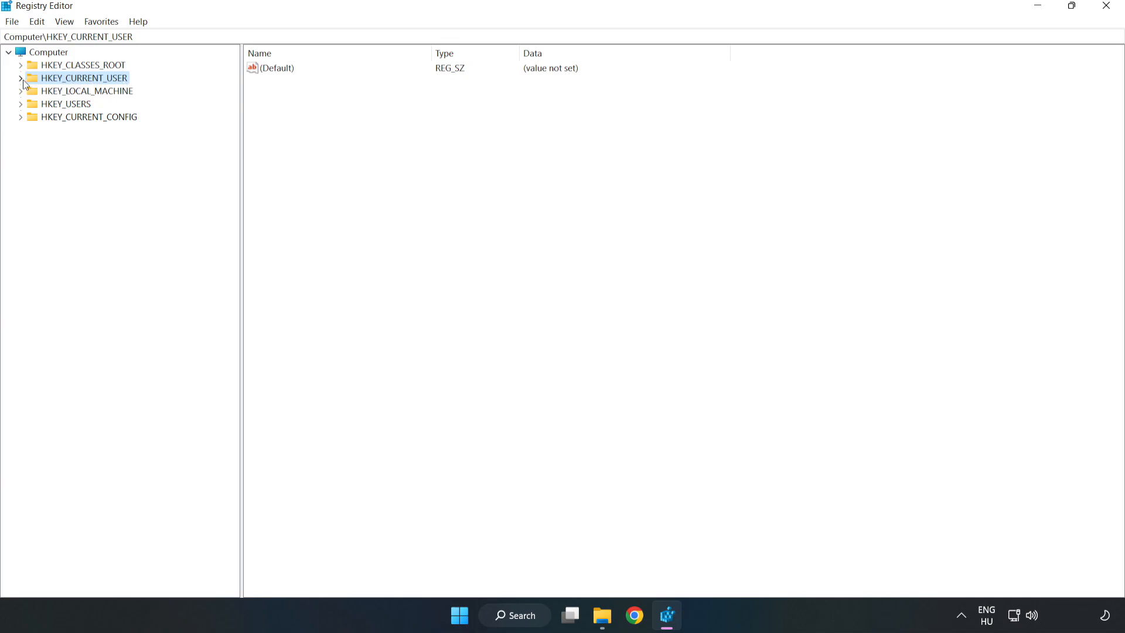
Navigate to HKEY_CURRENT_USER\System\GameConfigStore to show its GameDVR values
click(19, 77)
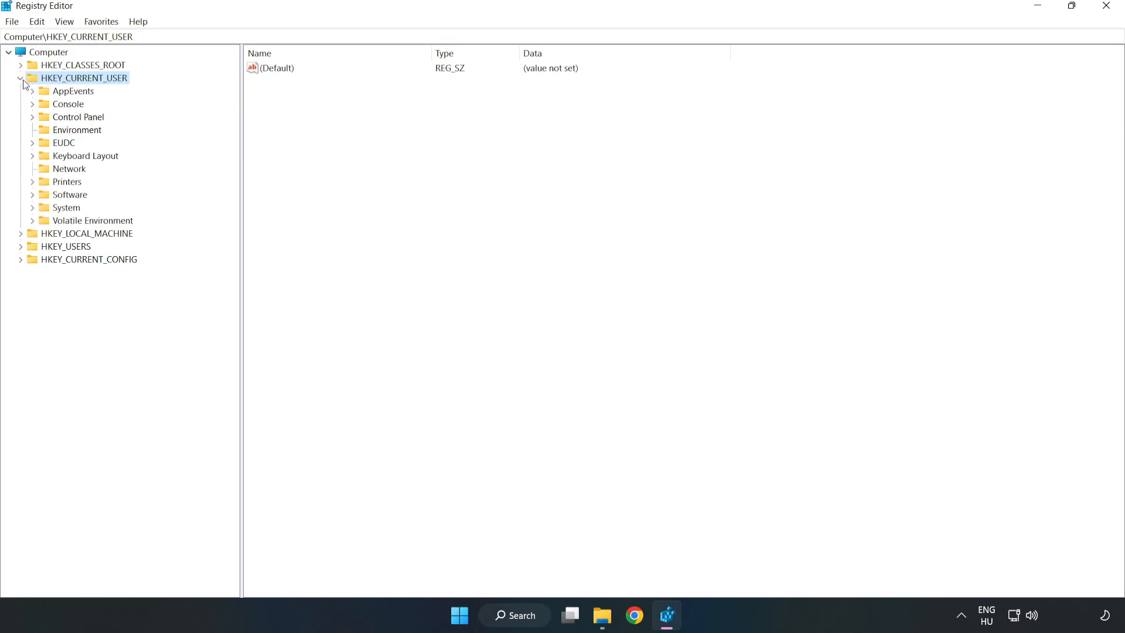
mouse_move(19, 214)
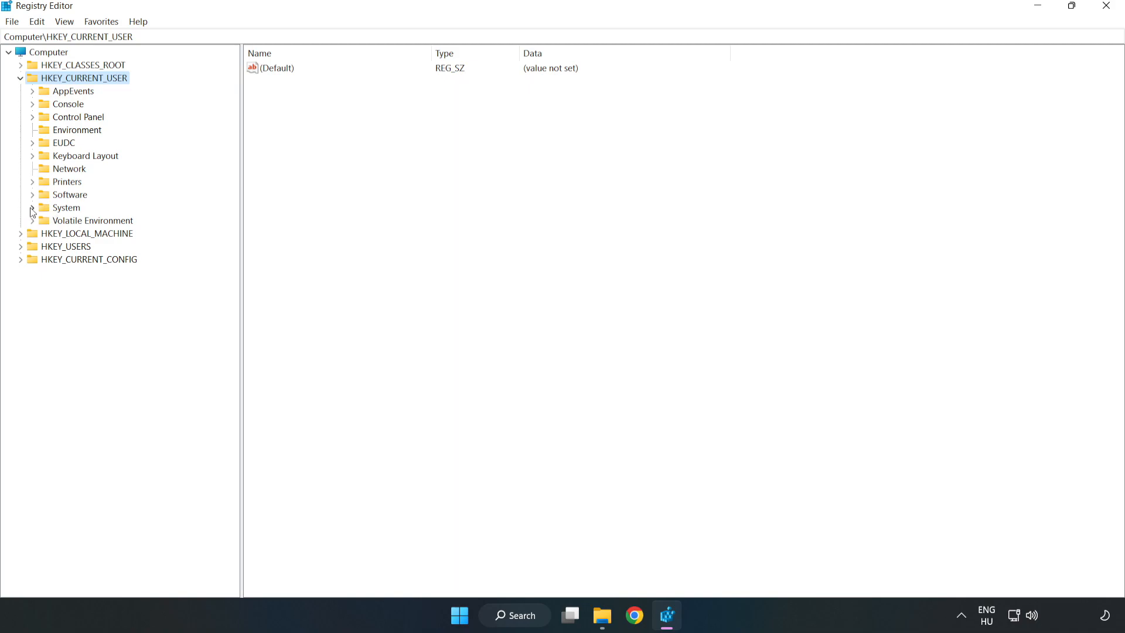
click(28, 207)
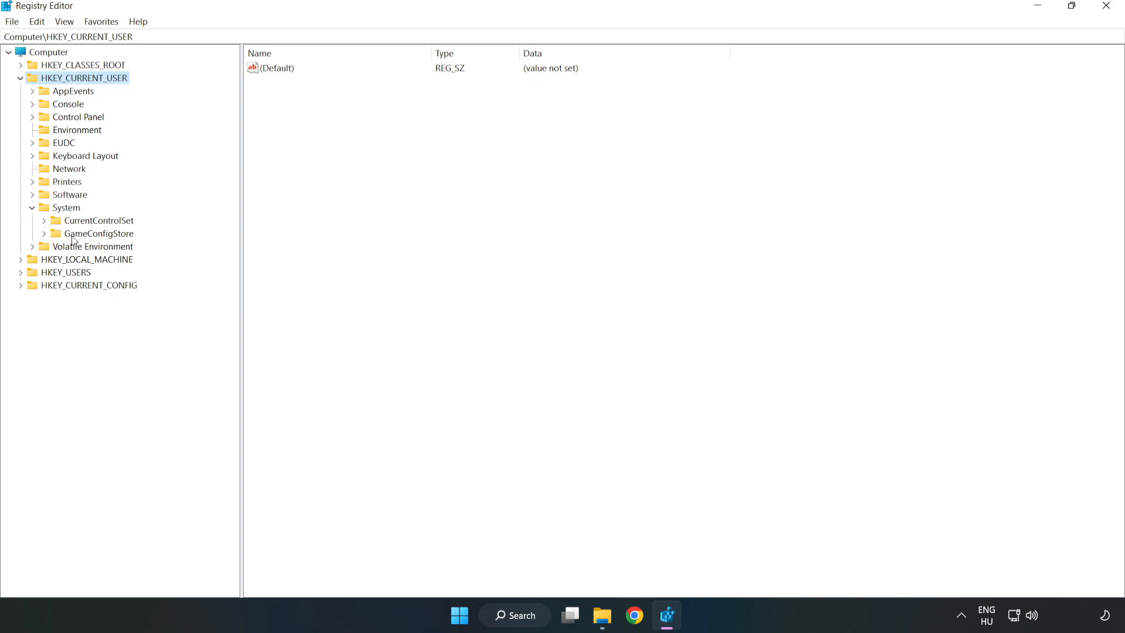
click(100, 233)
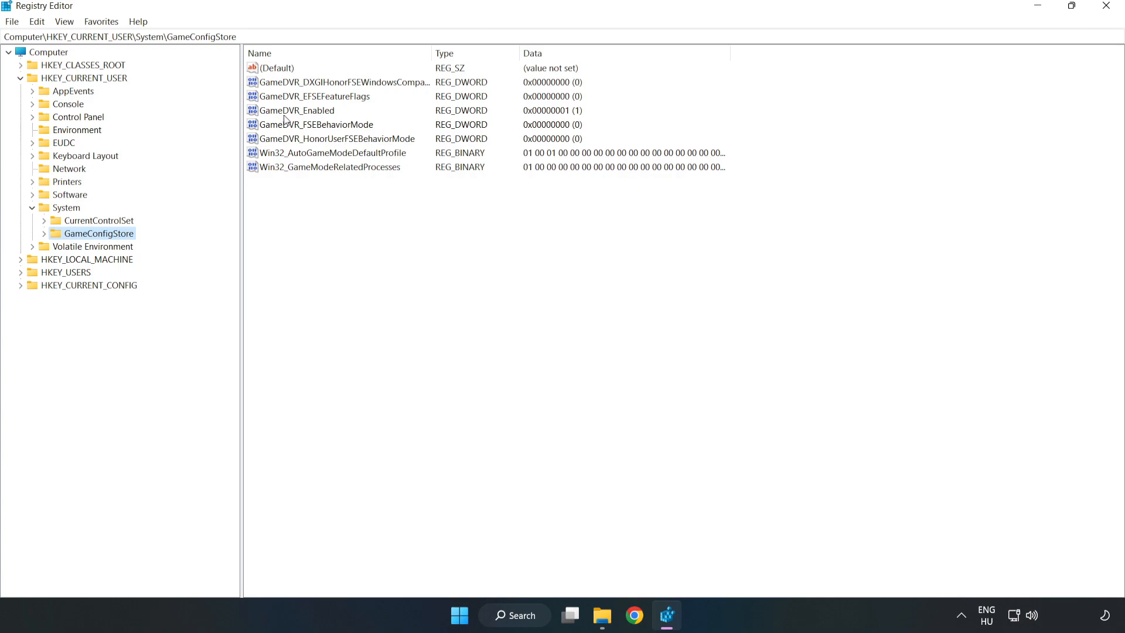
Modify GameDVR_Enabled under GameConfigStore and set its Value data to 0
click(297, 110)
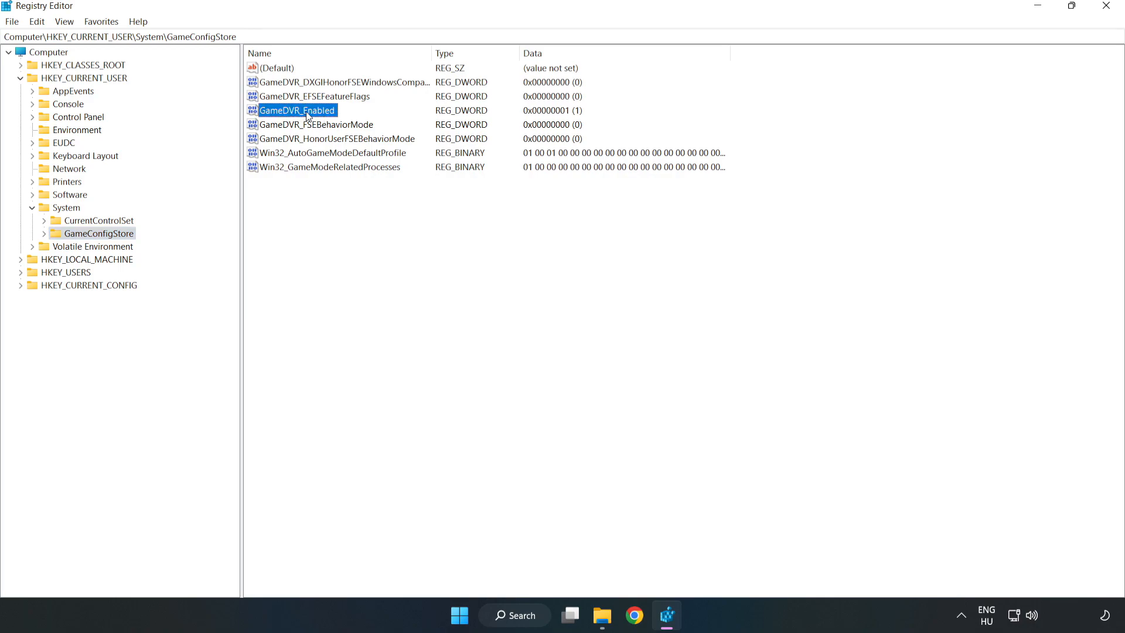
right_click(307, 110)
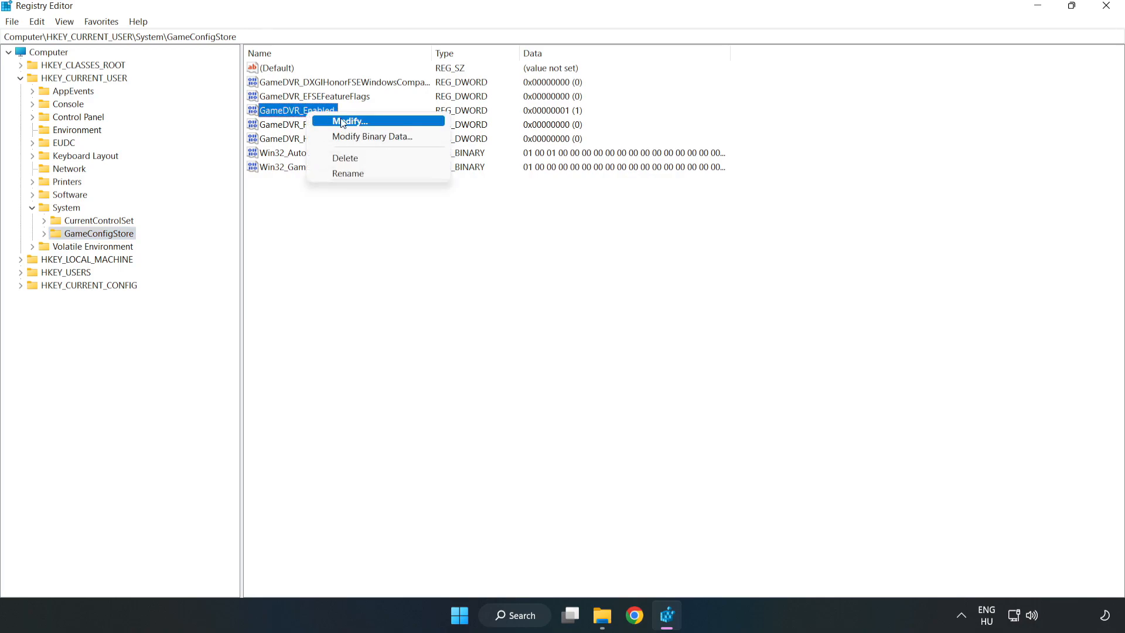
mouse_move(358, 126)
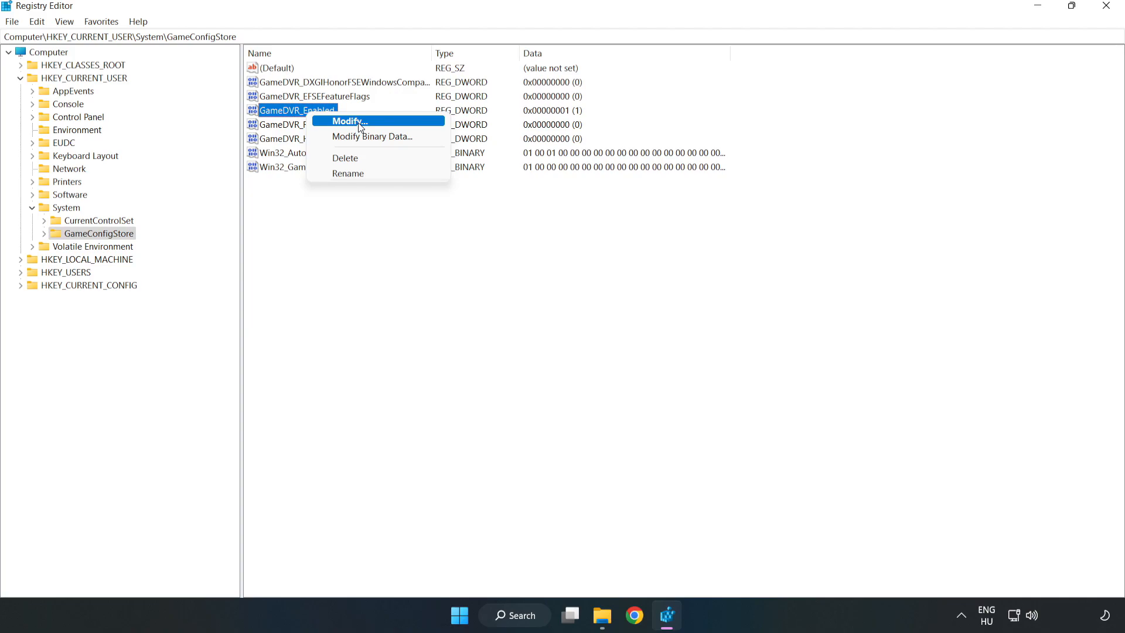
click(352, 120)
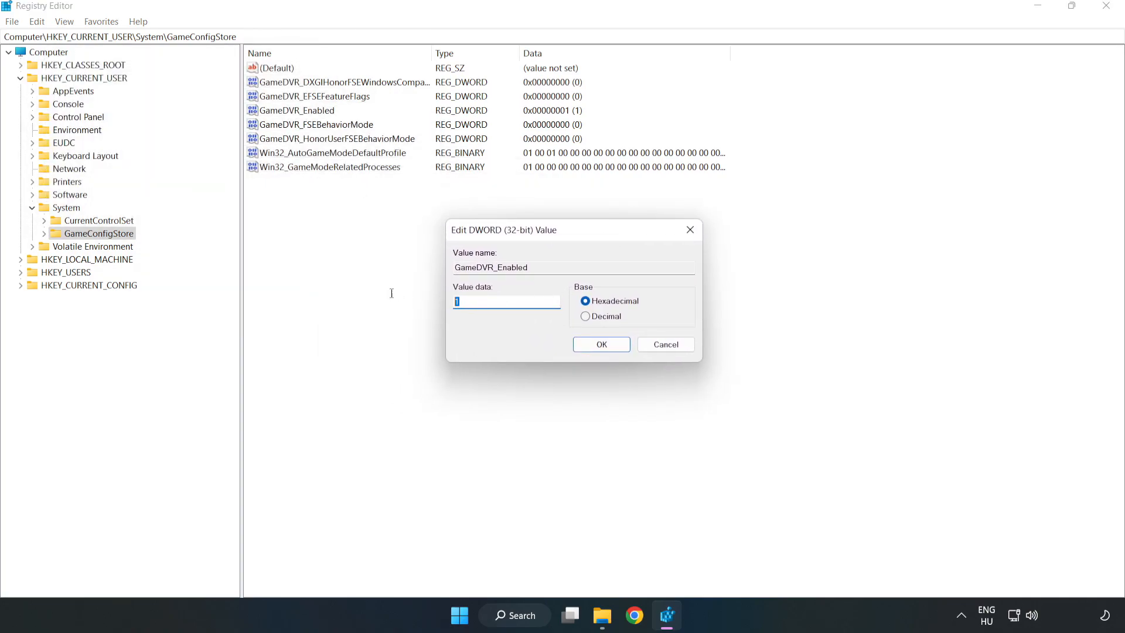
text(0)
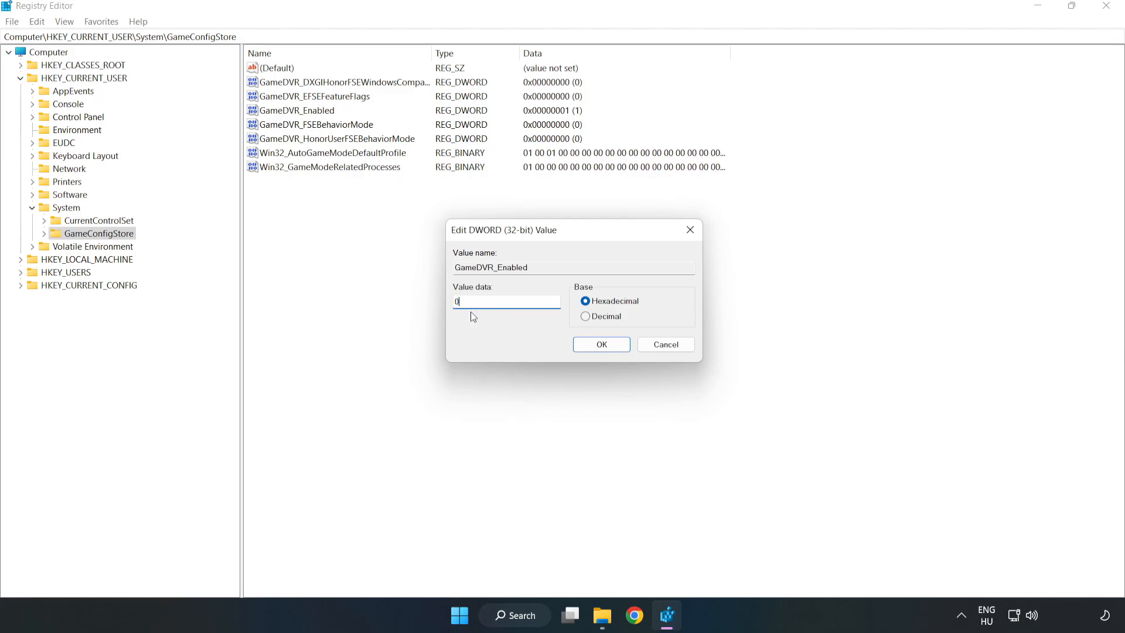
mouse_move(422, 290)
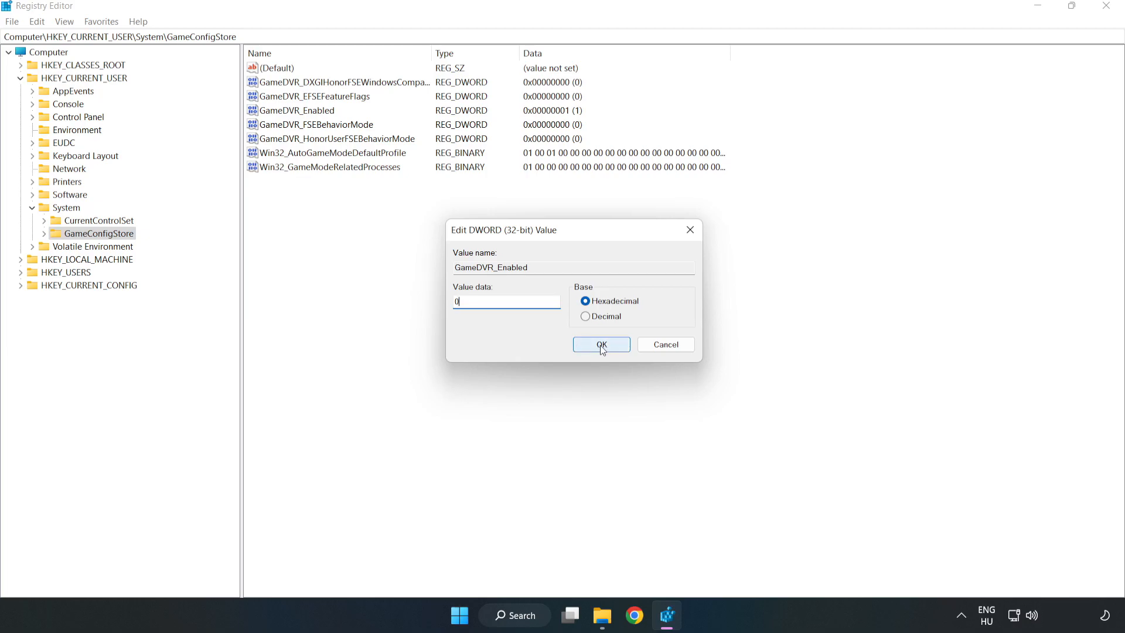
click(601, 344)
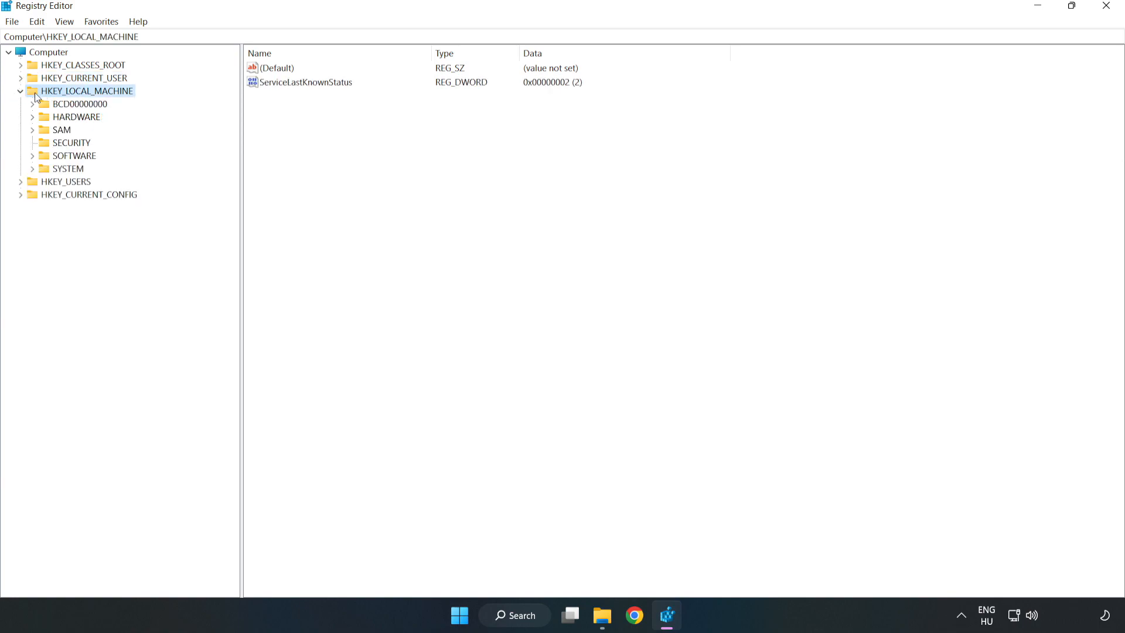
mouse_move(42, 162)
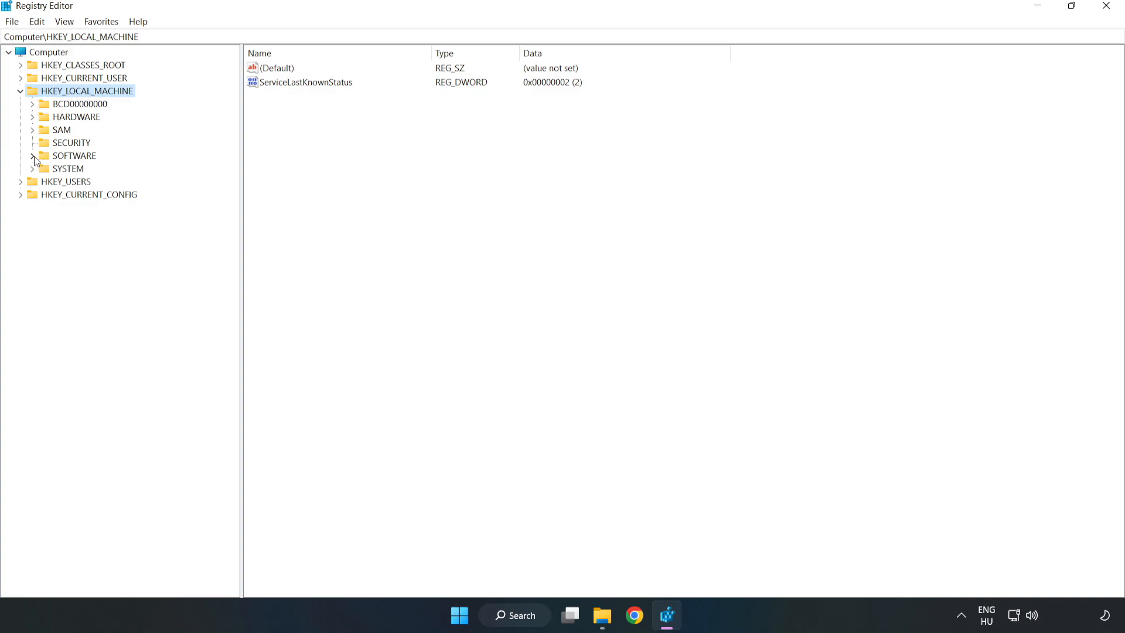
Navigate HKEY_LOCAL_MACHINE > SOFTWARE > Microsoft > PolicyManager > default > ApplicationManagement > AllowGameDVR
click(32, 156)
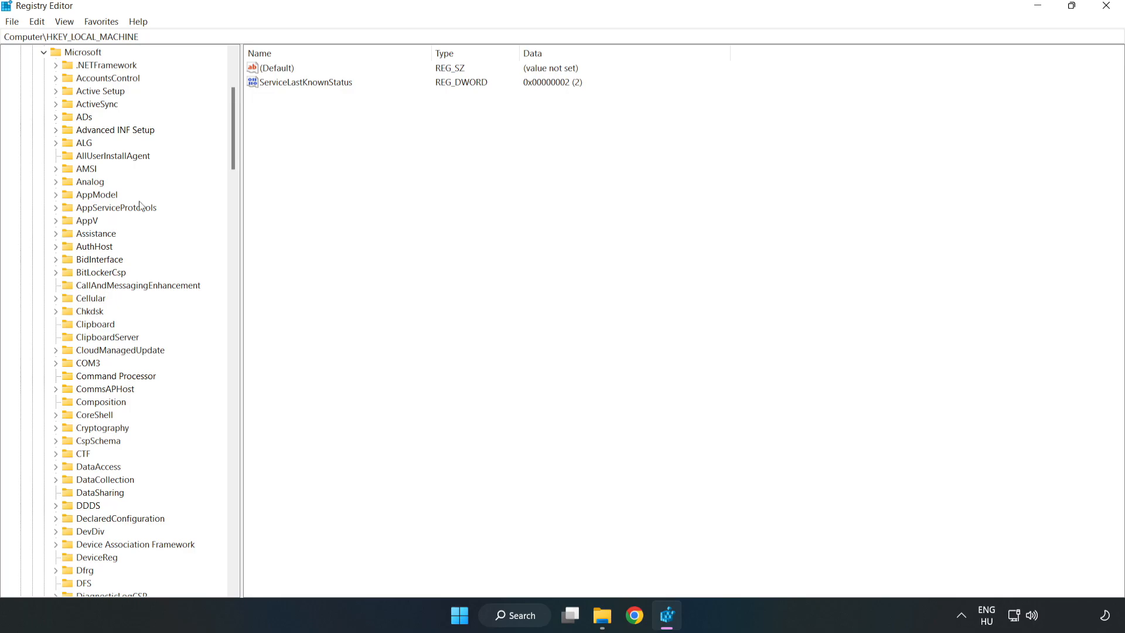
scroll(down, 3)
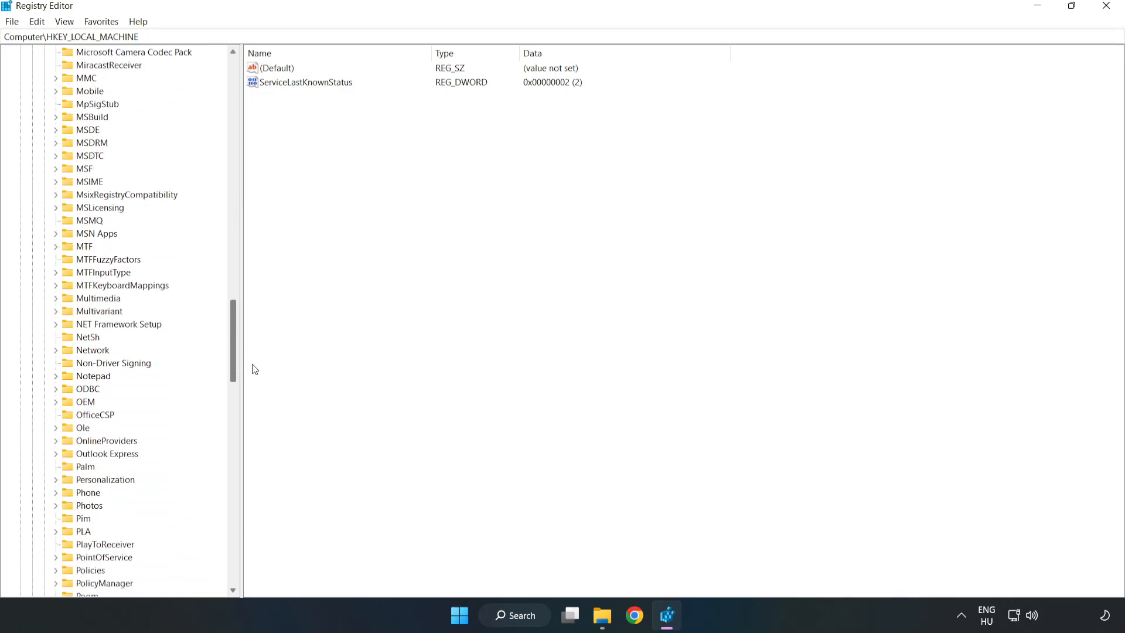
scroll(down, 3)
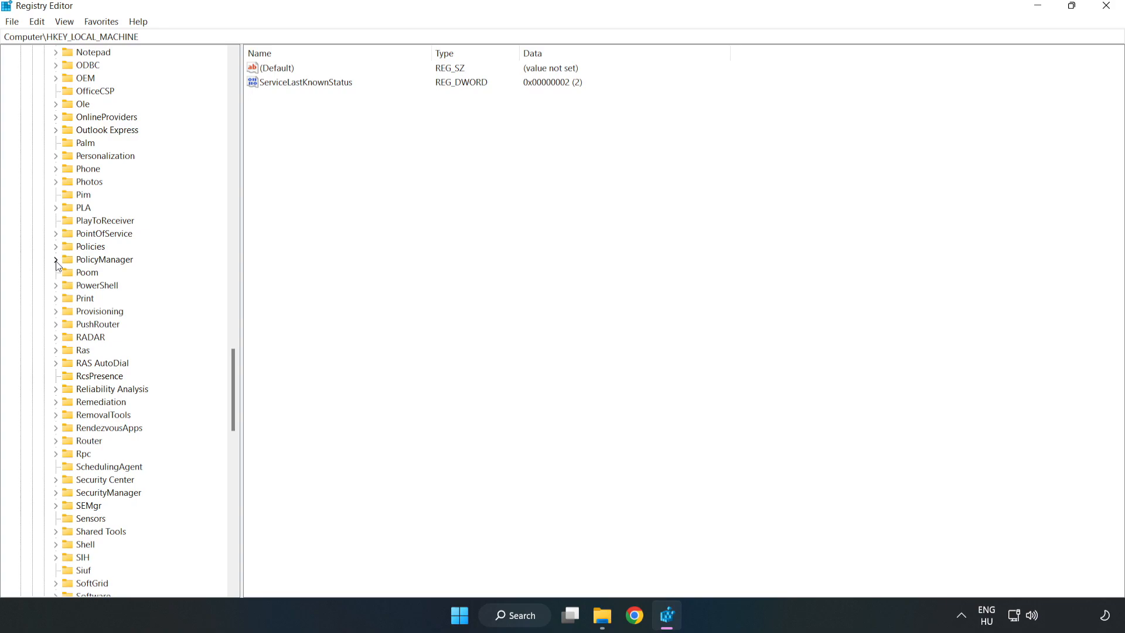
click(55, 259)
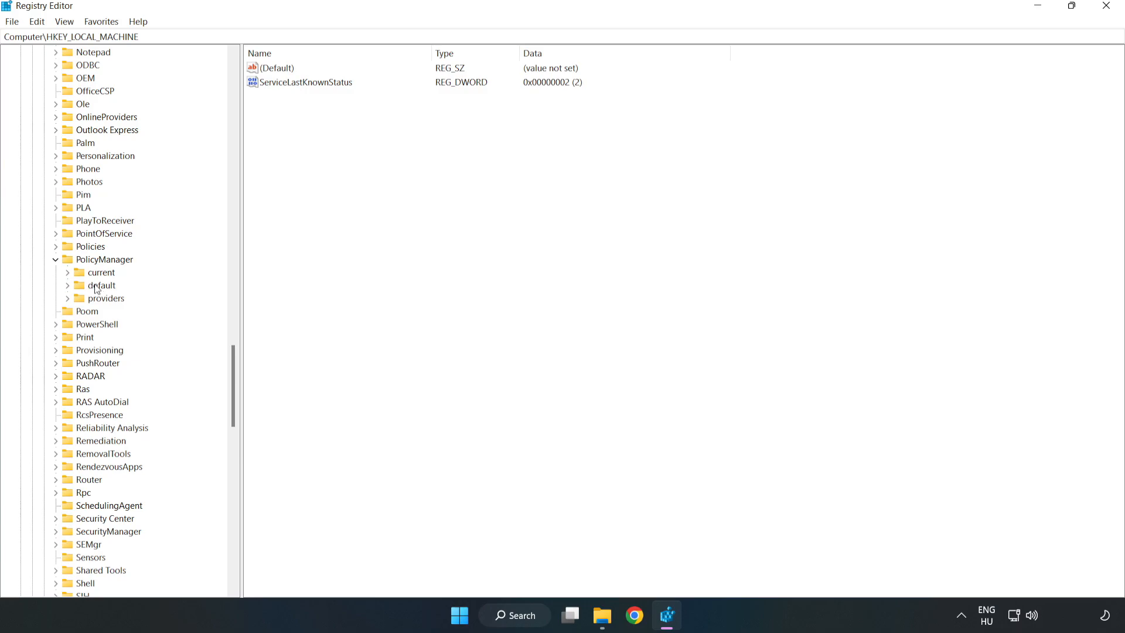
click(68, 285)
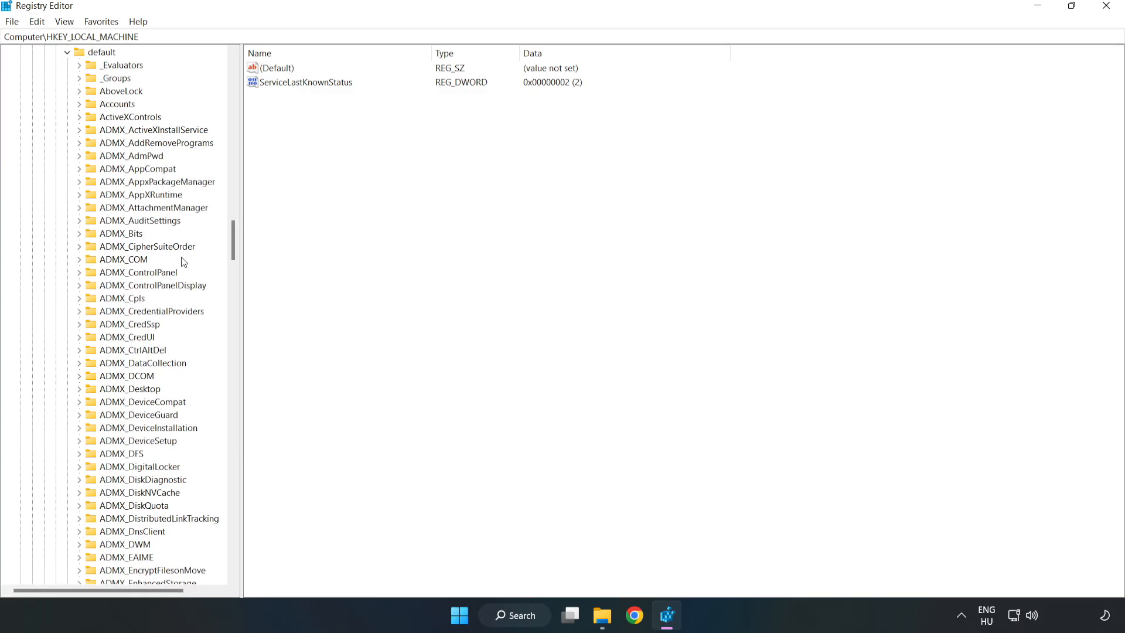
scroll(down, 3)
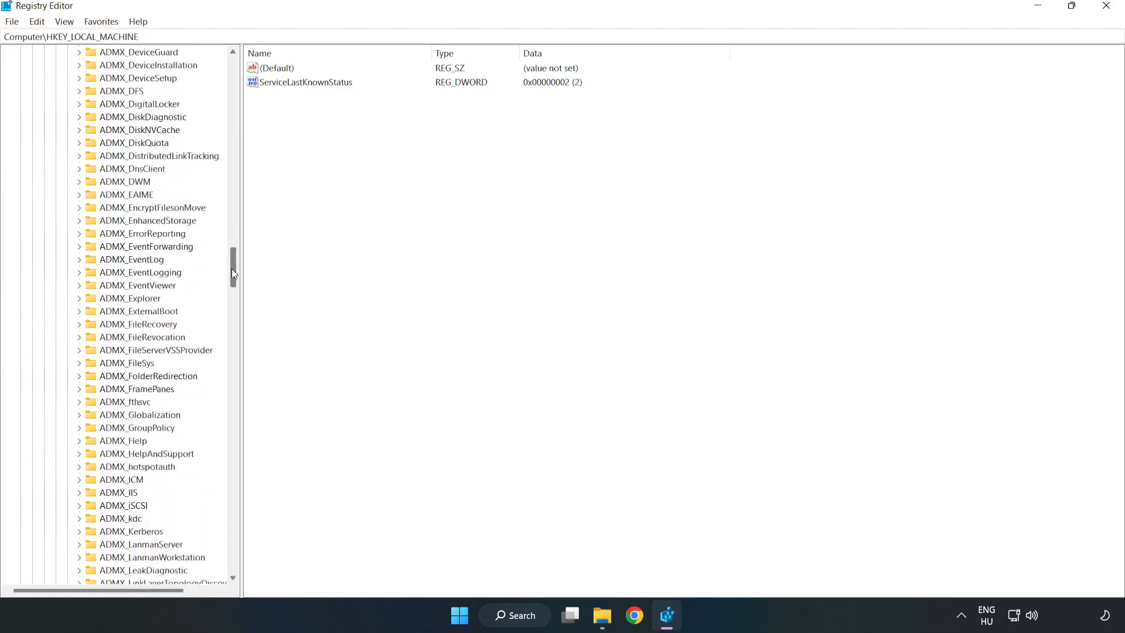
scroll(down, 3)
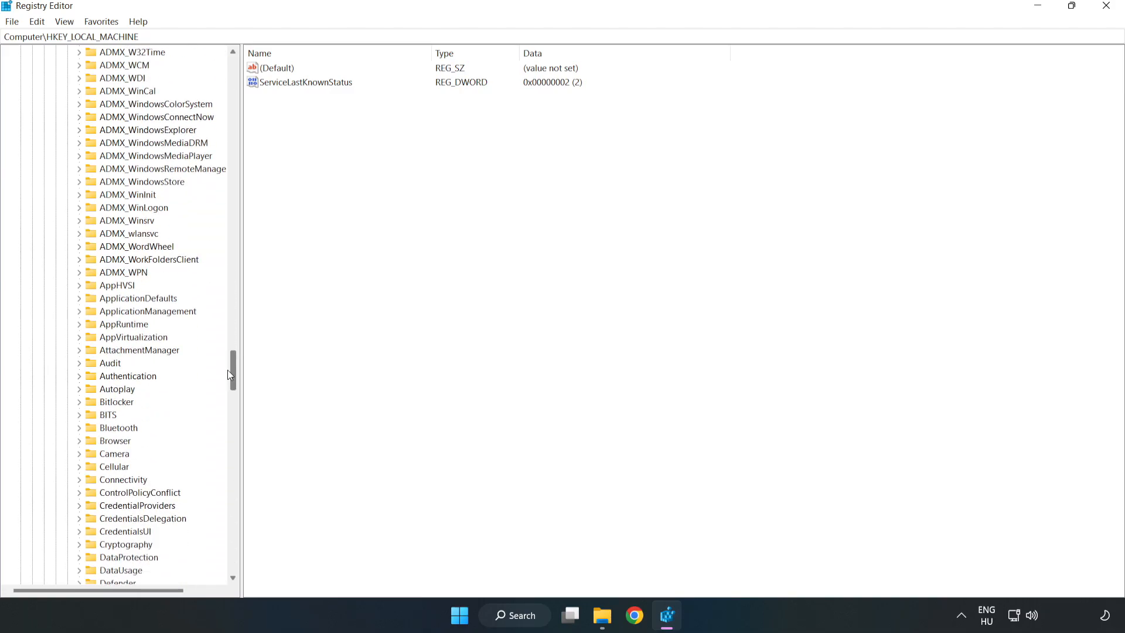
scroll(down, 3)
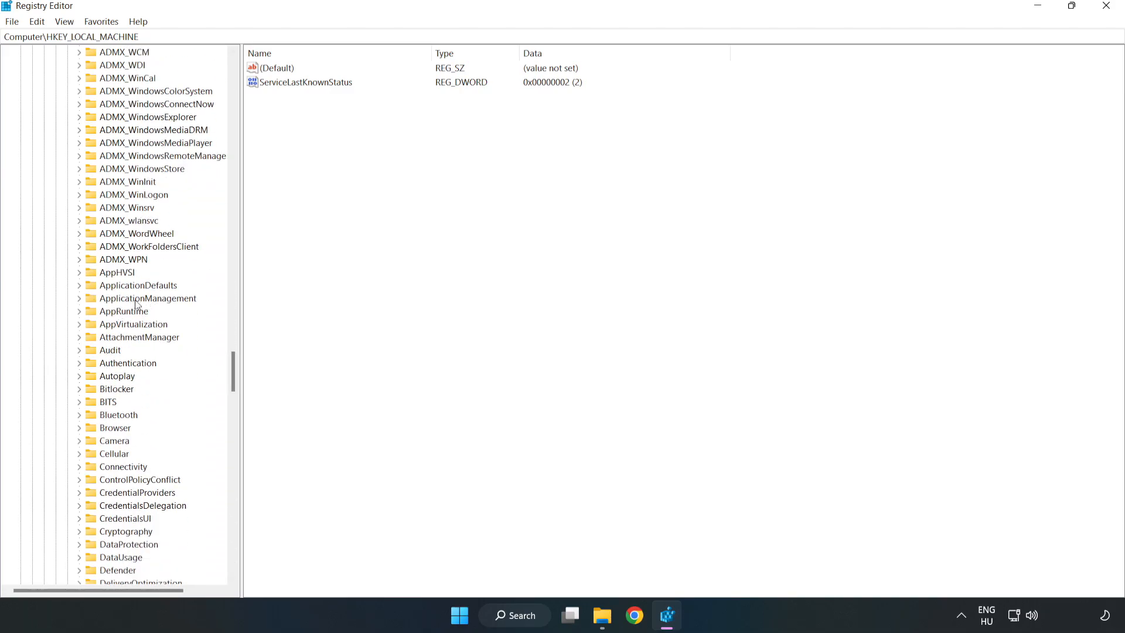
mouse_move(80, 299)
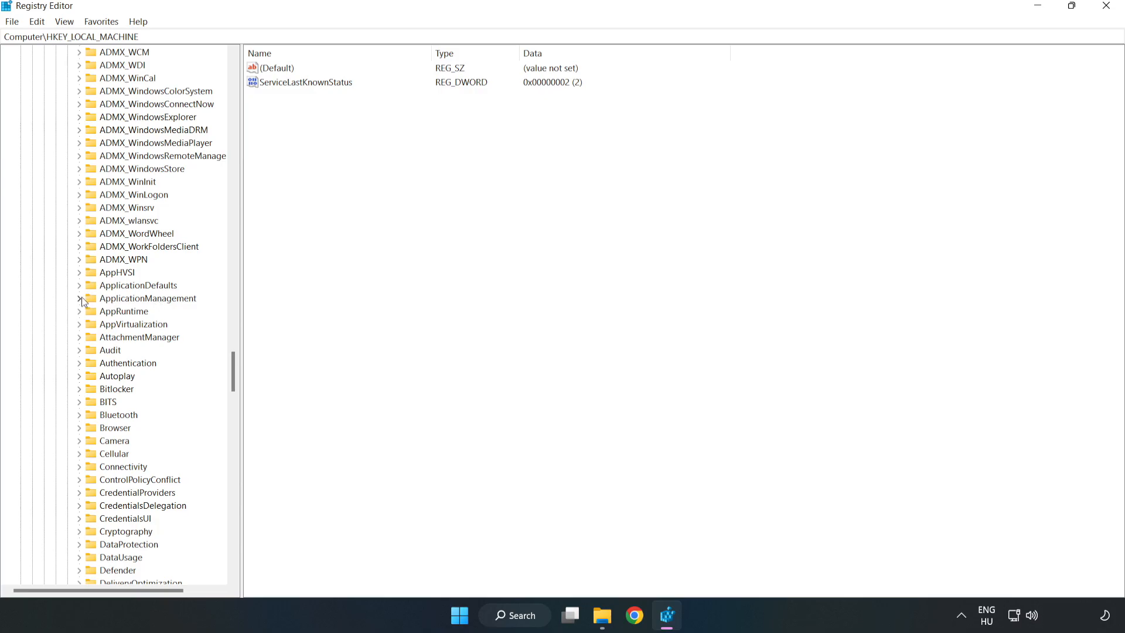
click(79, 298)
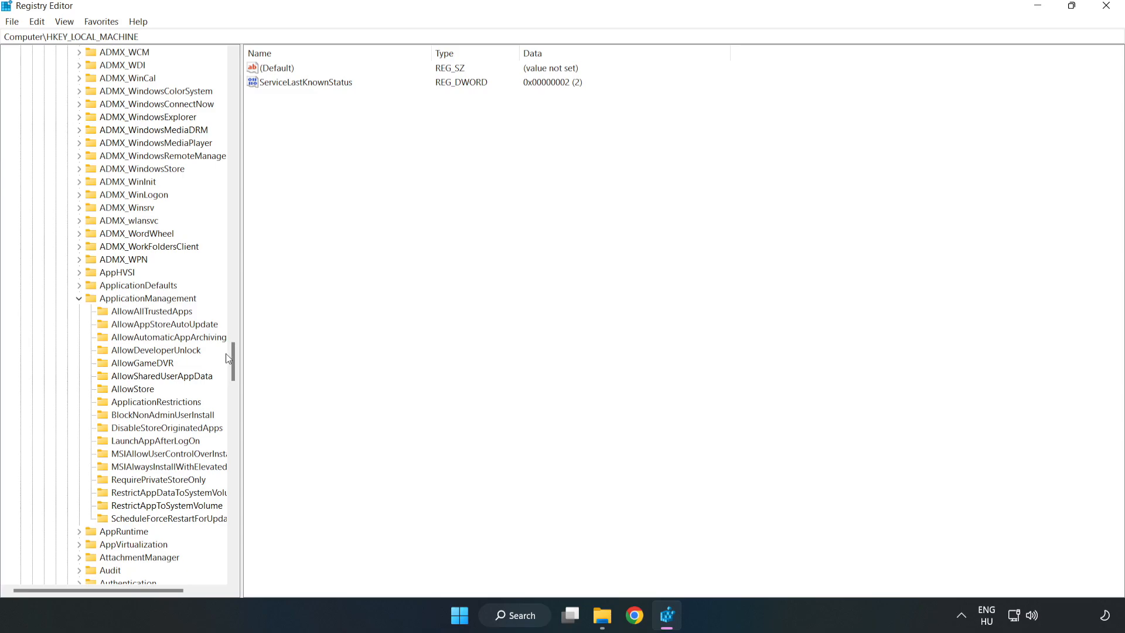
mouse_move(150, 369)
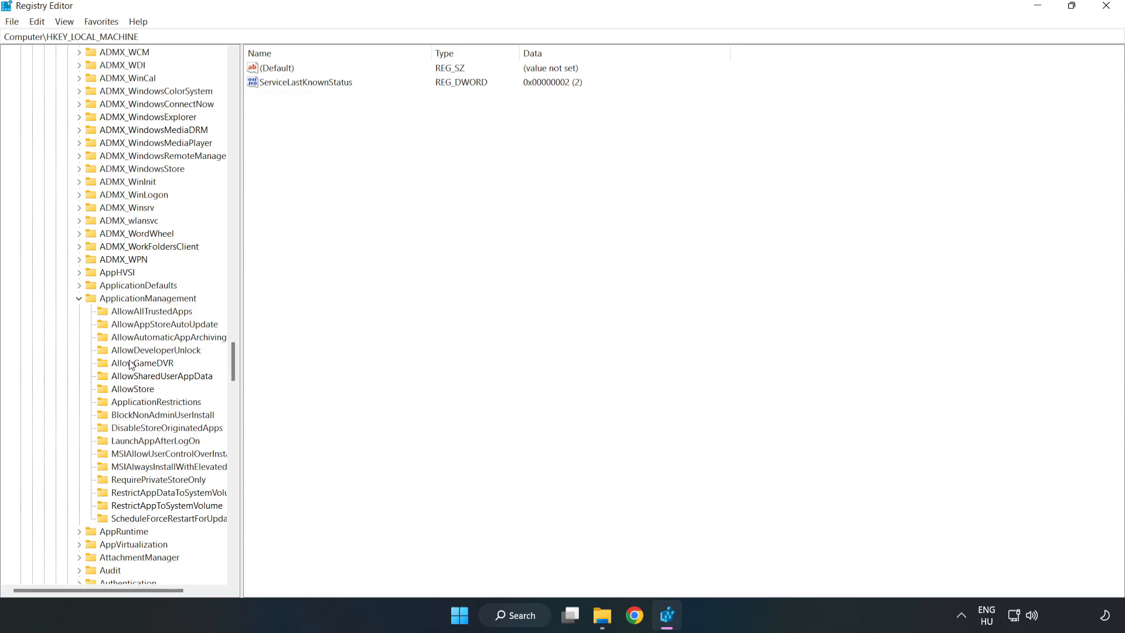
click(140, 364)
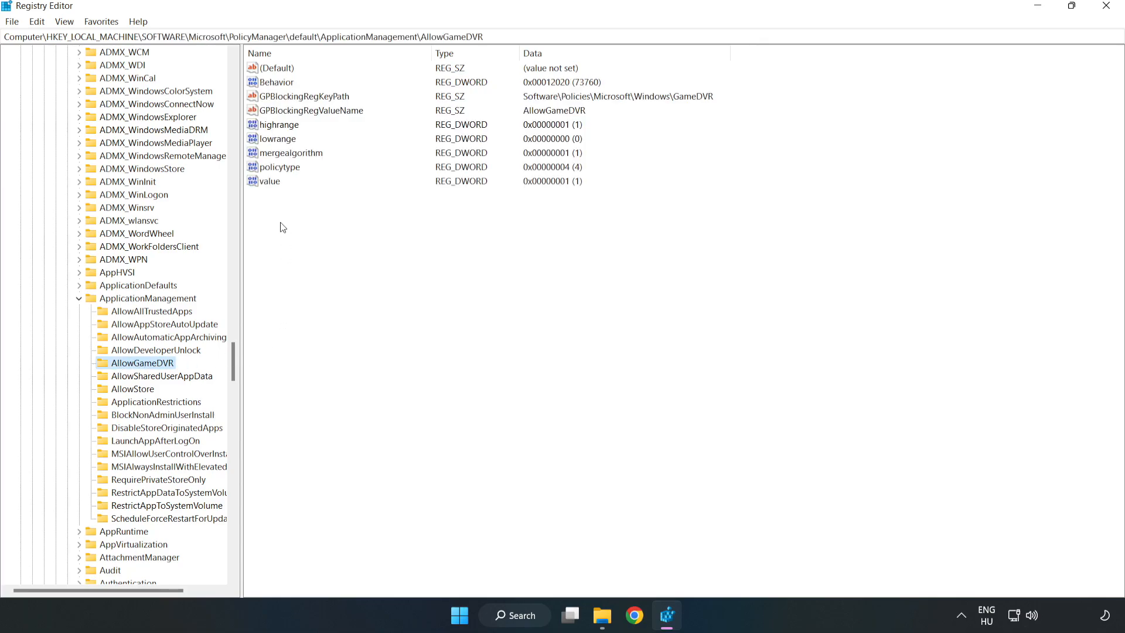
Modify the AllowGameDVR 'value' entry and set its data to 0
click(270, 180)
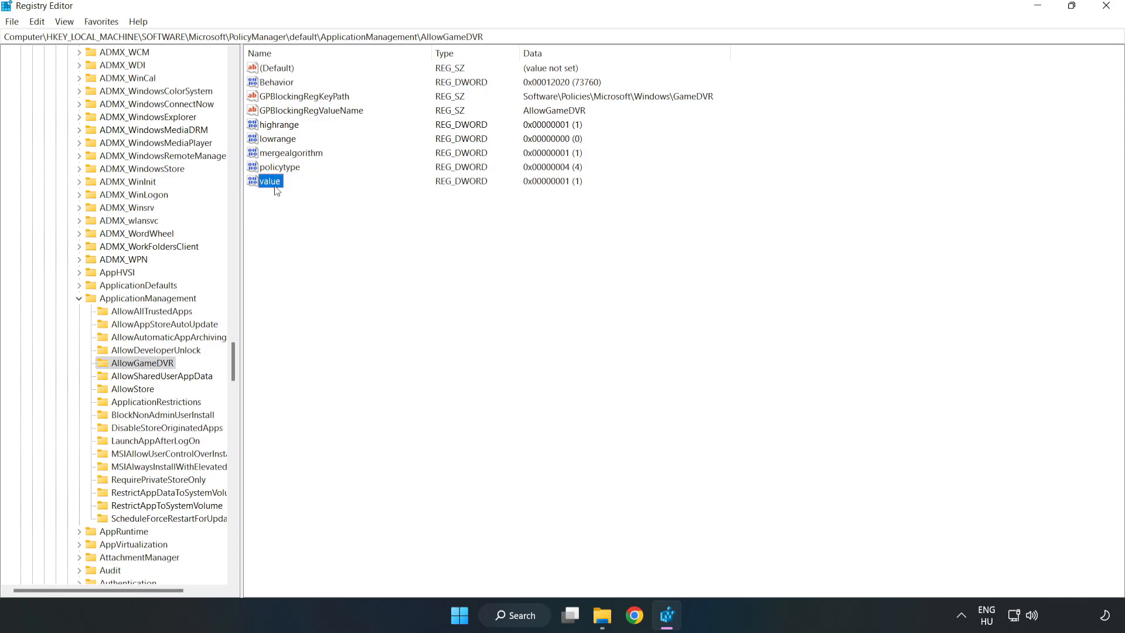
right_click(272, 180)
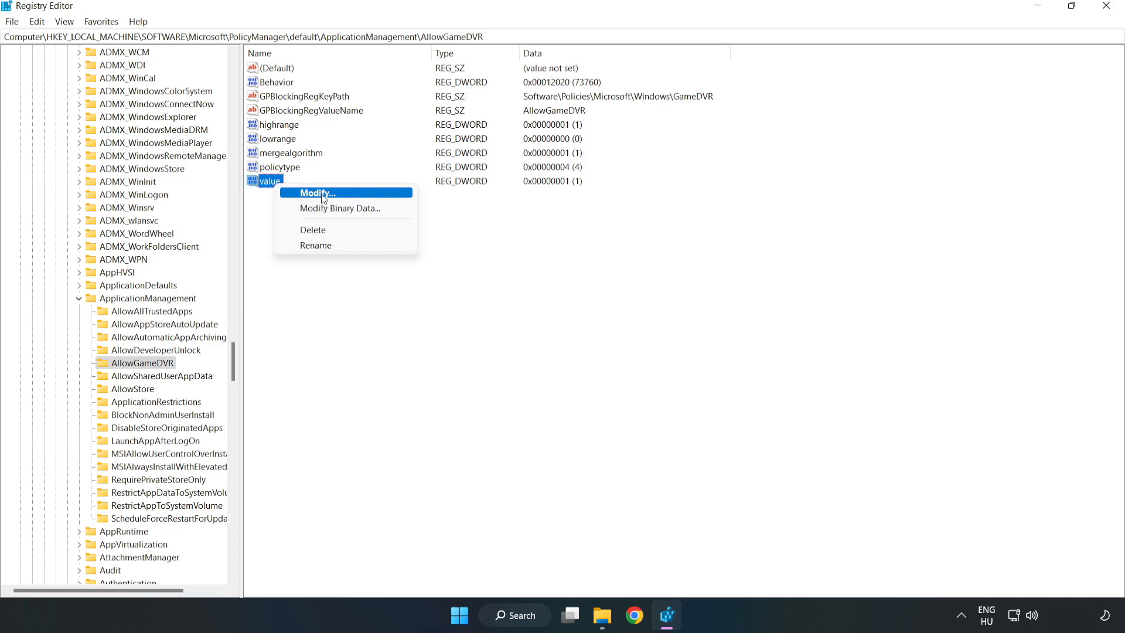
click(317, 194)
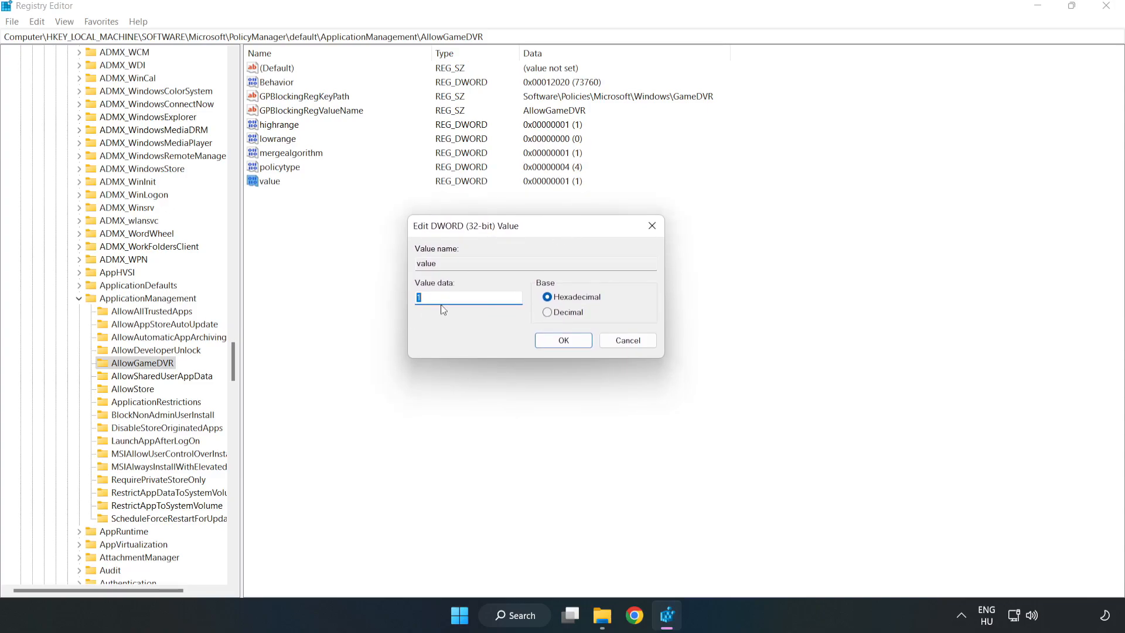
text(0)
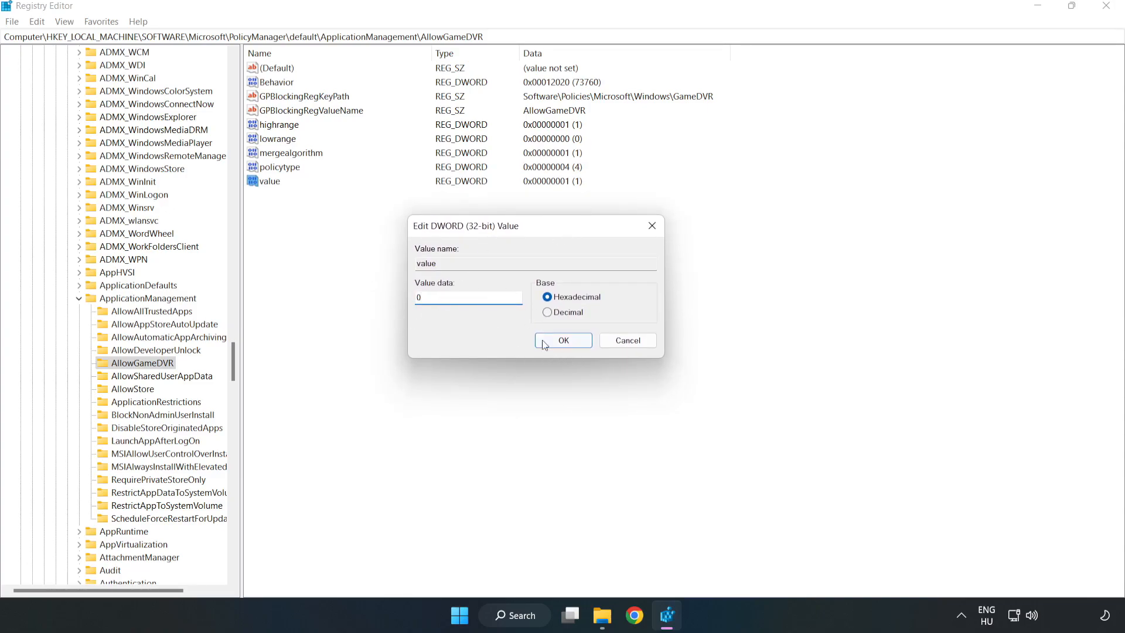
click(562, 340)
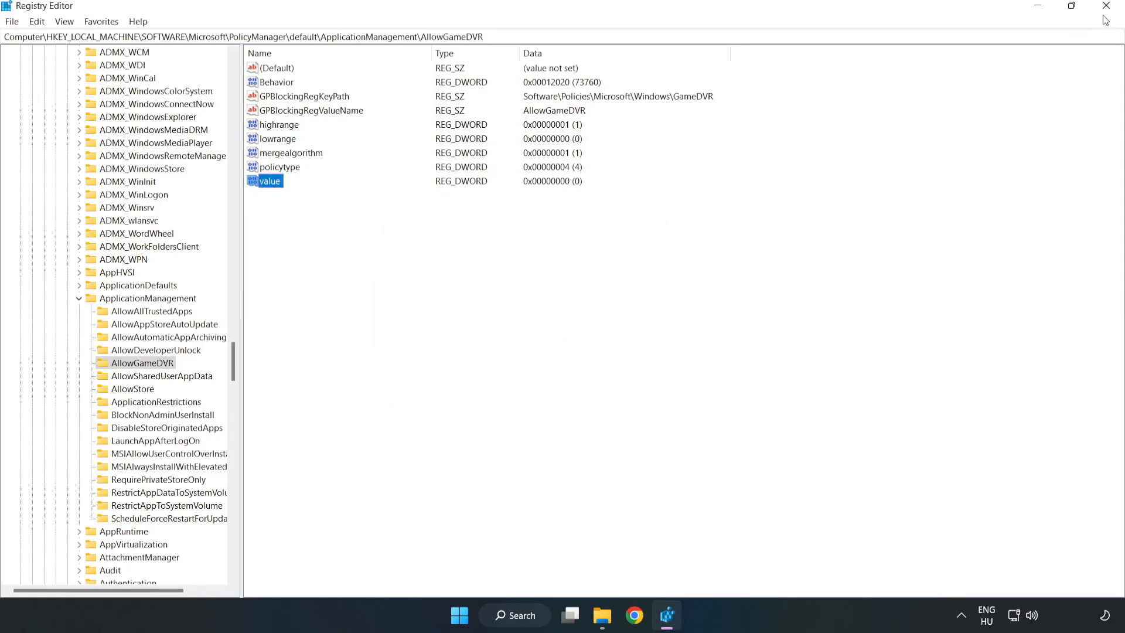
mouse_move(1106, 6)
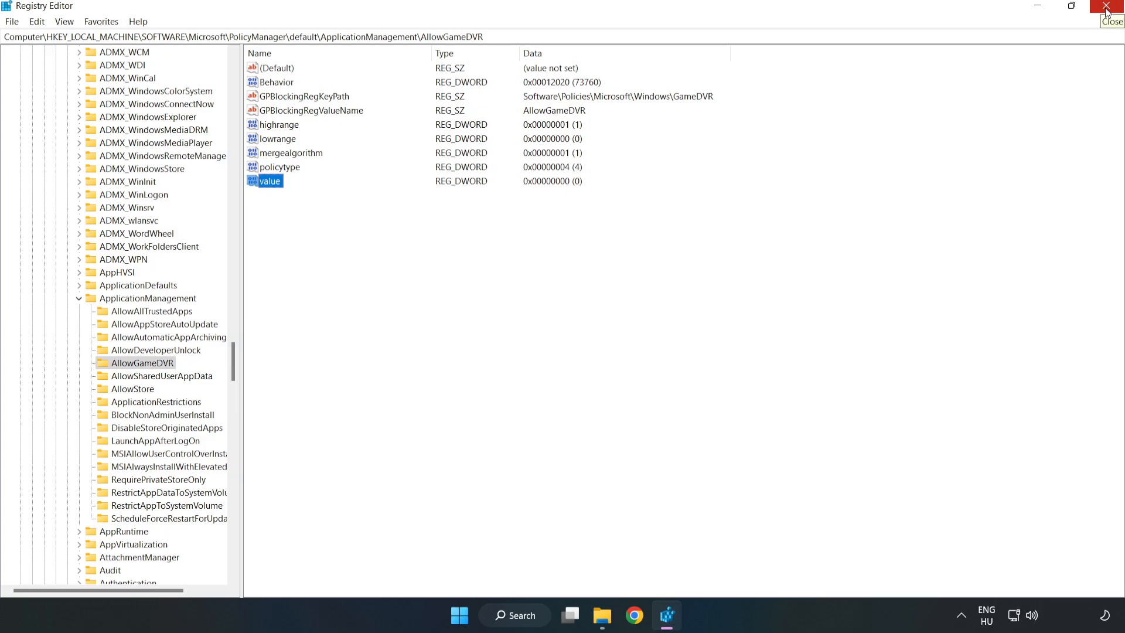
Close Registry Editor and download the DirectX End-User Runtime Web Installer in English
click(1105, 7)
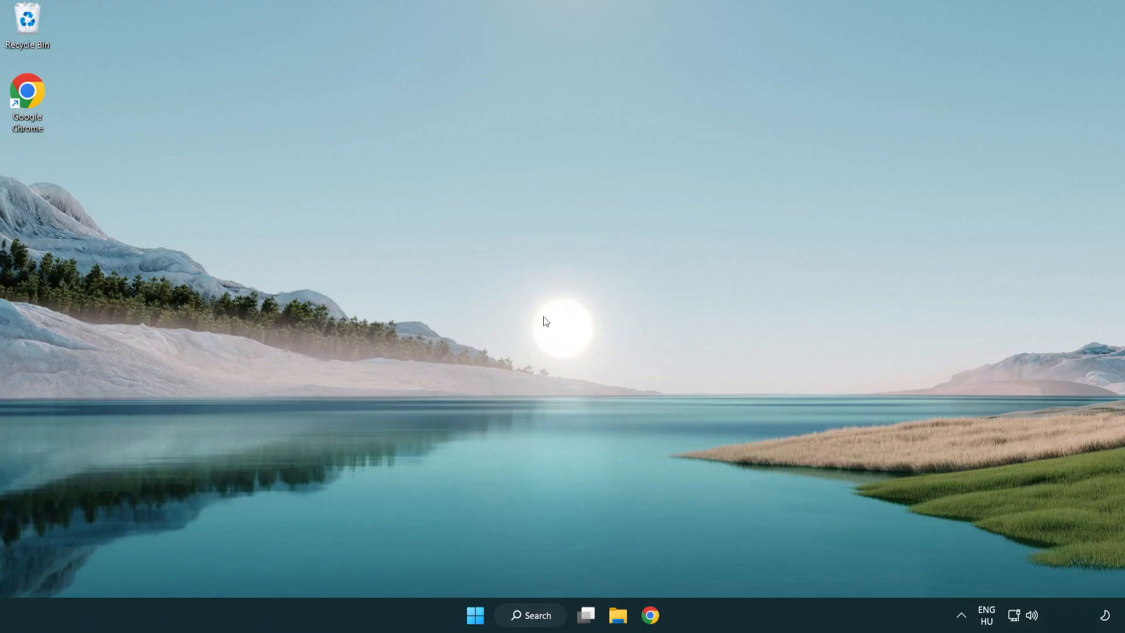
mouse_move(654, 616)
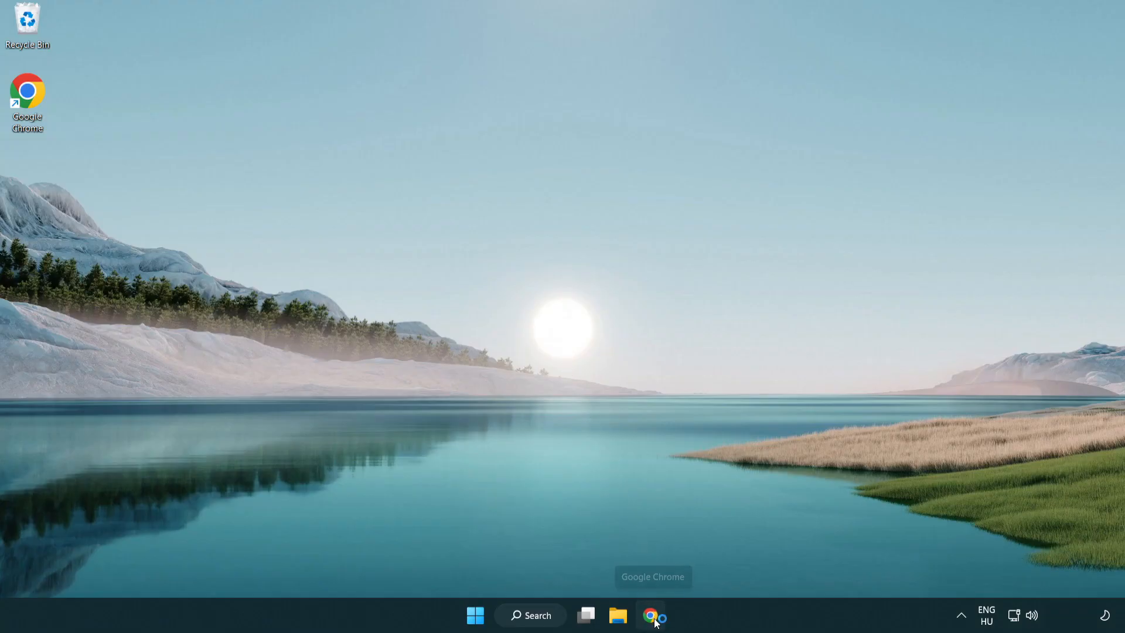
click(648, 615)
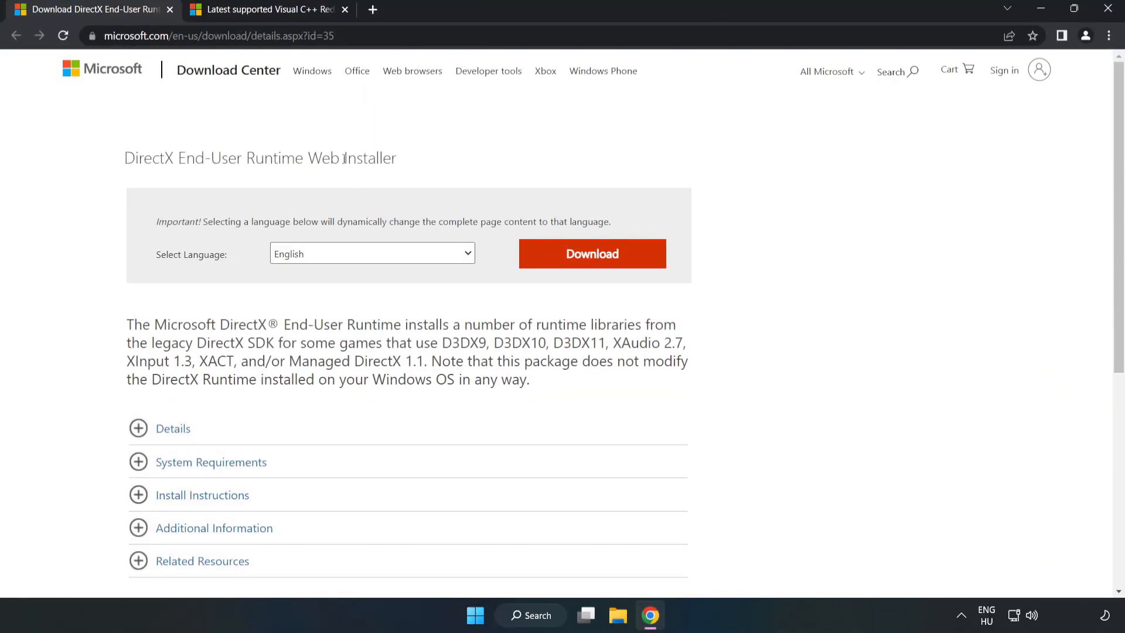
click(208, 34)
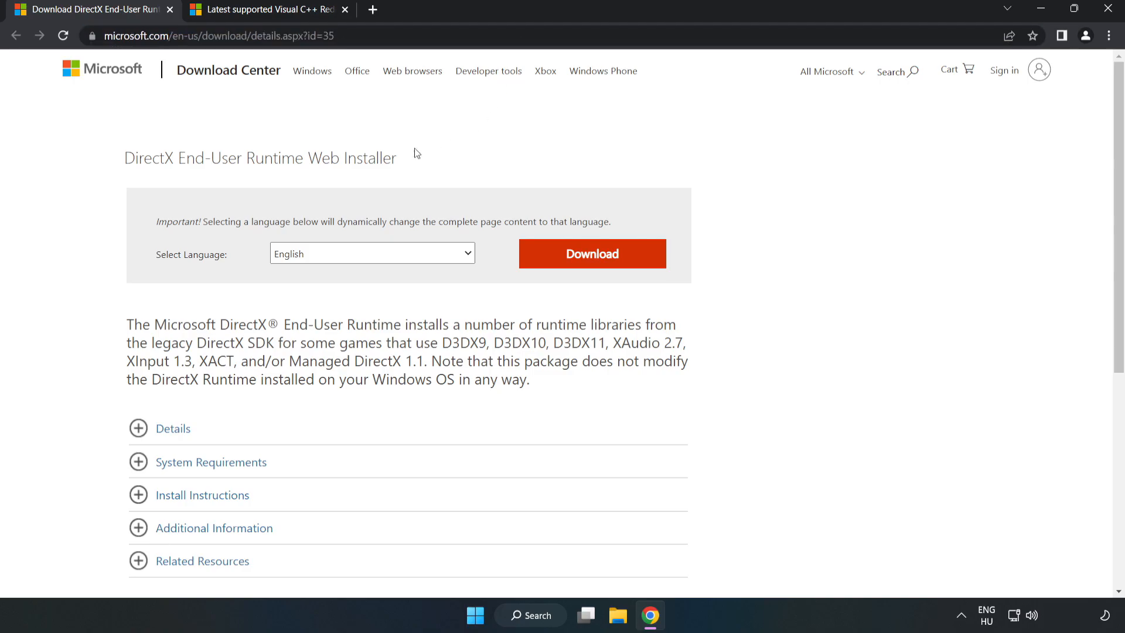
mouse_move(599, 267)
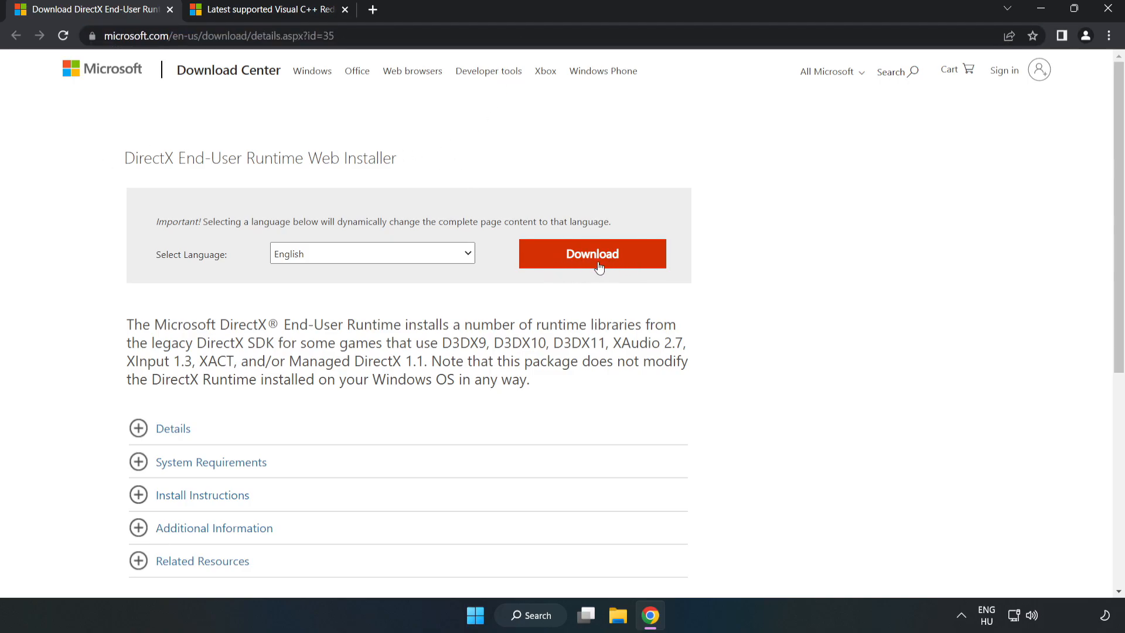
click(591, 253)
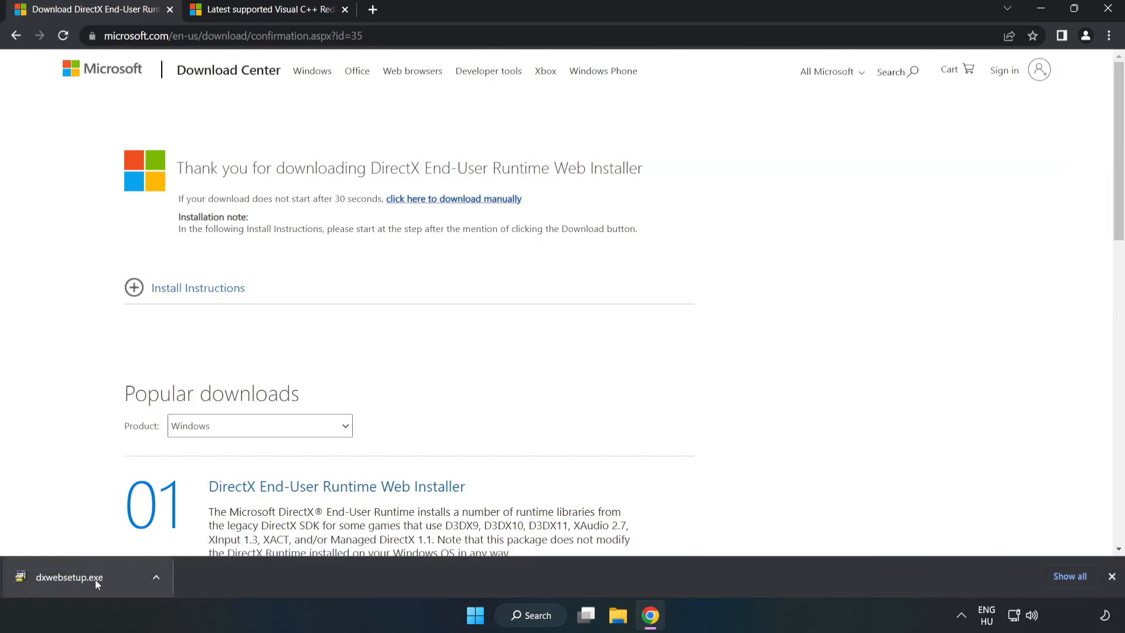
Run dxwebsetup.exe, accept the agreement, untick the Bing Bar, install and finish
click(69, 577)
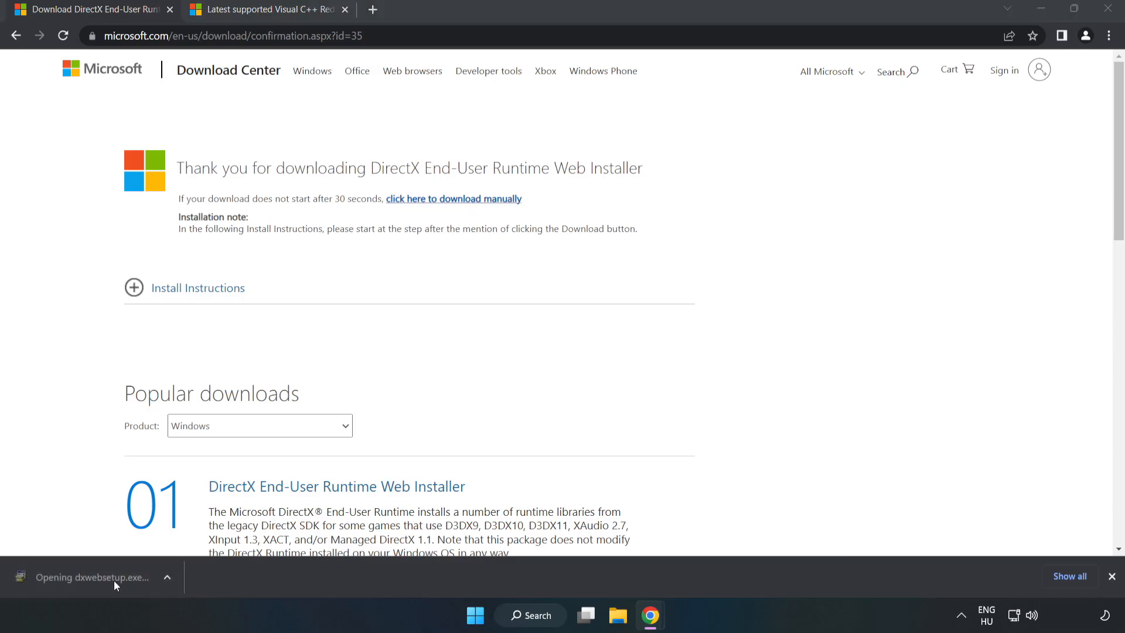
mouse_move(117, 580)
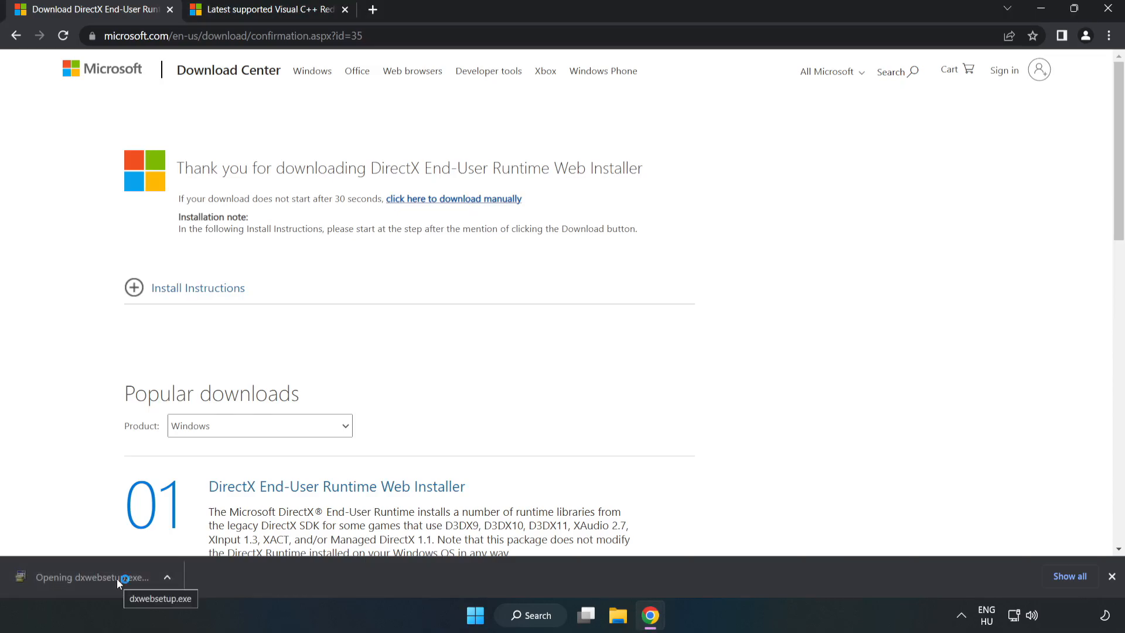
click(93, 576)
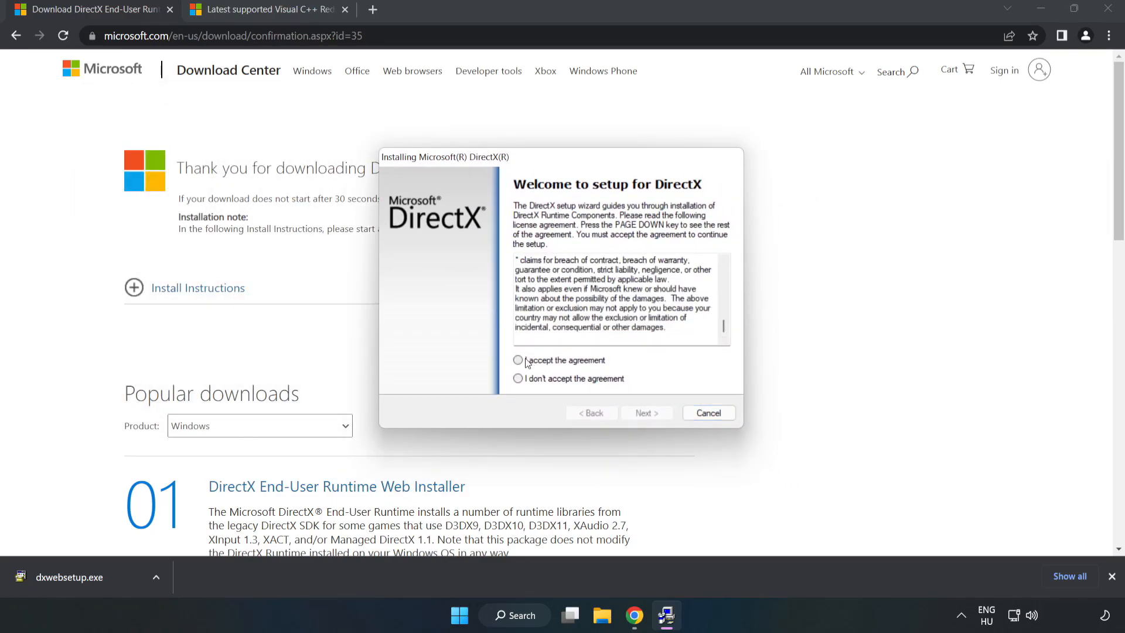
click(518, 359)
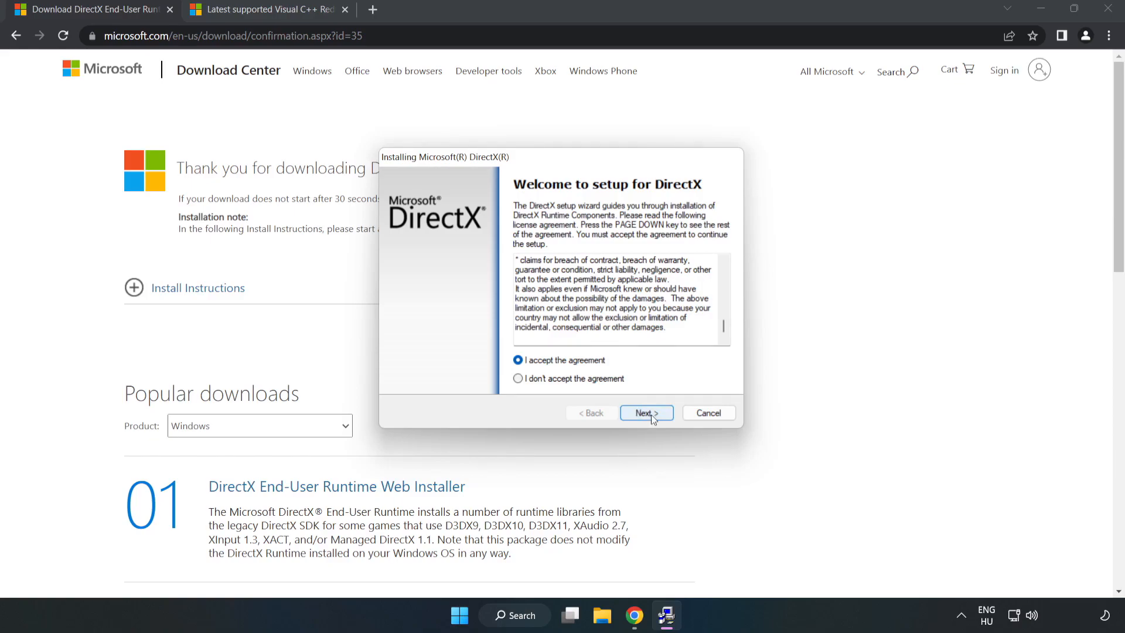
click(646, 412)
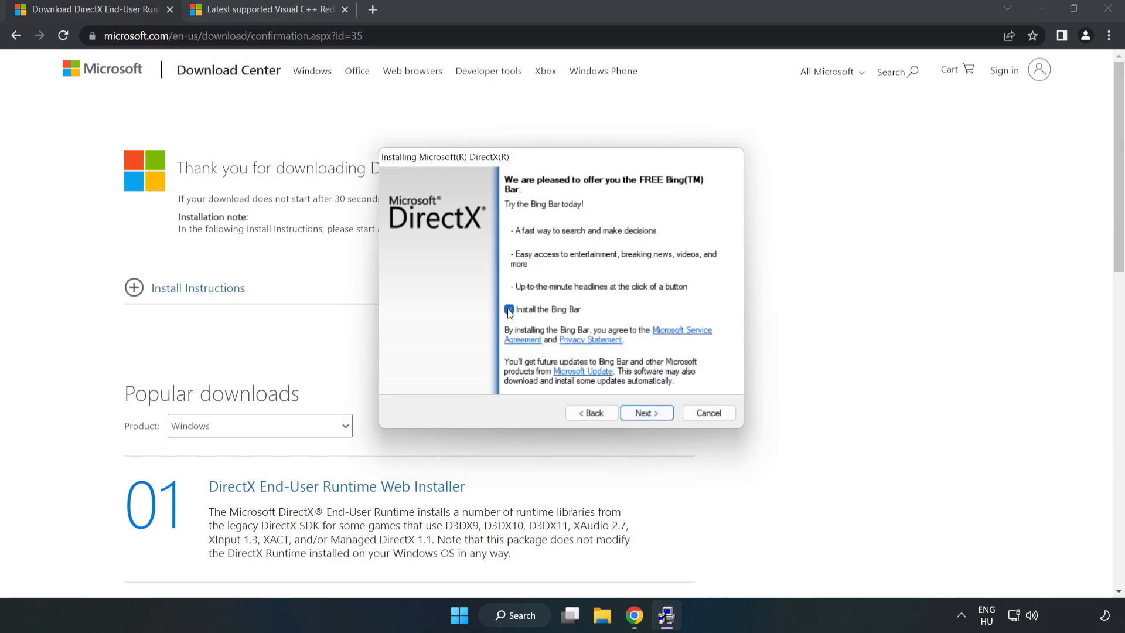
click(508, 309)
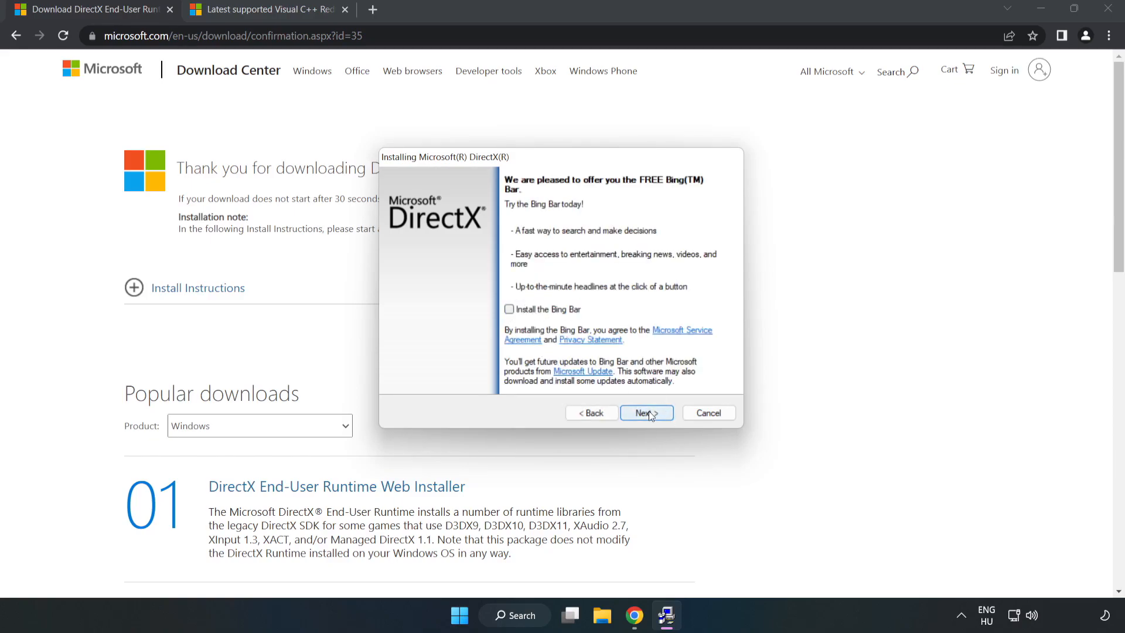
click(647, 413)
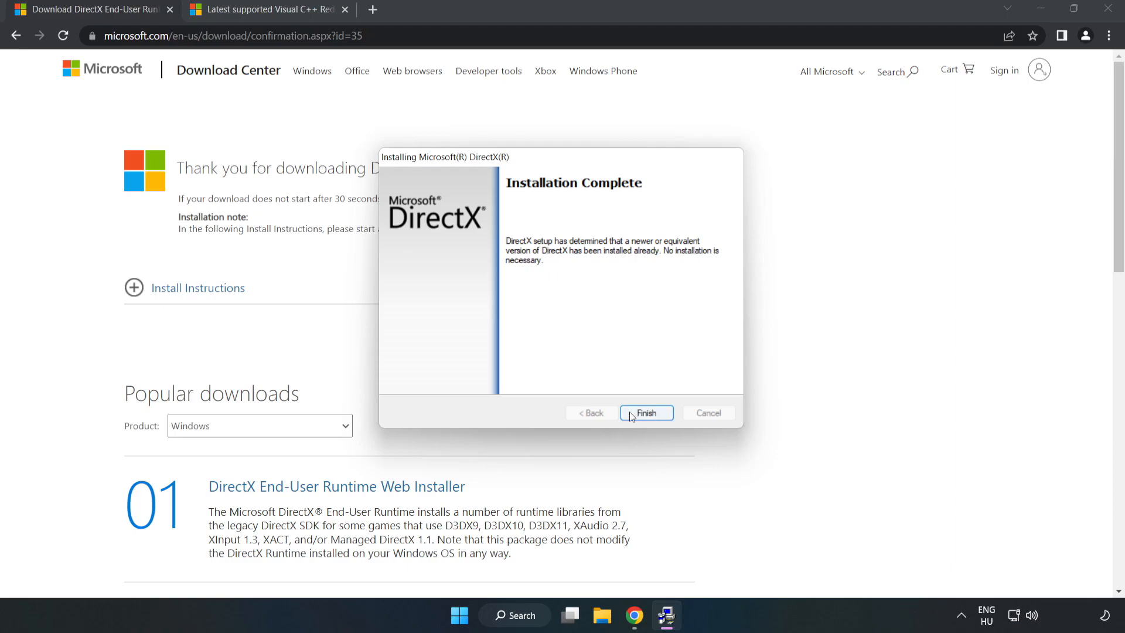
click(647, 412)
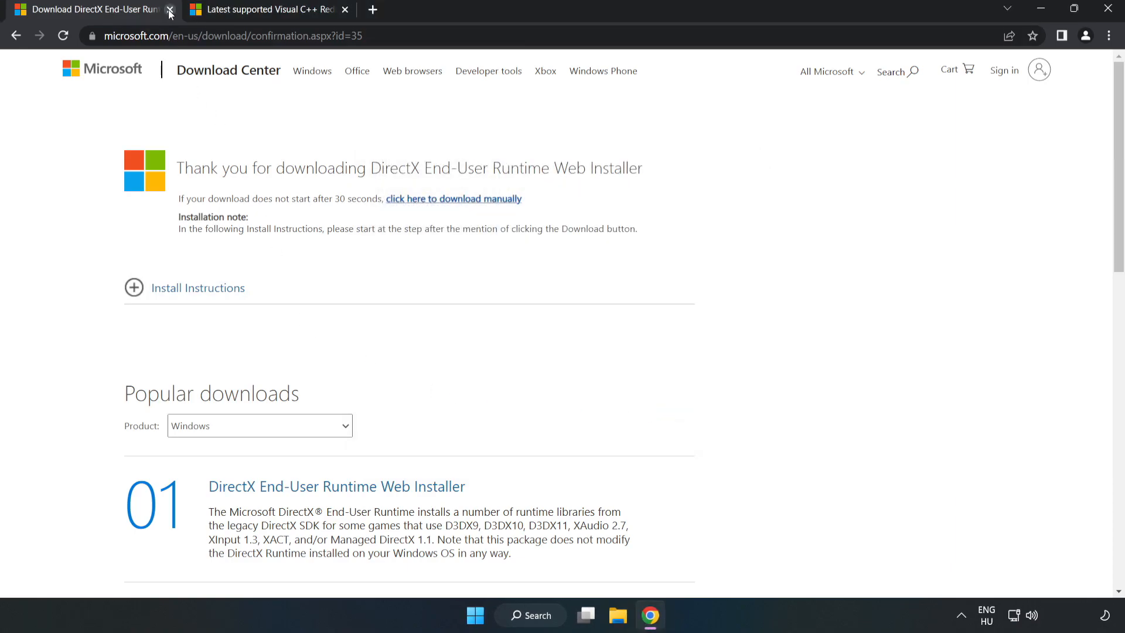
Download the 2015–2022 ARM64, X86 and X64 redistributables and launch VC_redist.arm64.exe
click(169, 11)
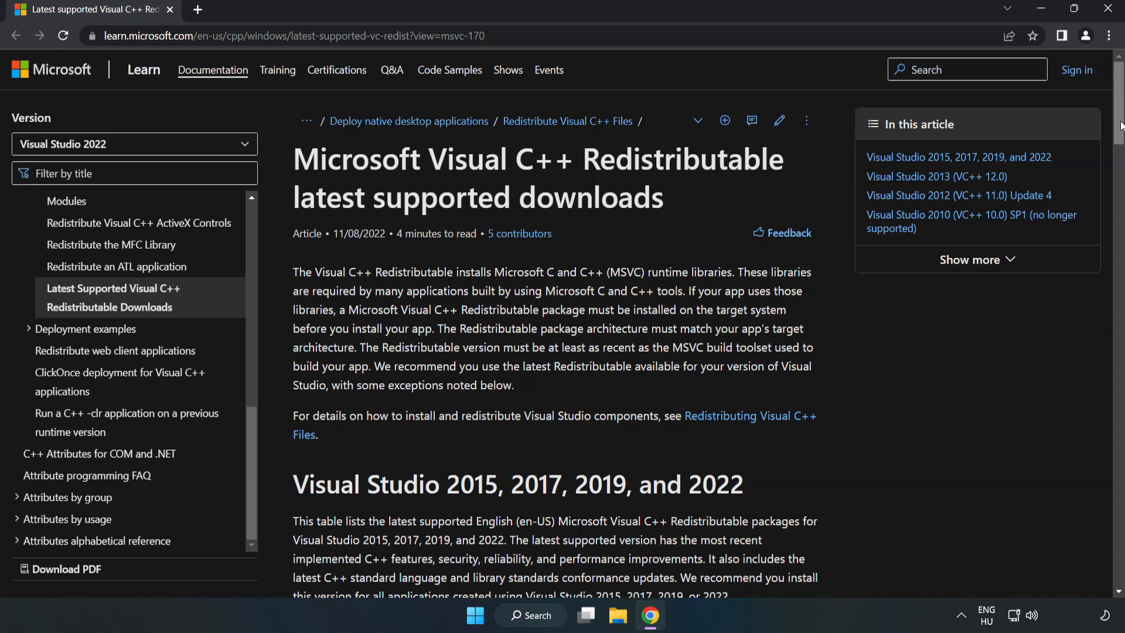
scroll(down, 3)
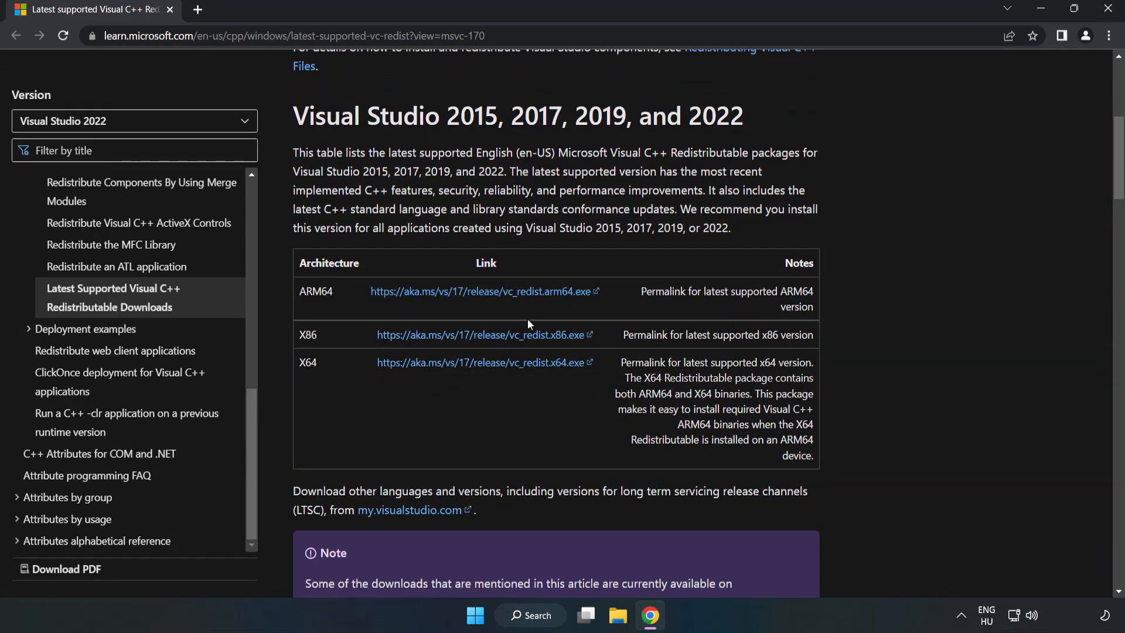
click(481, 335)
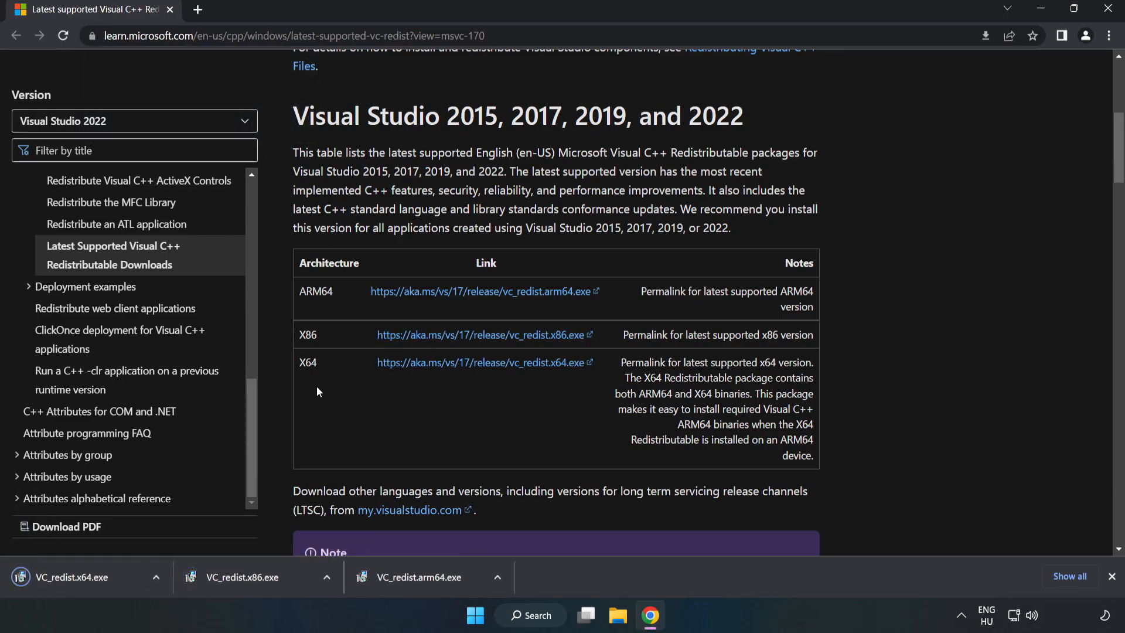
click(430, 577)
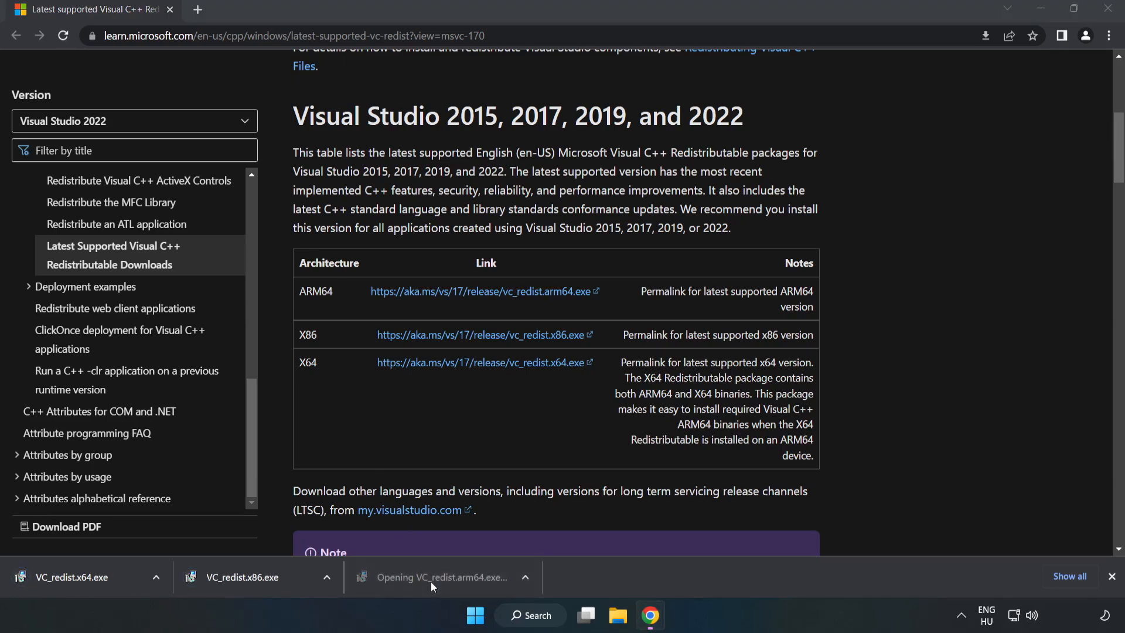
Attempt the ARM64 redistributable install, agreeing to terms, and close it on failure
click(441, 576)
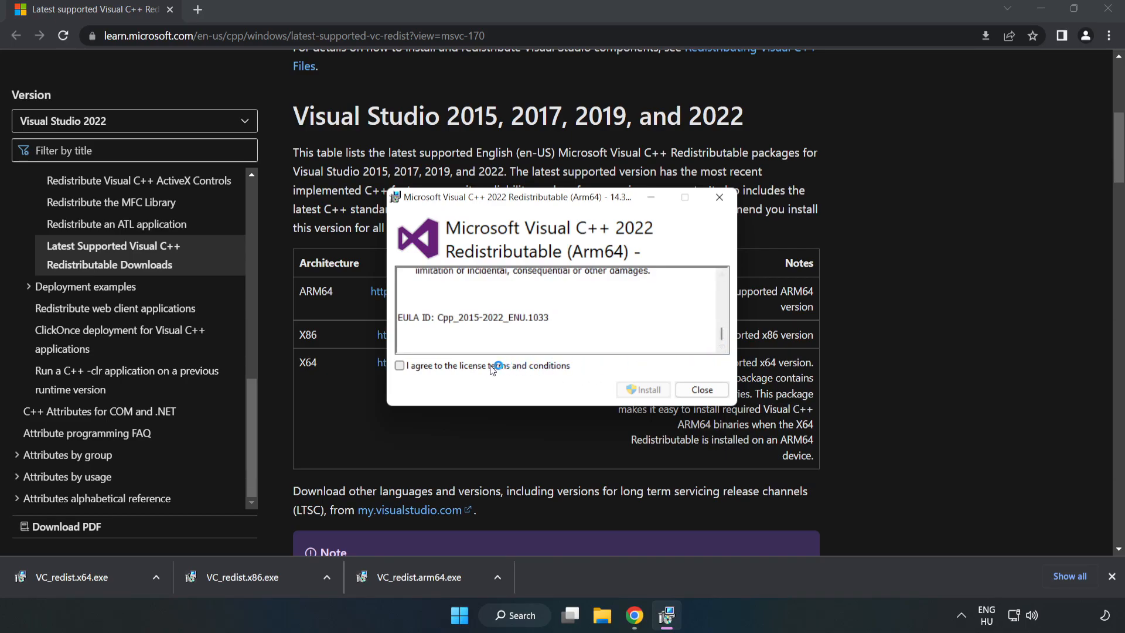
click(399, 365)
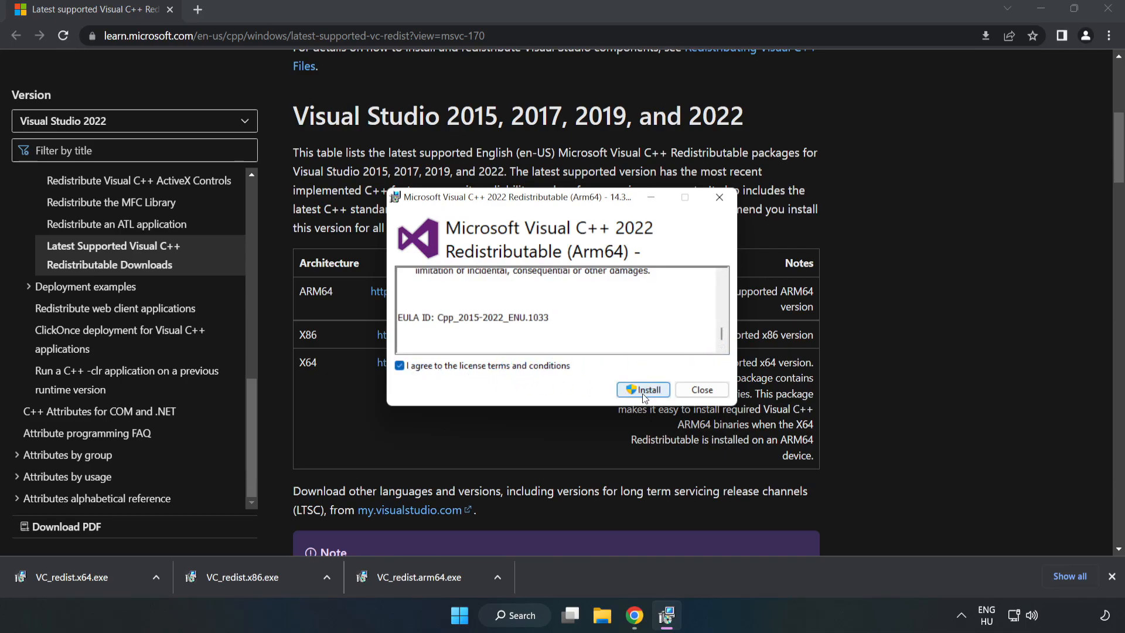
click(642, 390)
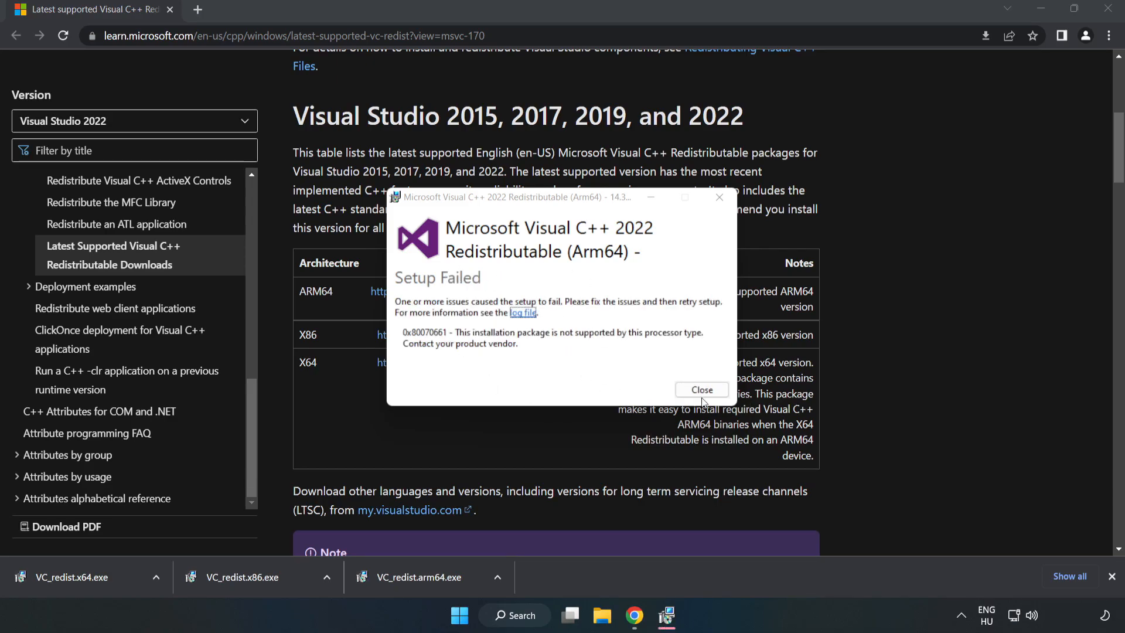
click(702, 390)
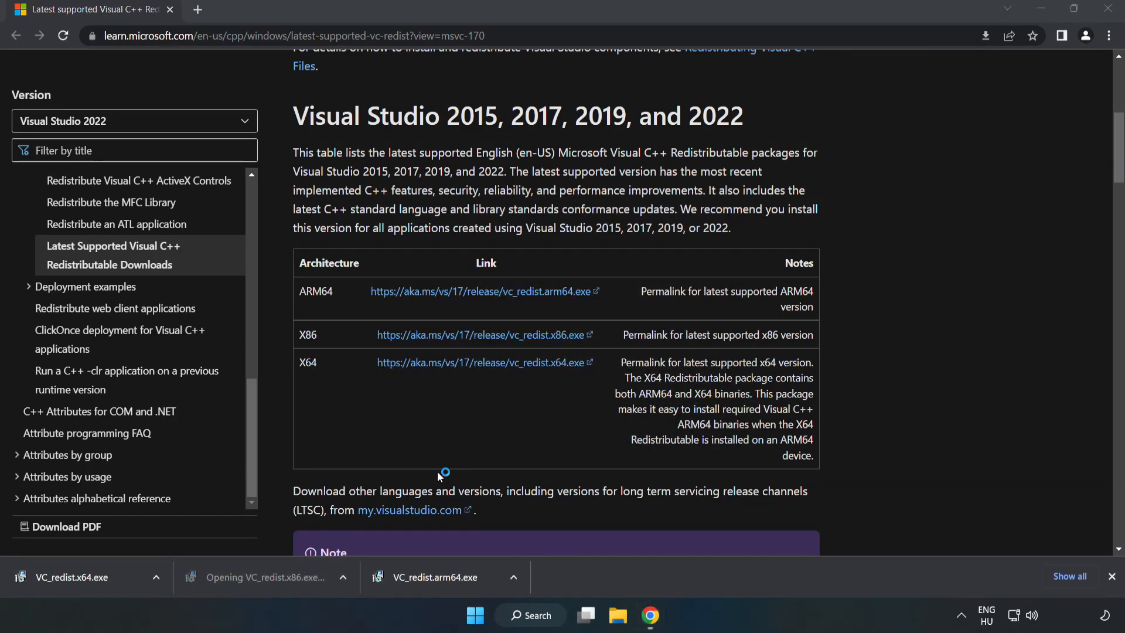
click(240, 576)
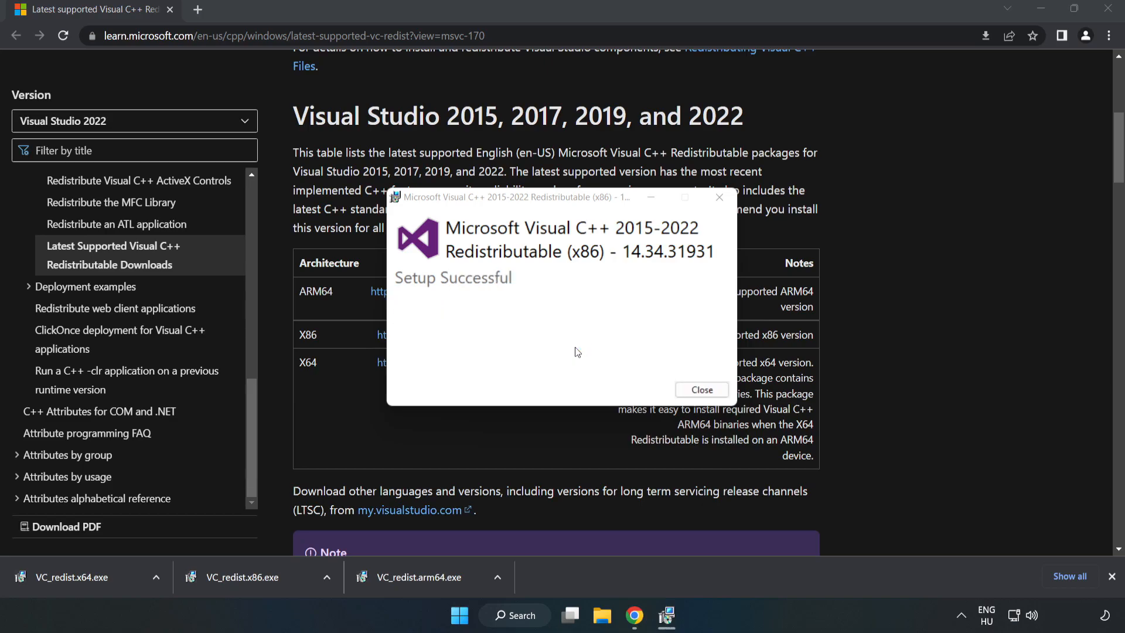
click(702, 390)
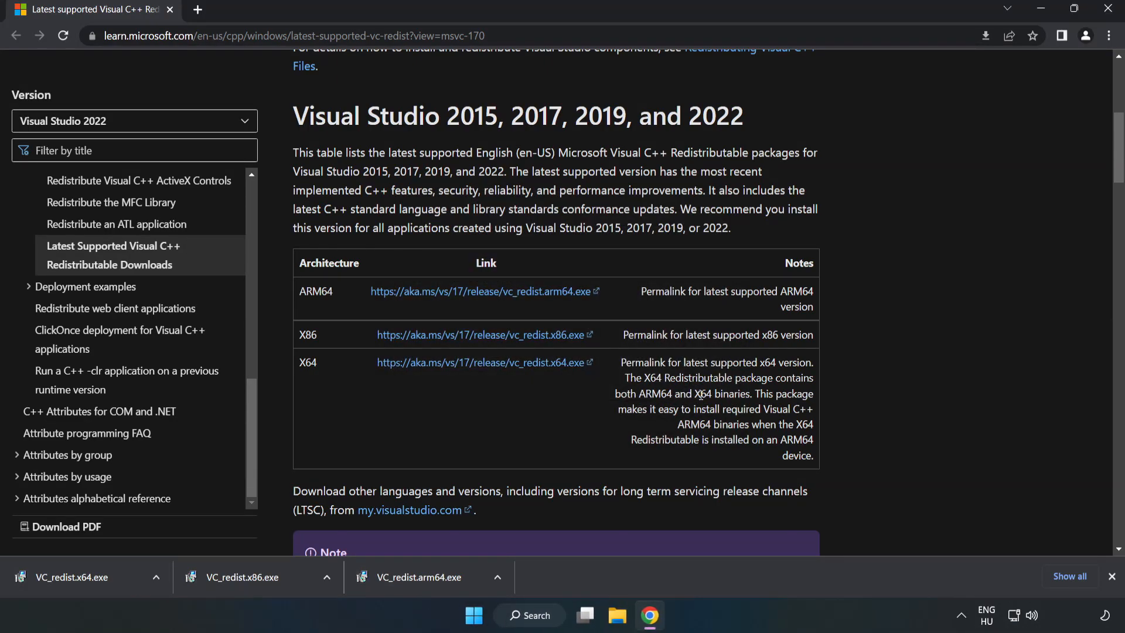
click(70, 577)
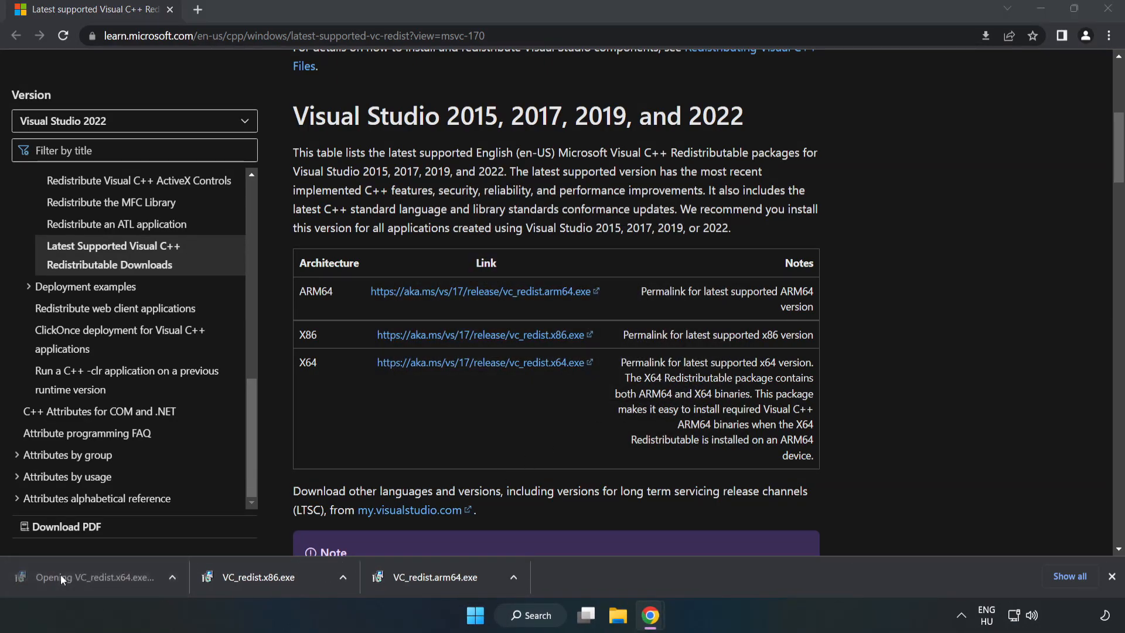
click(64, 578)
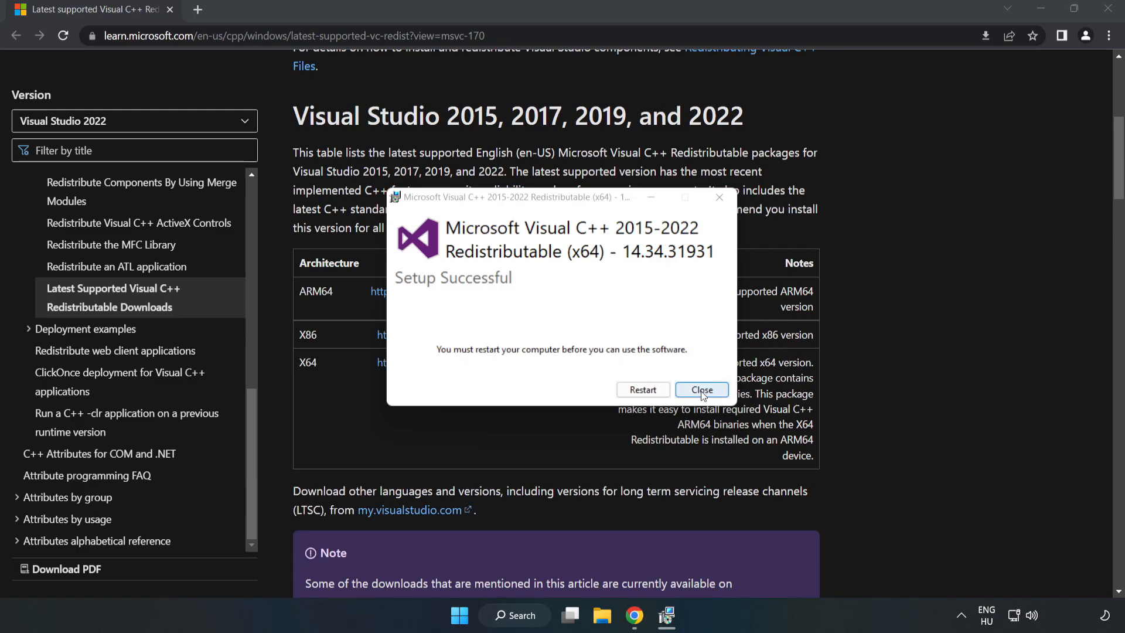
click(701, 391)
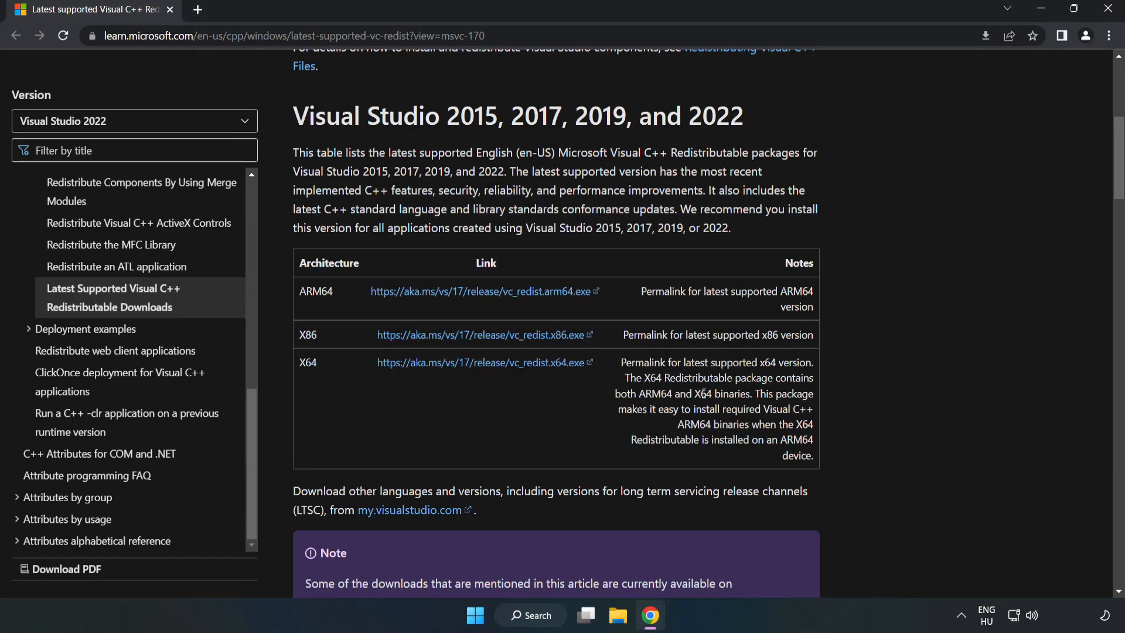
mouse_move(1108, 8)
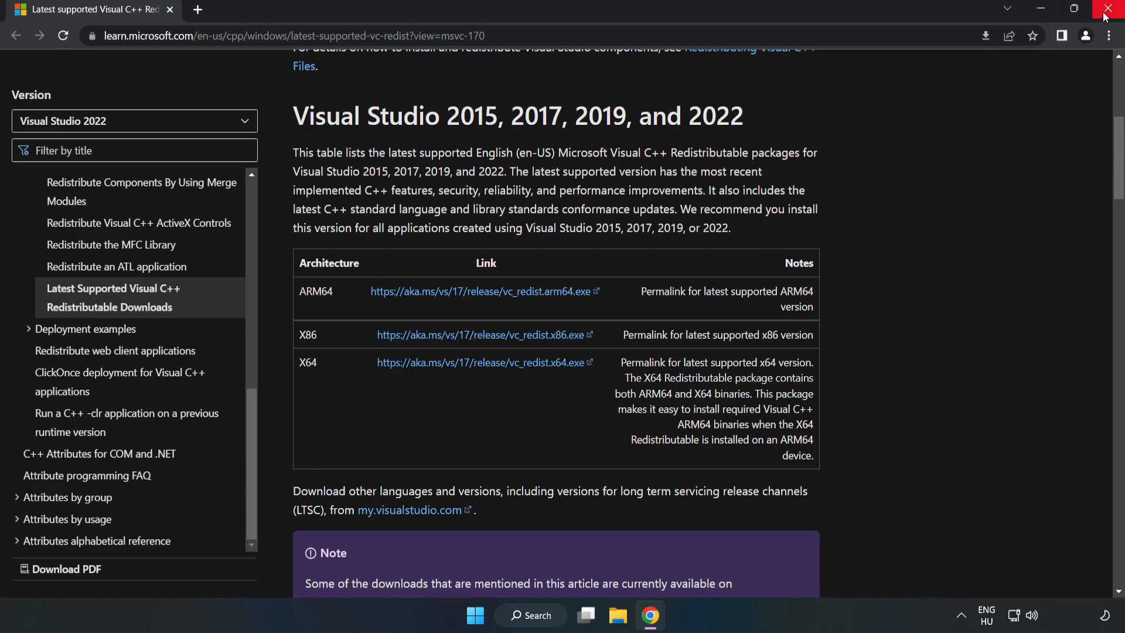
Close the Chrome browser before restarting the PC
click(1108, 7)
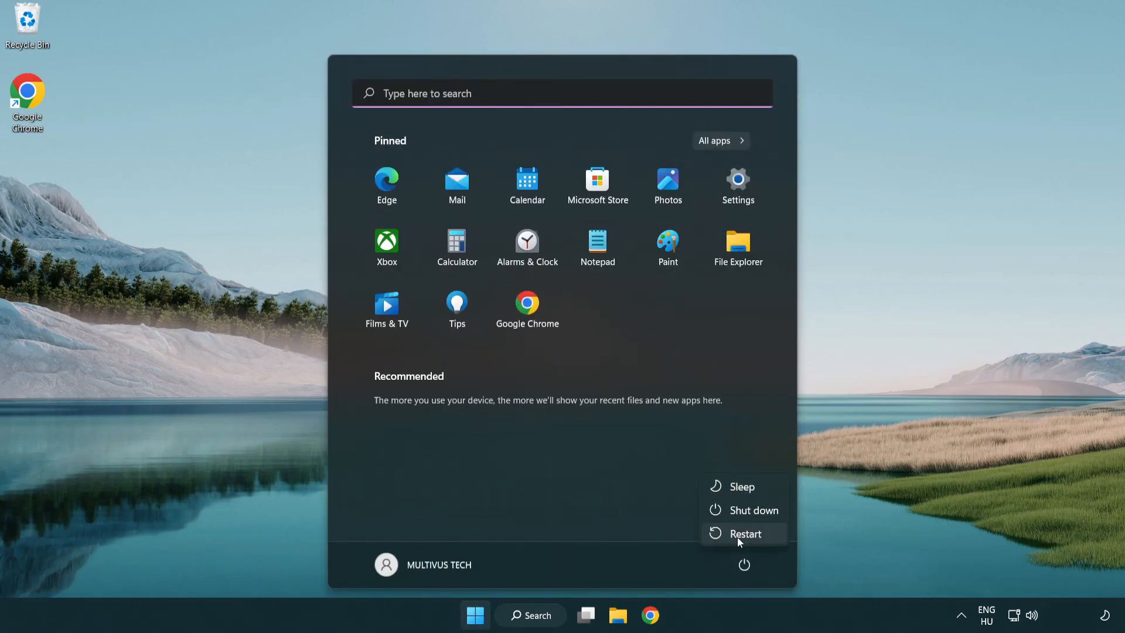
mouse_move(752, 538)
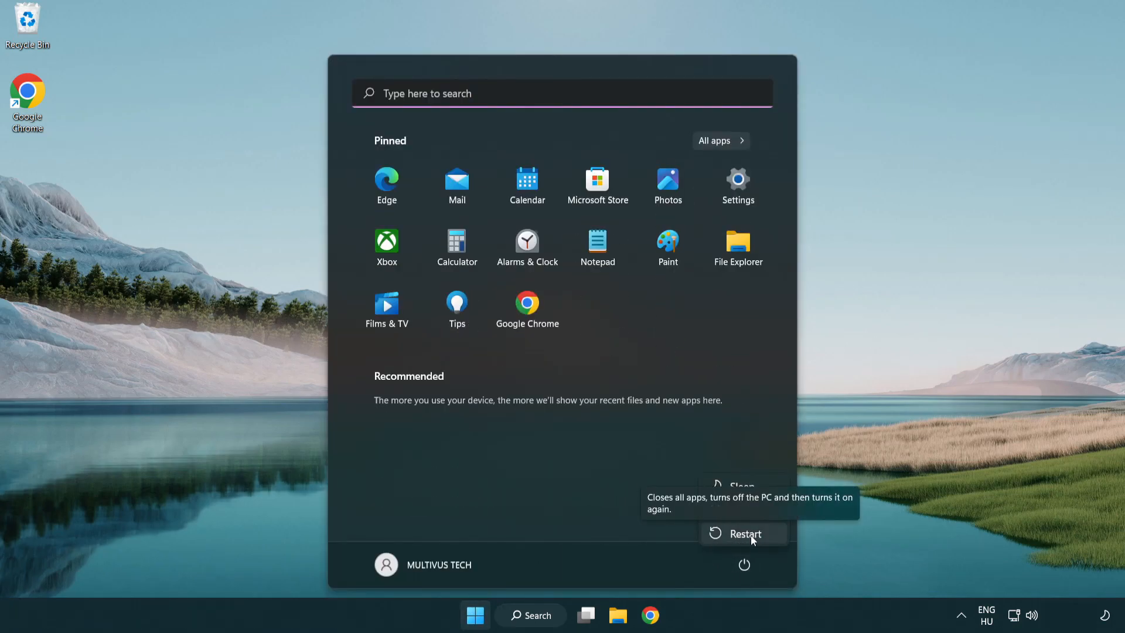